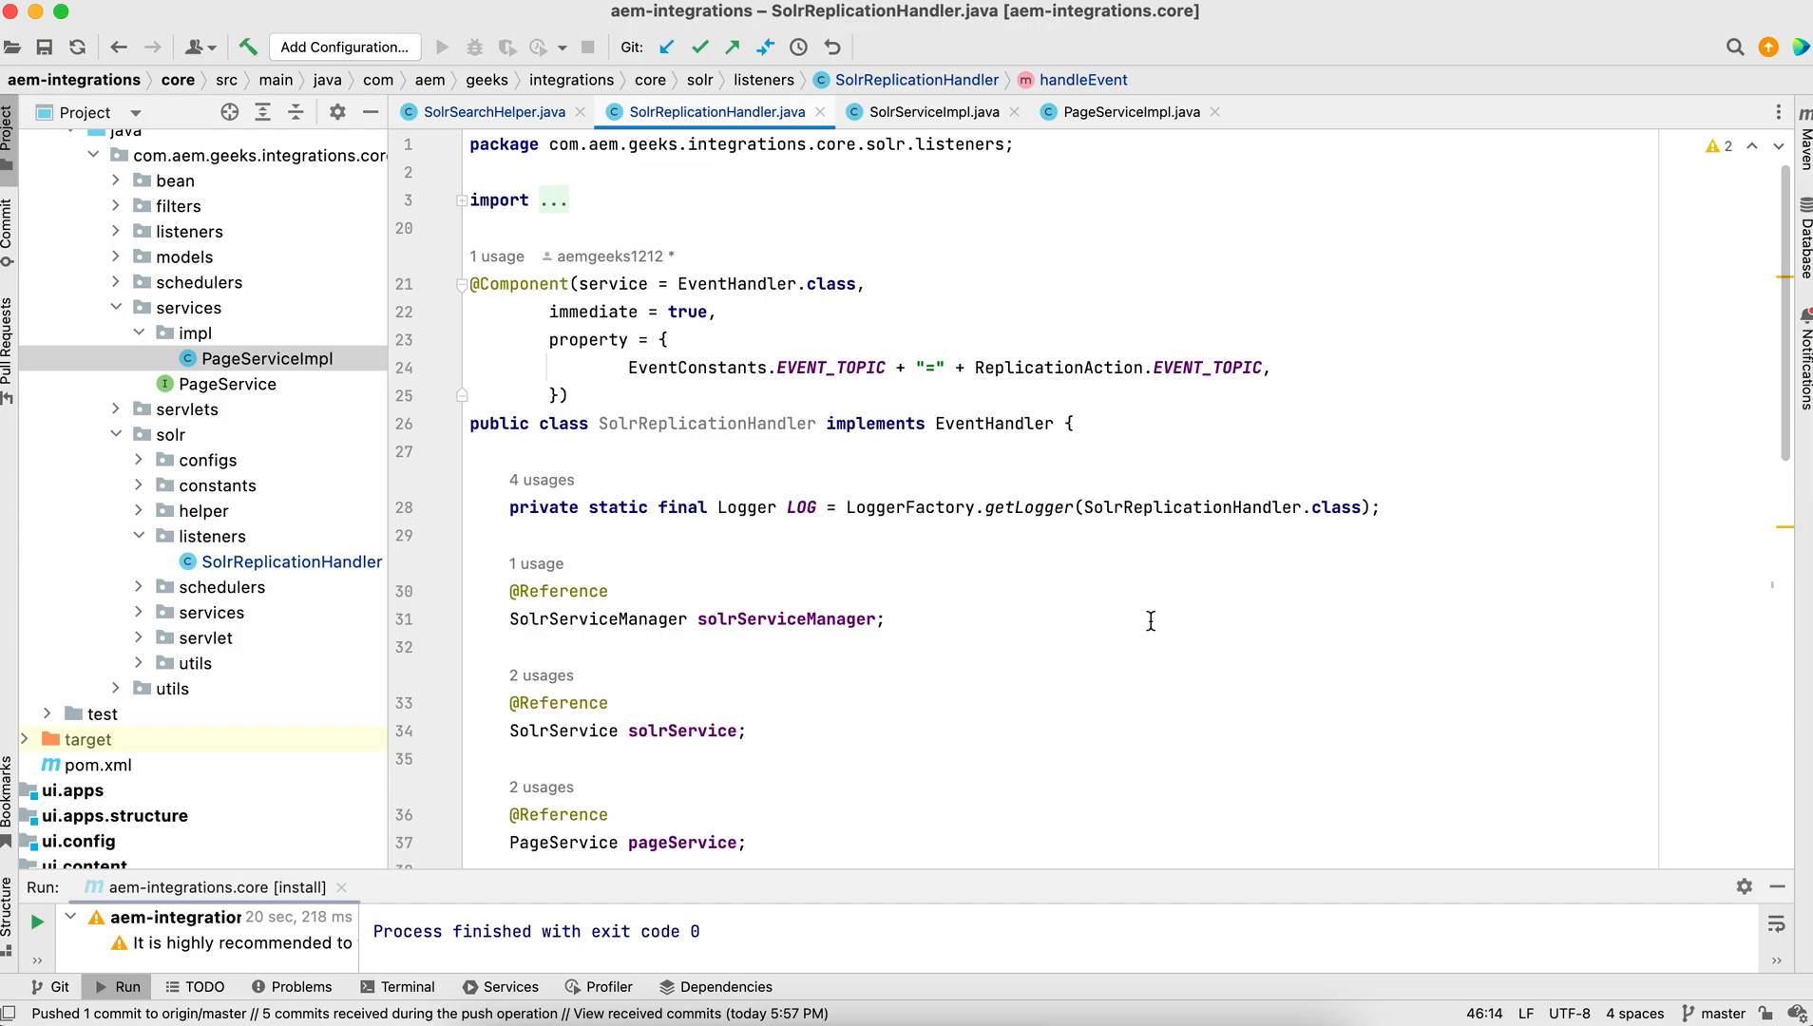
Review SolrReplicationHandler's replication event topic property and scroll to handleEvent
scroll("down", 3)
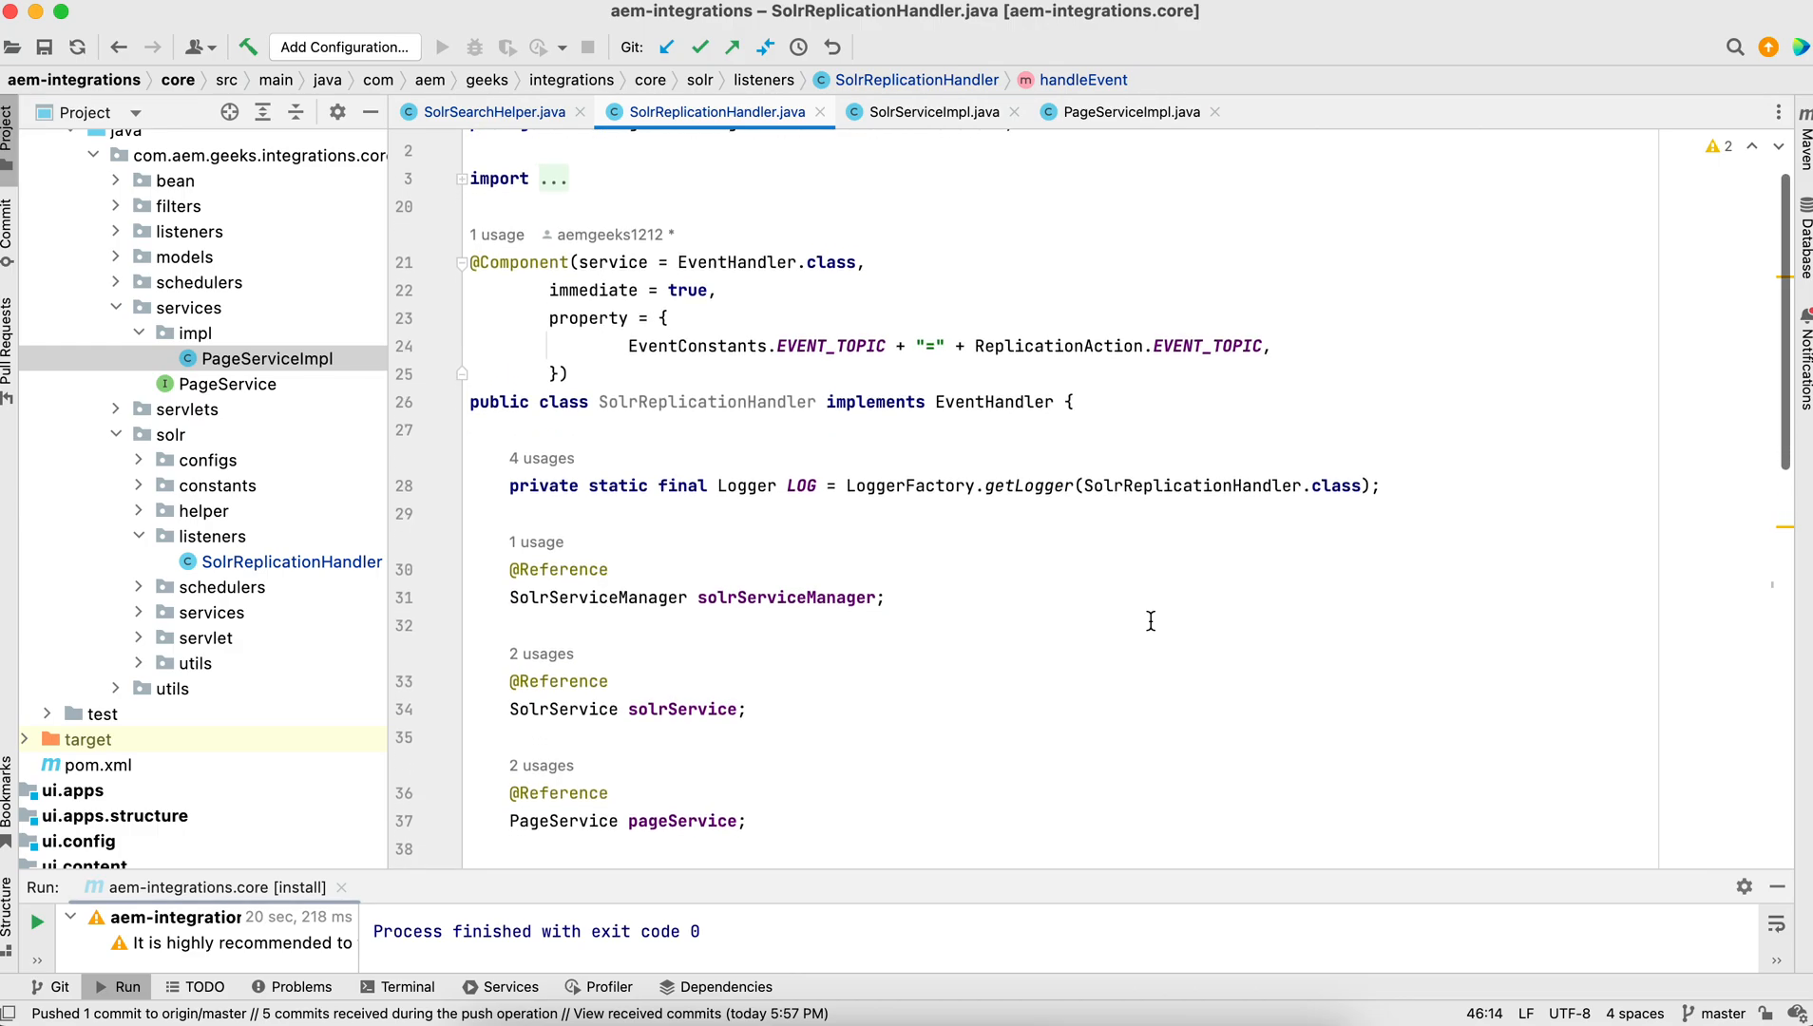
scroll("down", 3)
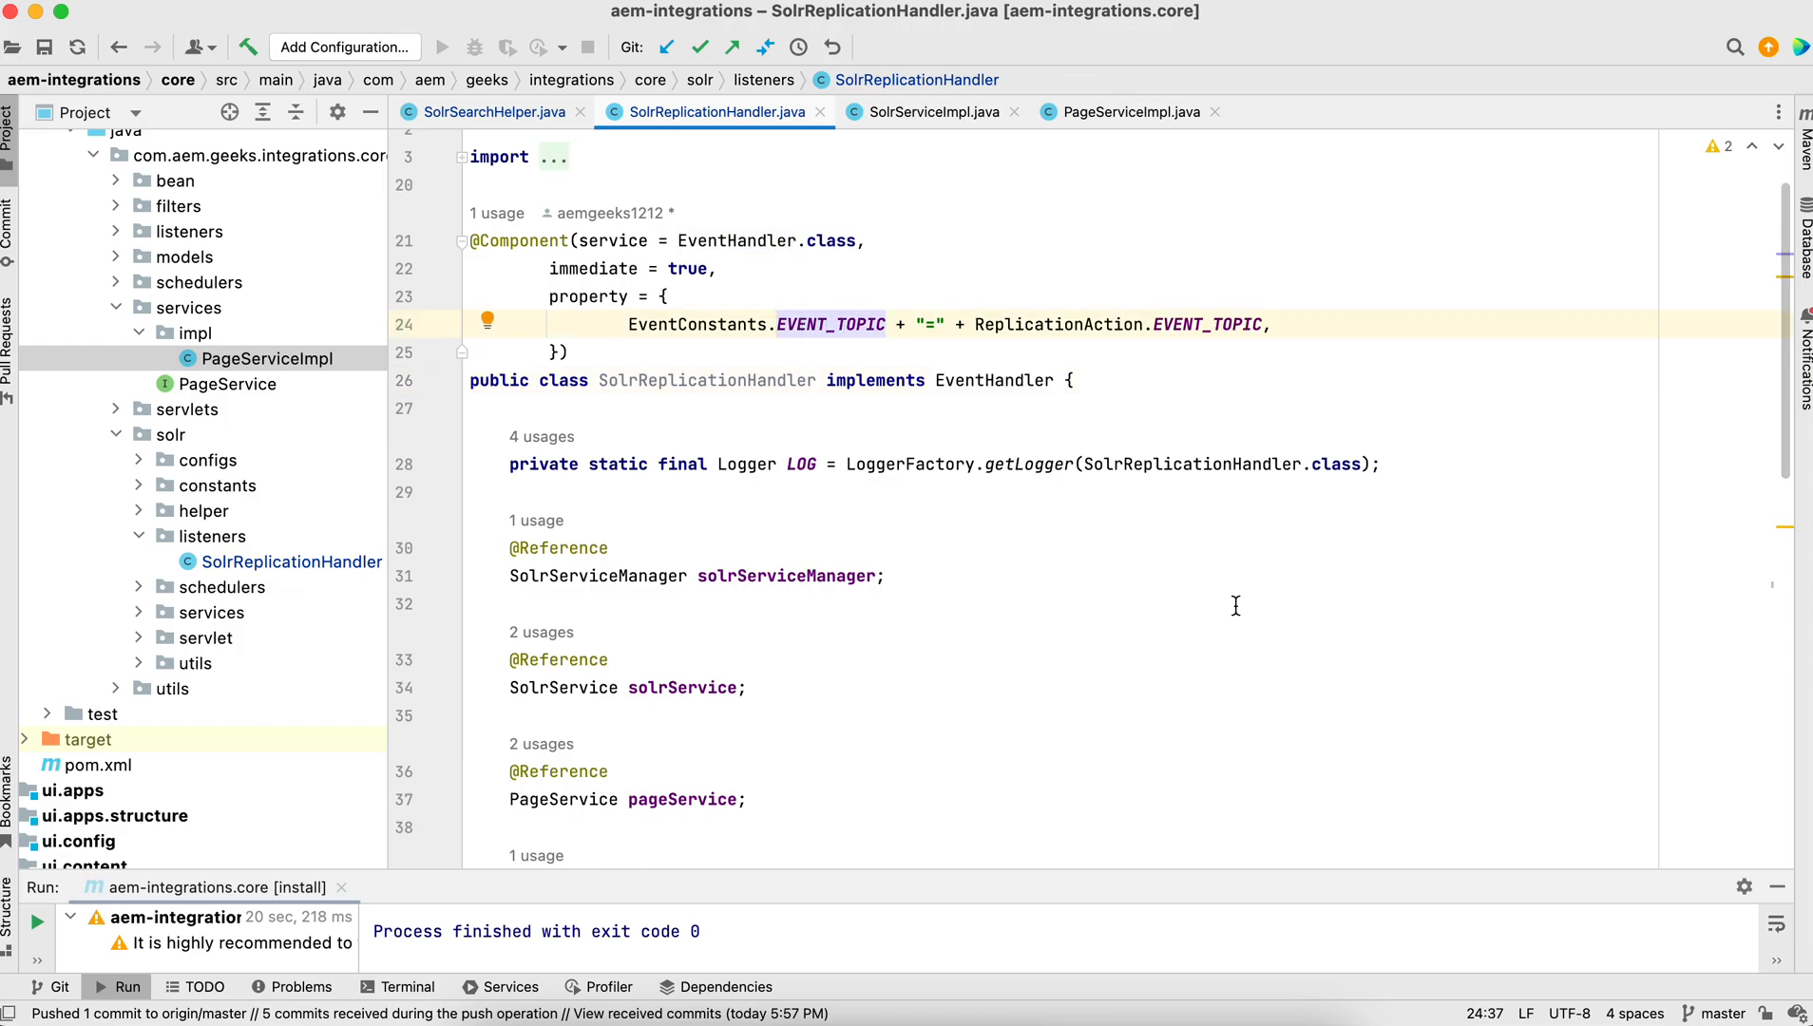
left_click(1186, 323)
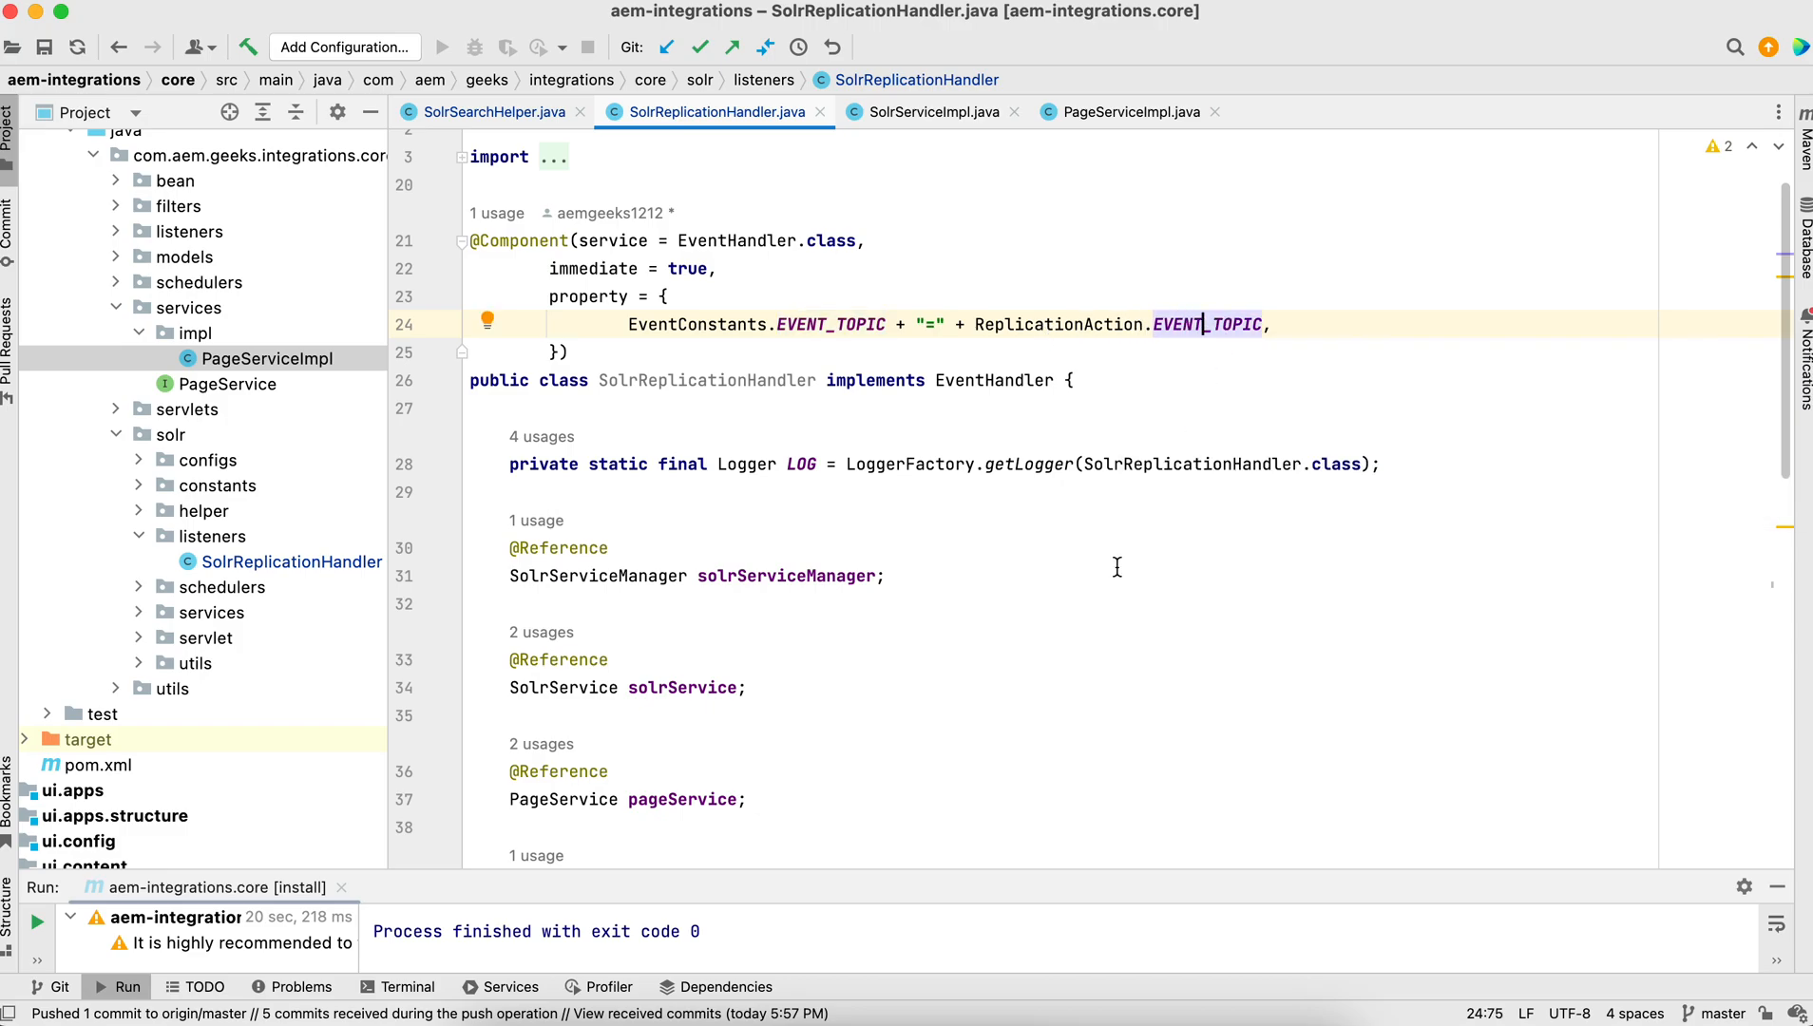
scroll("down", 3)
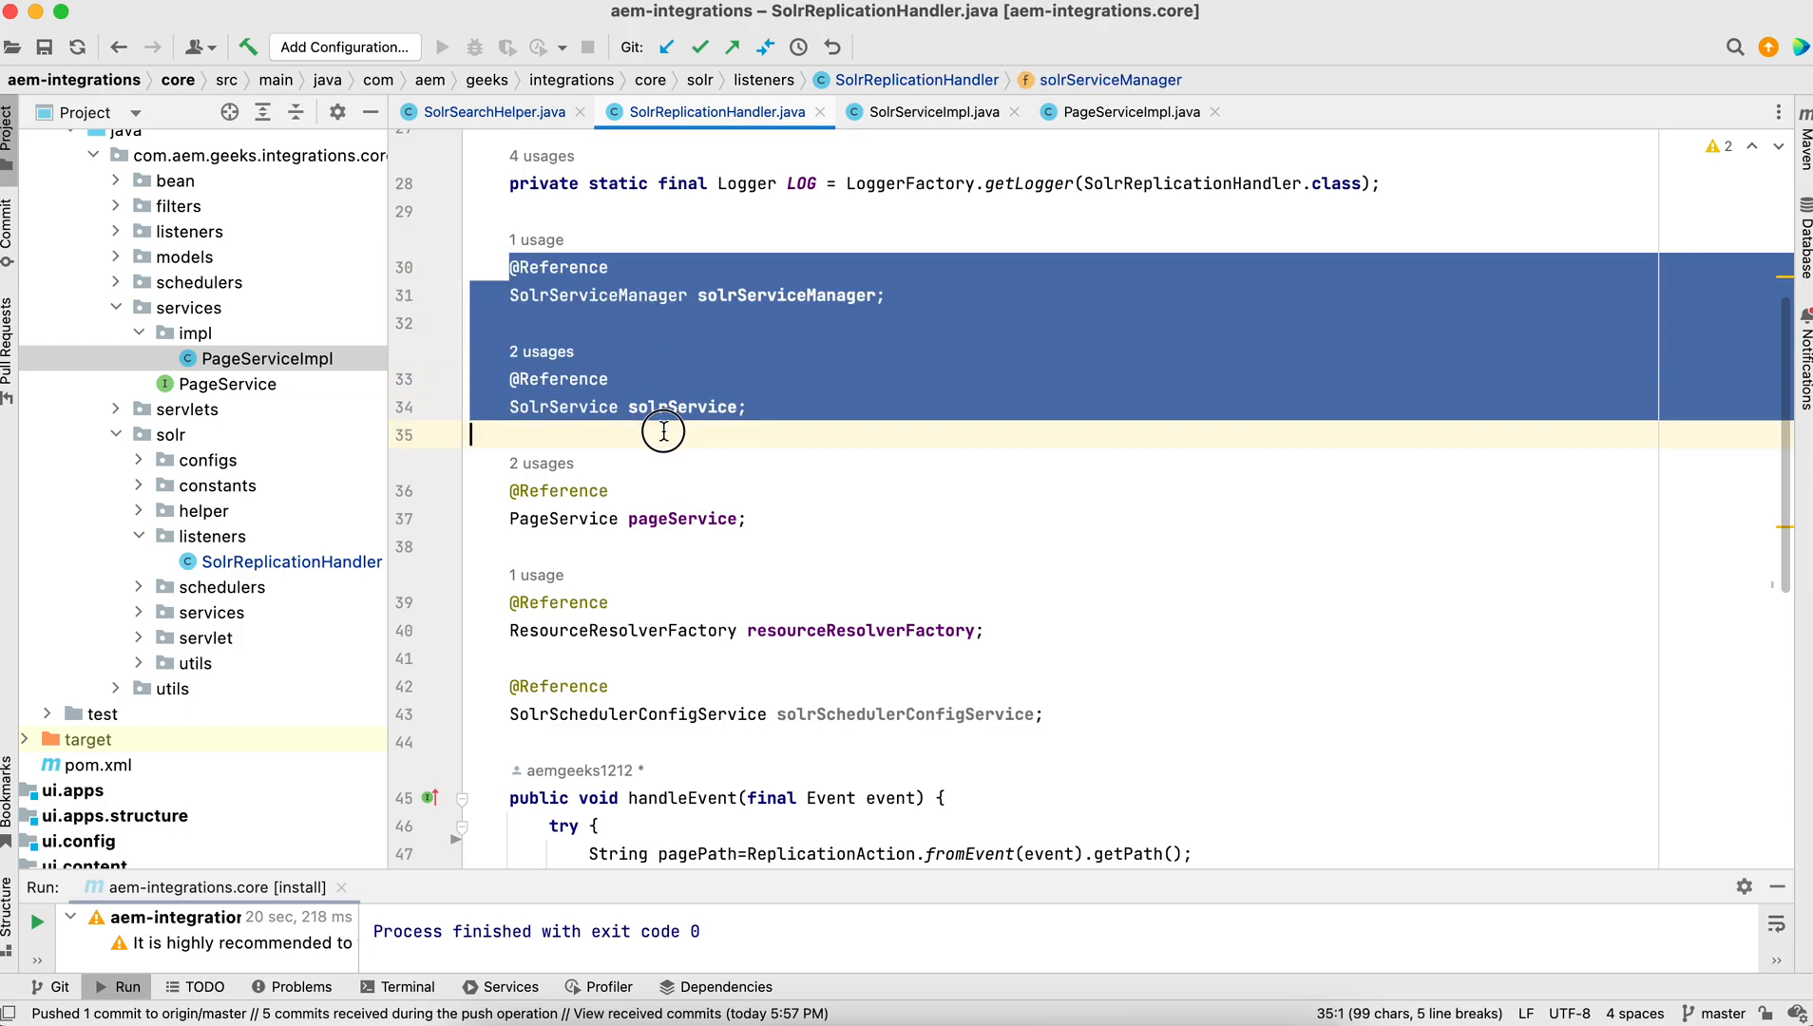
scroll("down", 3)
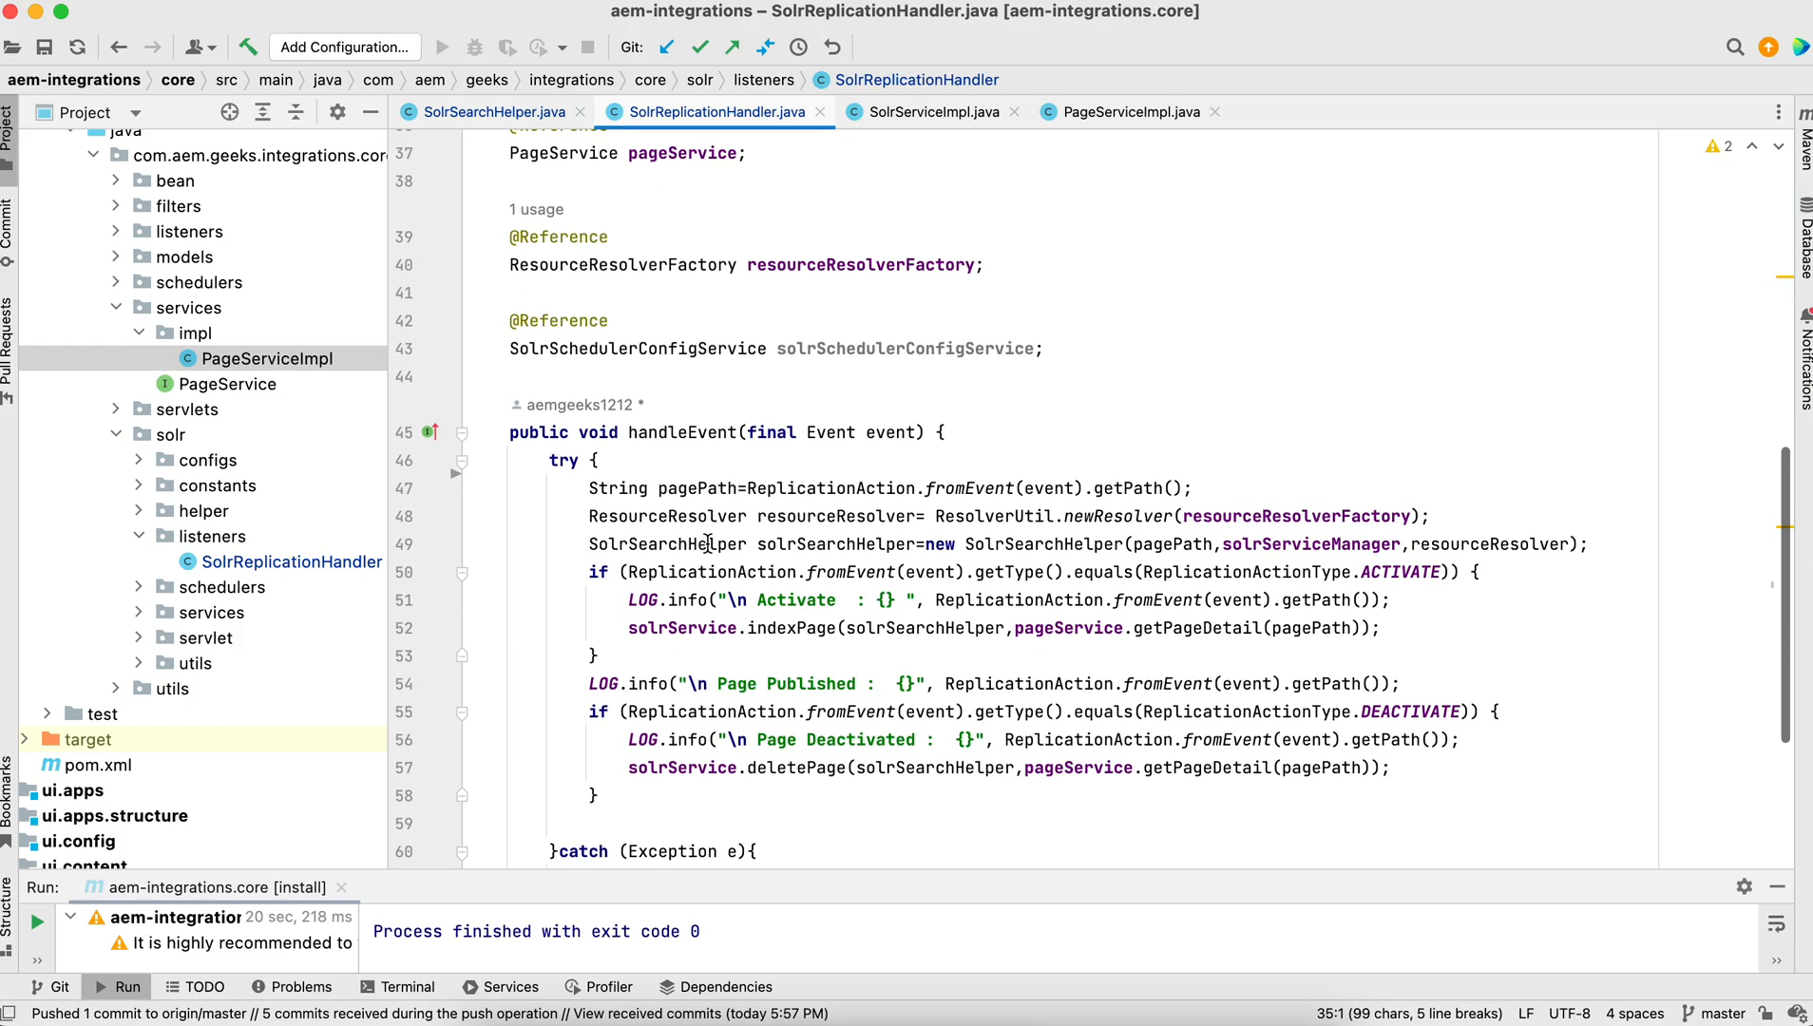
Trace handleEvent: the Event parameter, page path read, SolrSearchHelper and solrService used for indexing
double_click(680, 432)
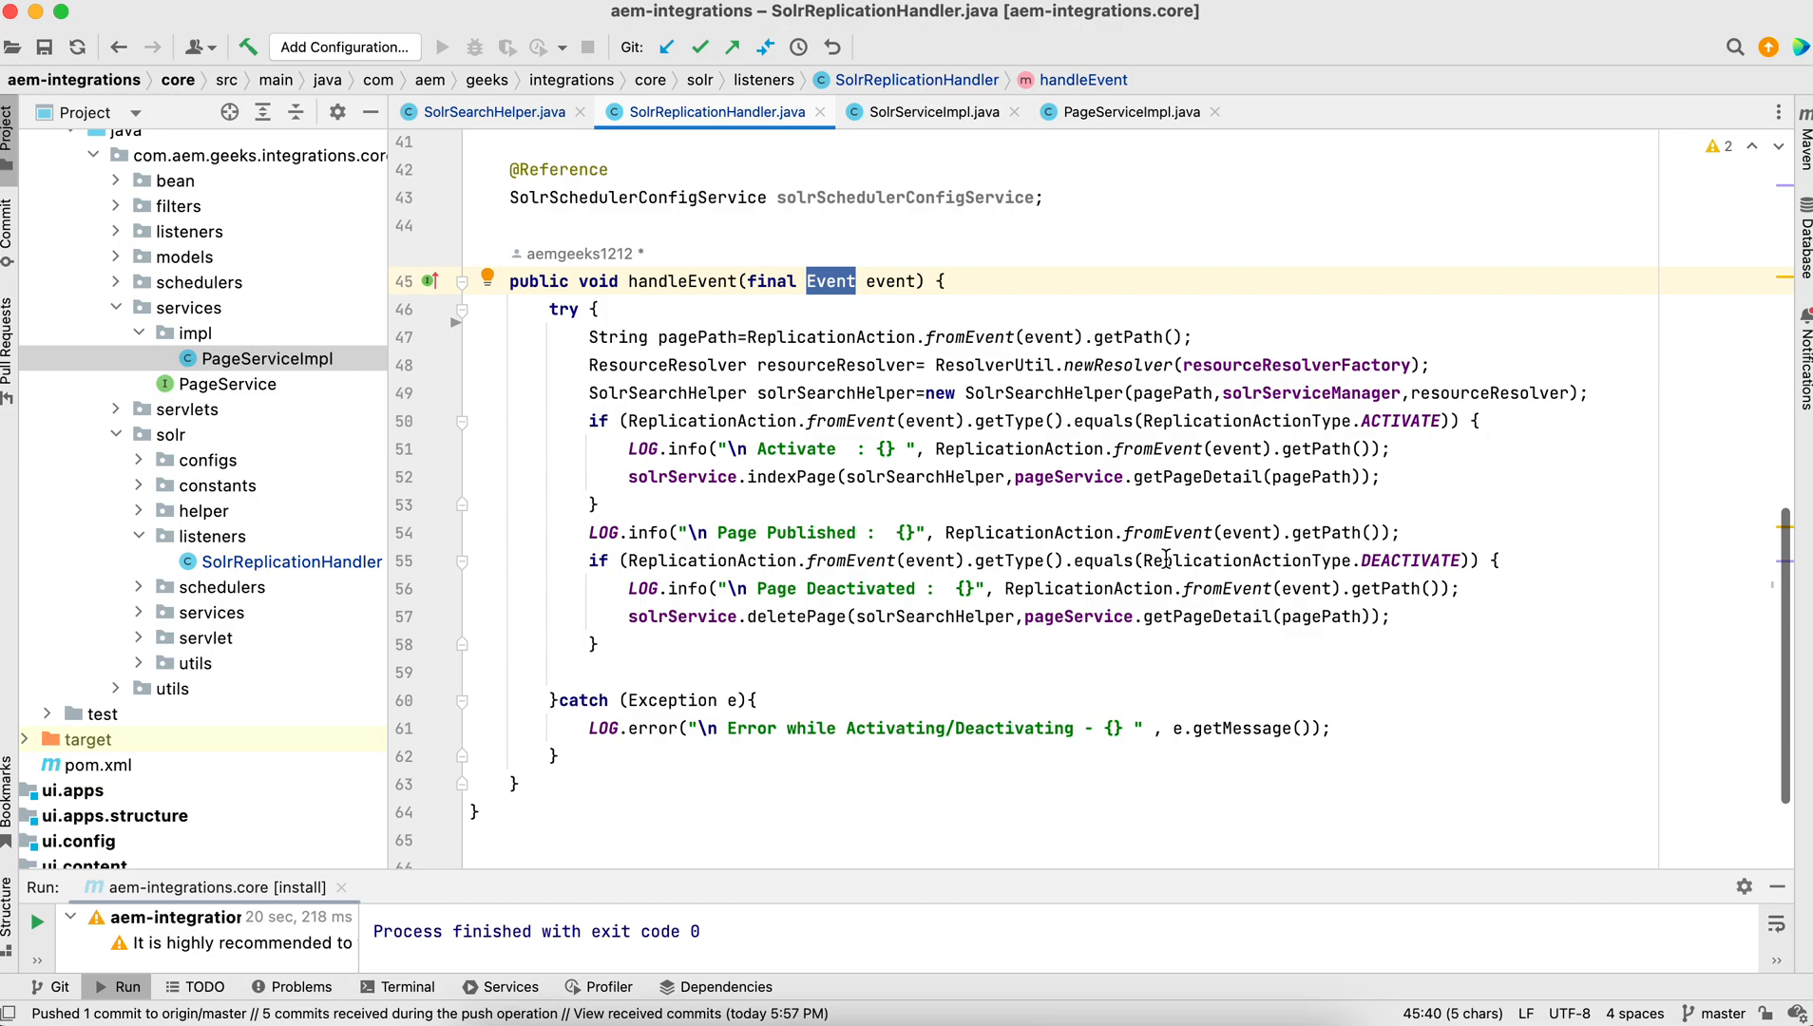
double_click(711, 420)
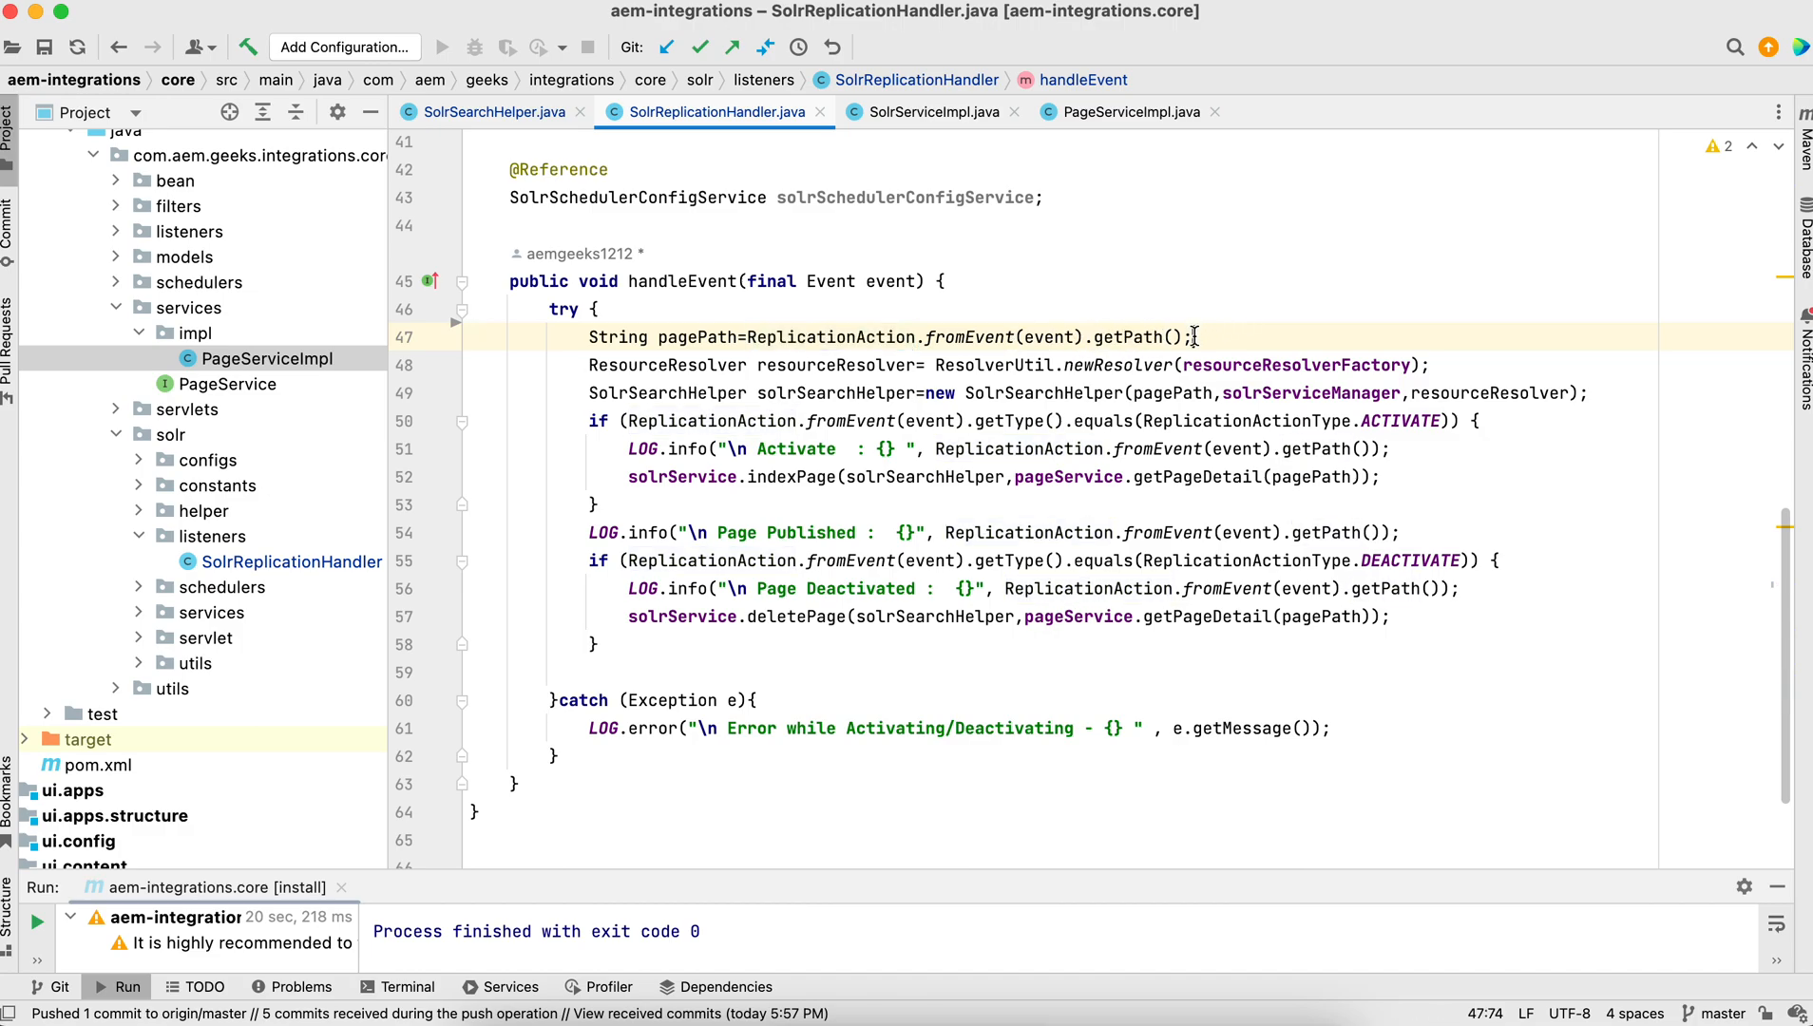
left_click_drag(751, 336, 1192, 336)
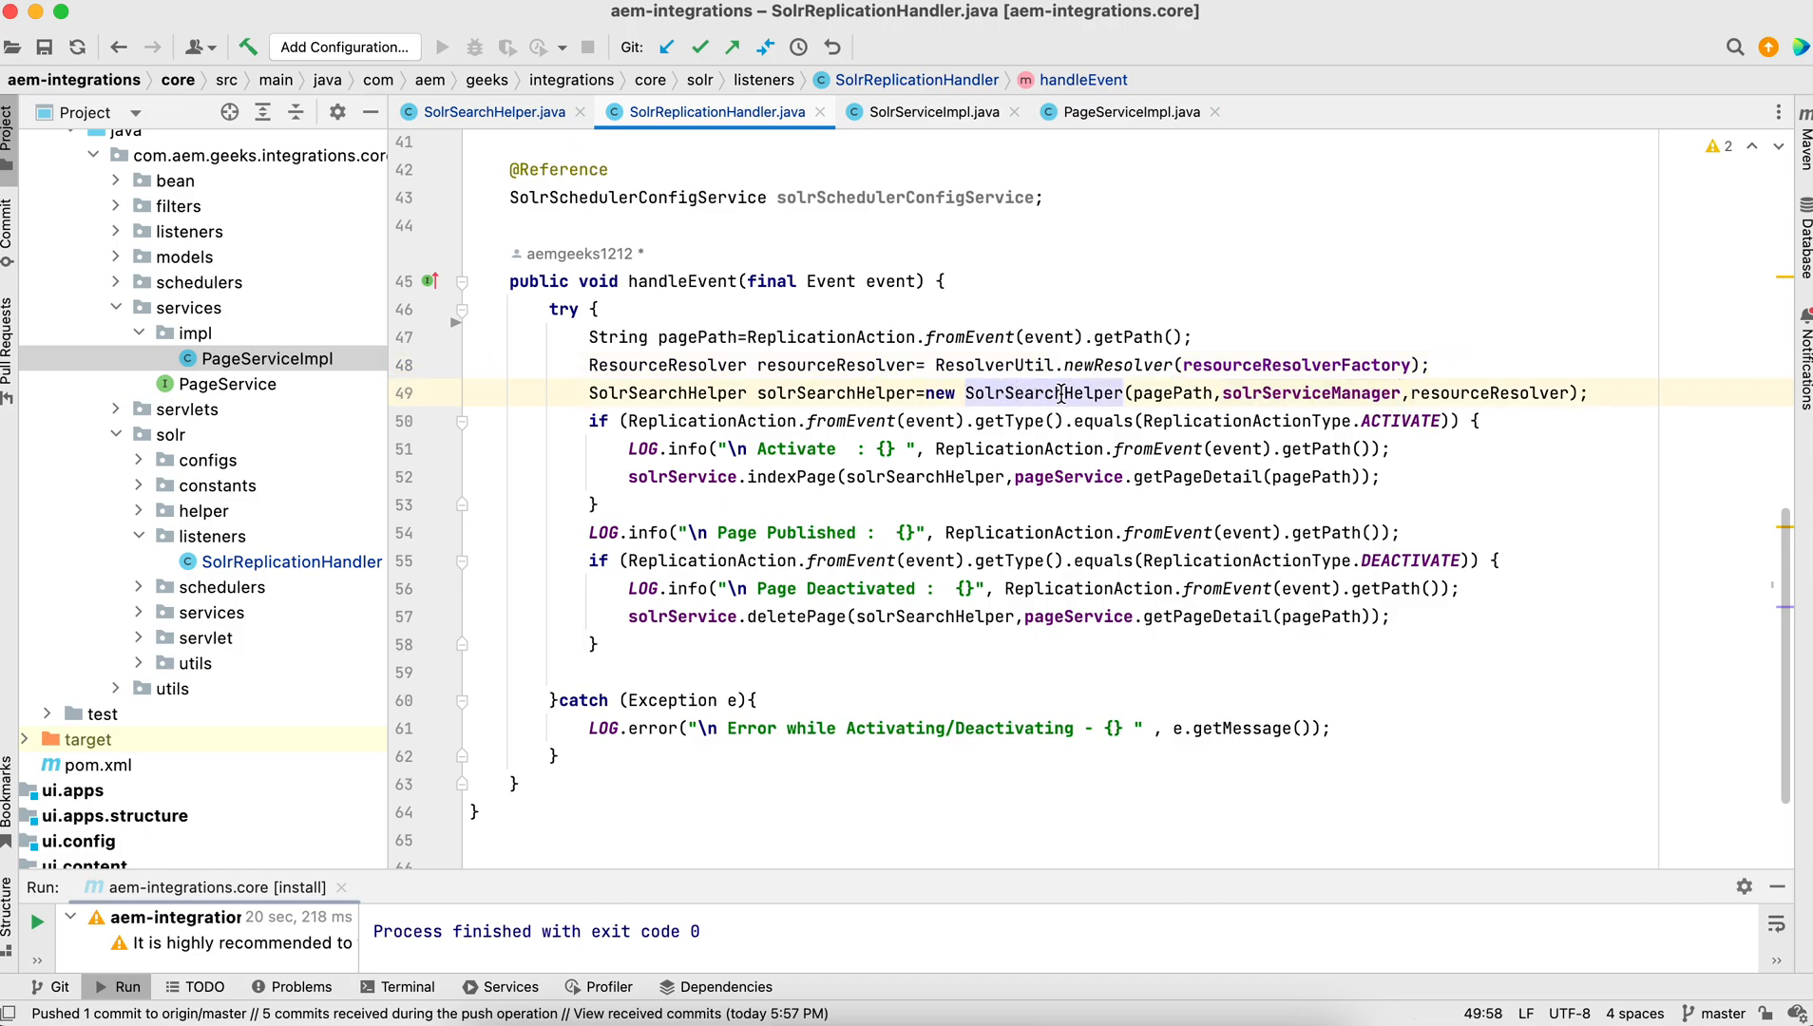
left_click(1593, 391)
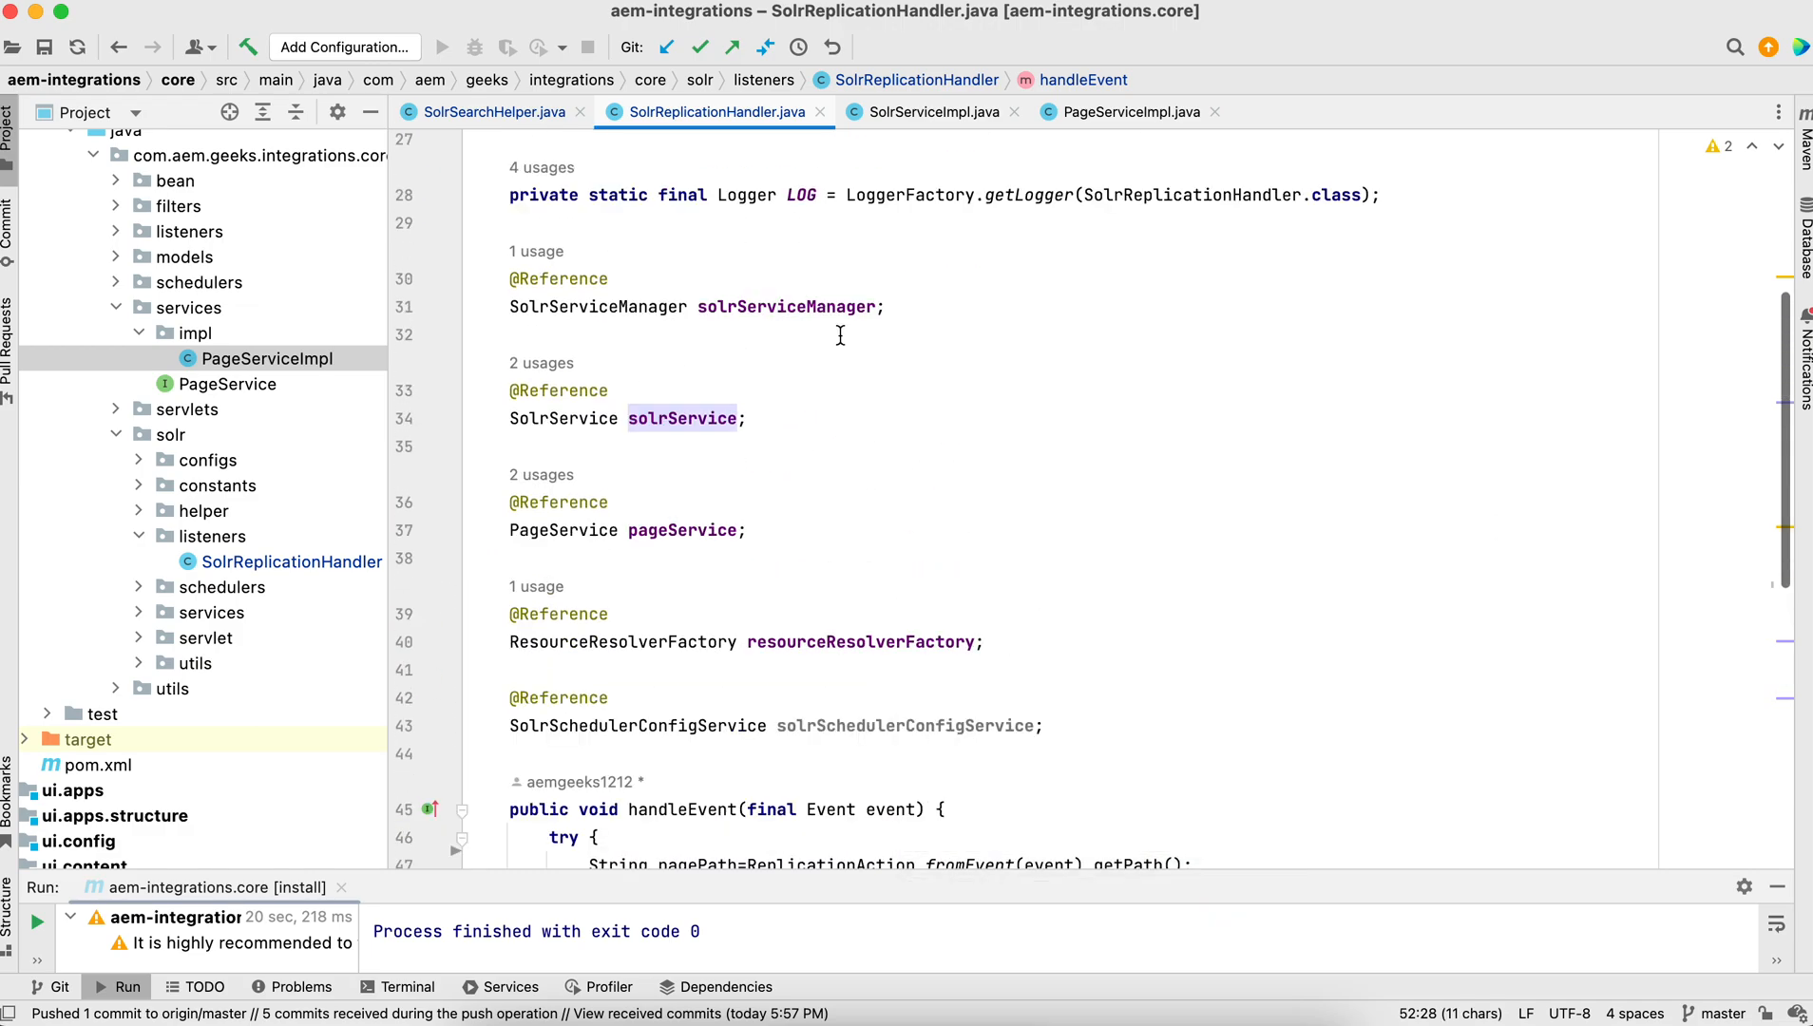
scroll("down", 3)
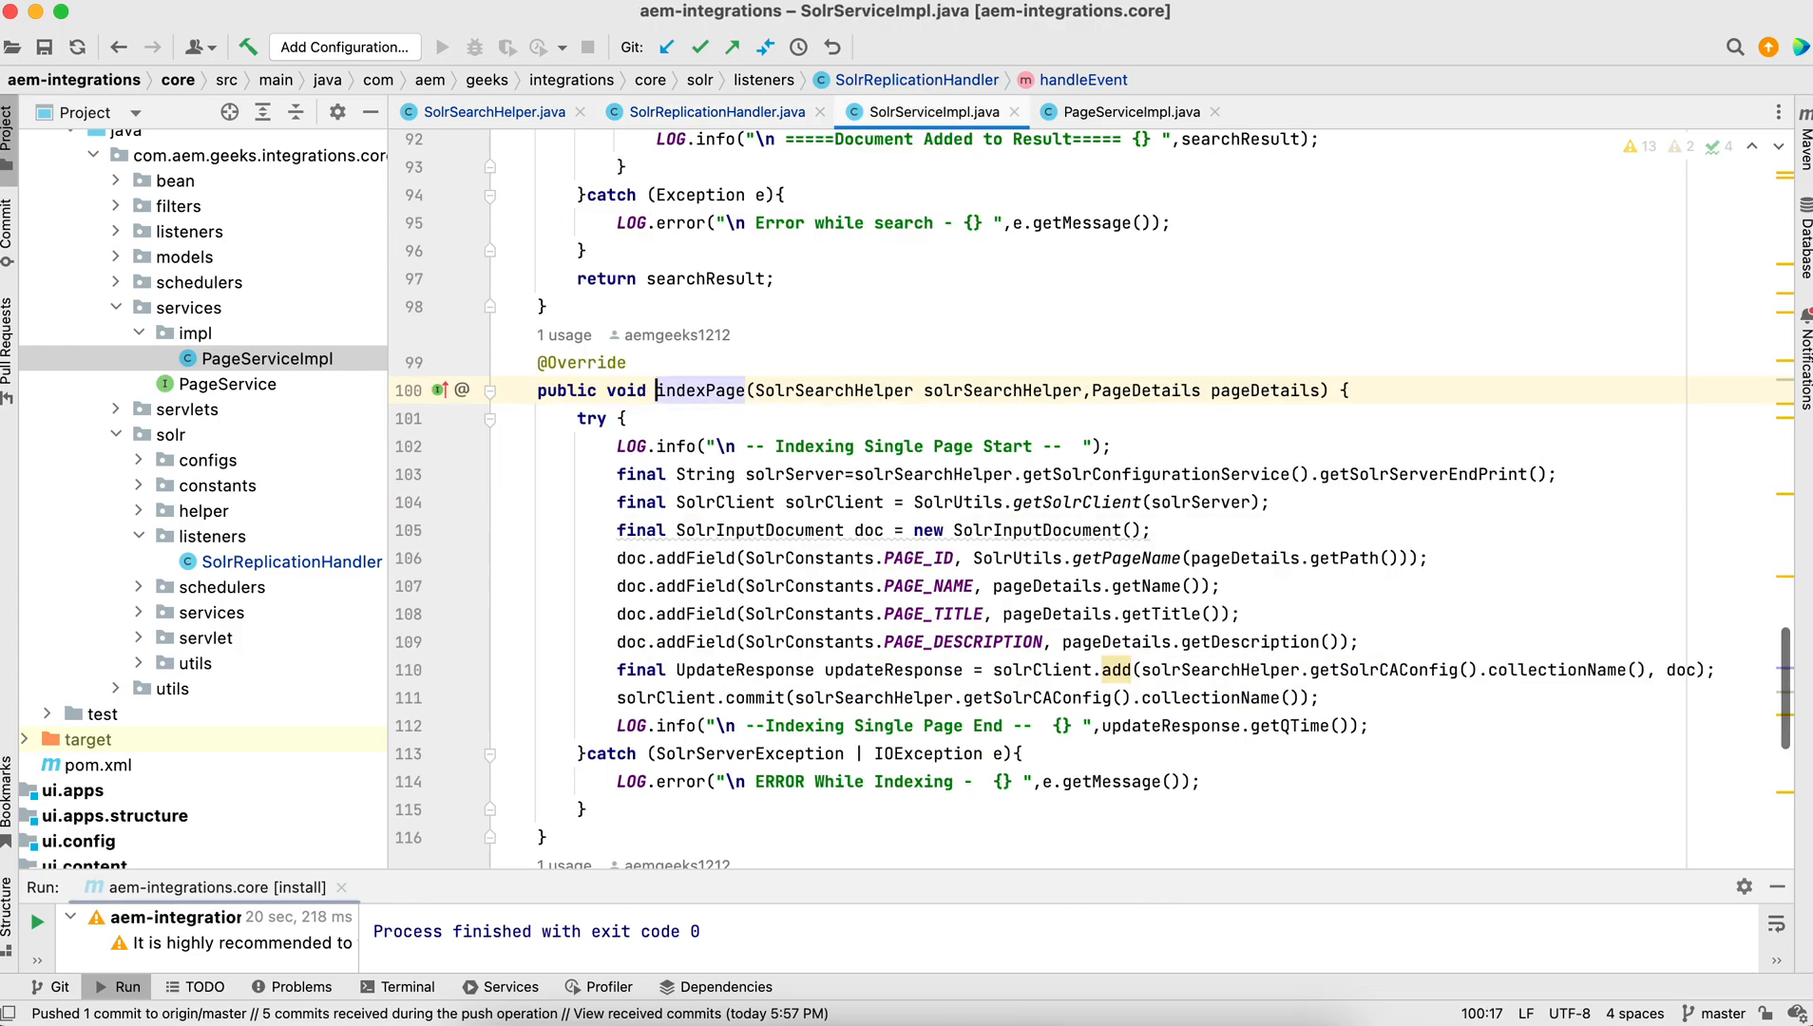
Note indexPage's pageDetails parameter, return to handleEvent and follow the getPageDetail call into PageServiceImpl
scroll("down", 3)
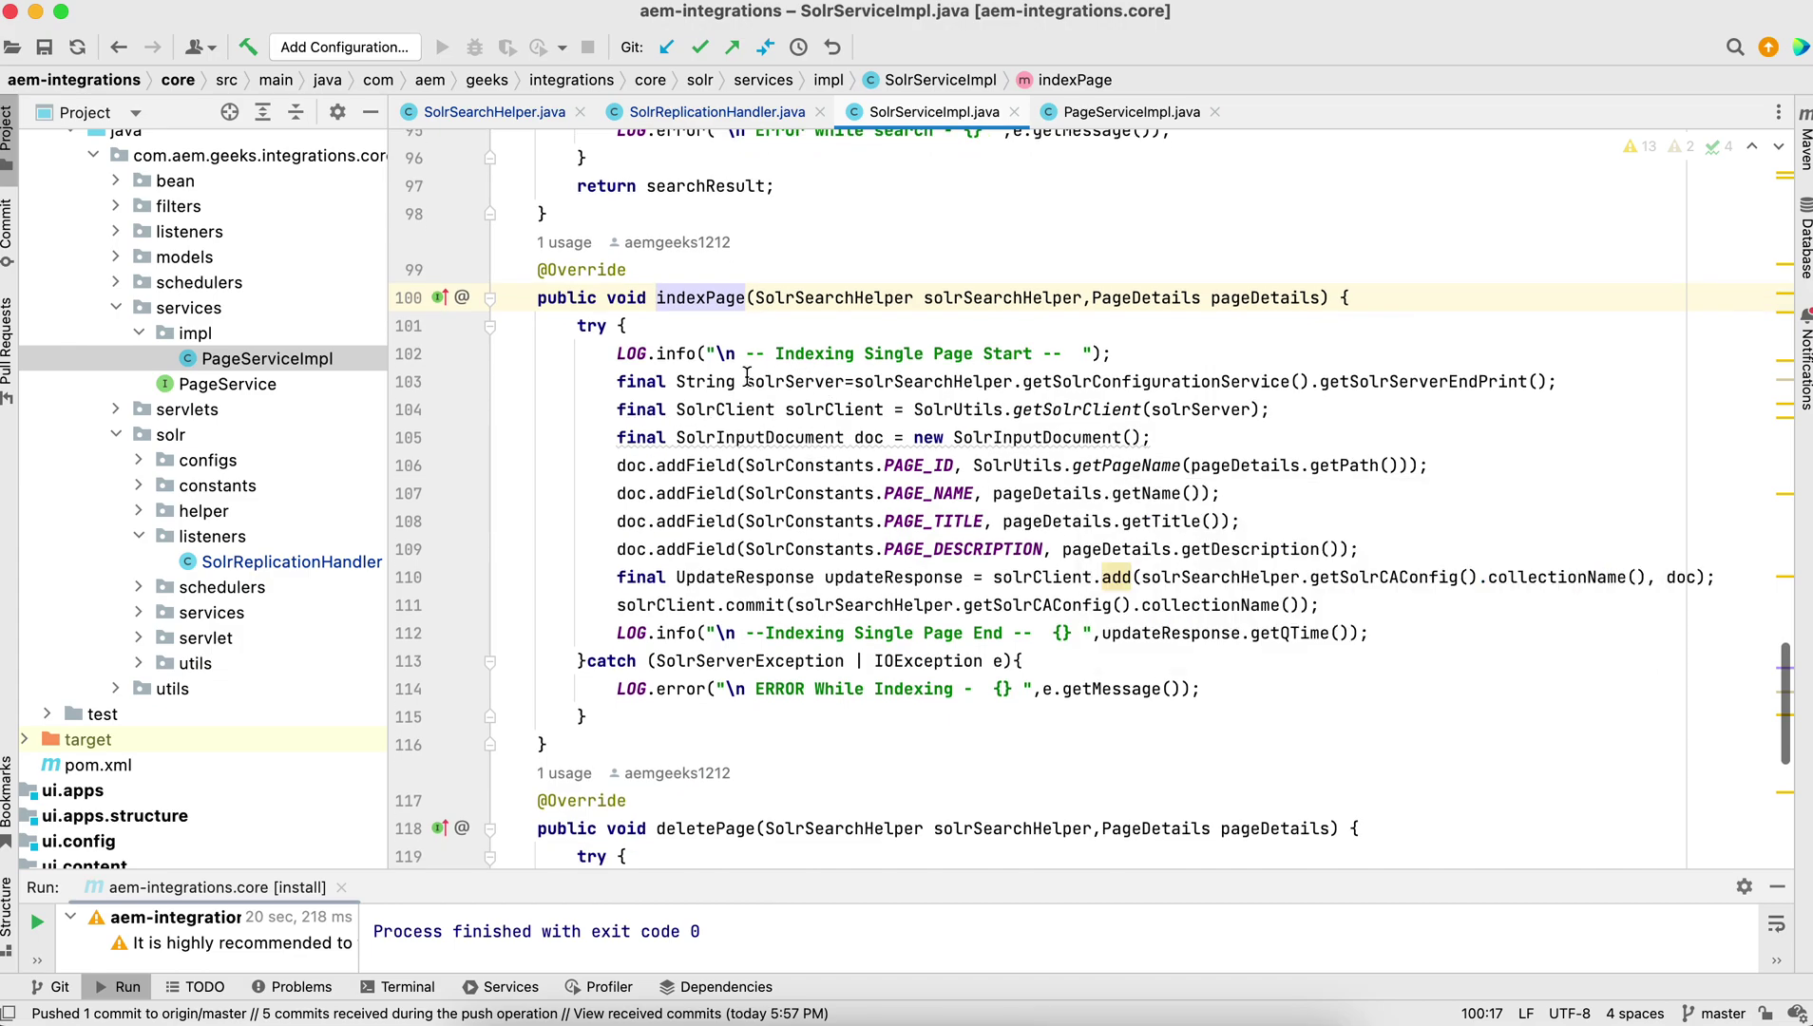
mouse_move(1566, 395)
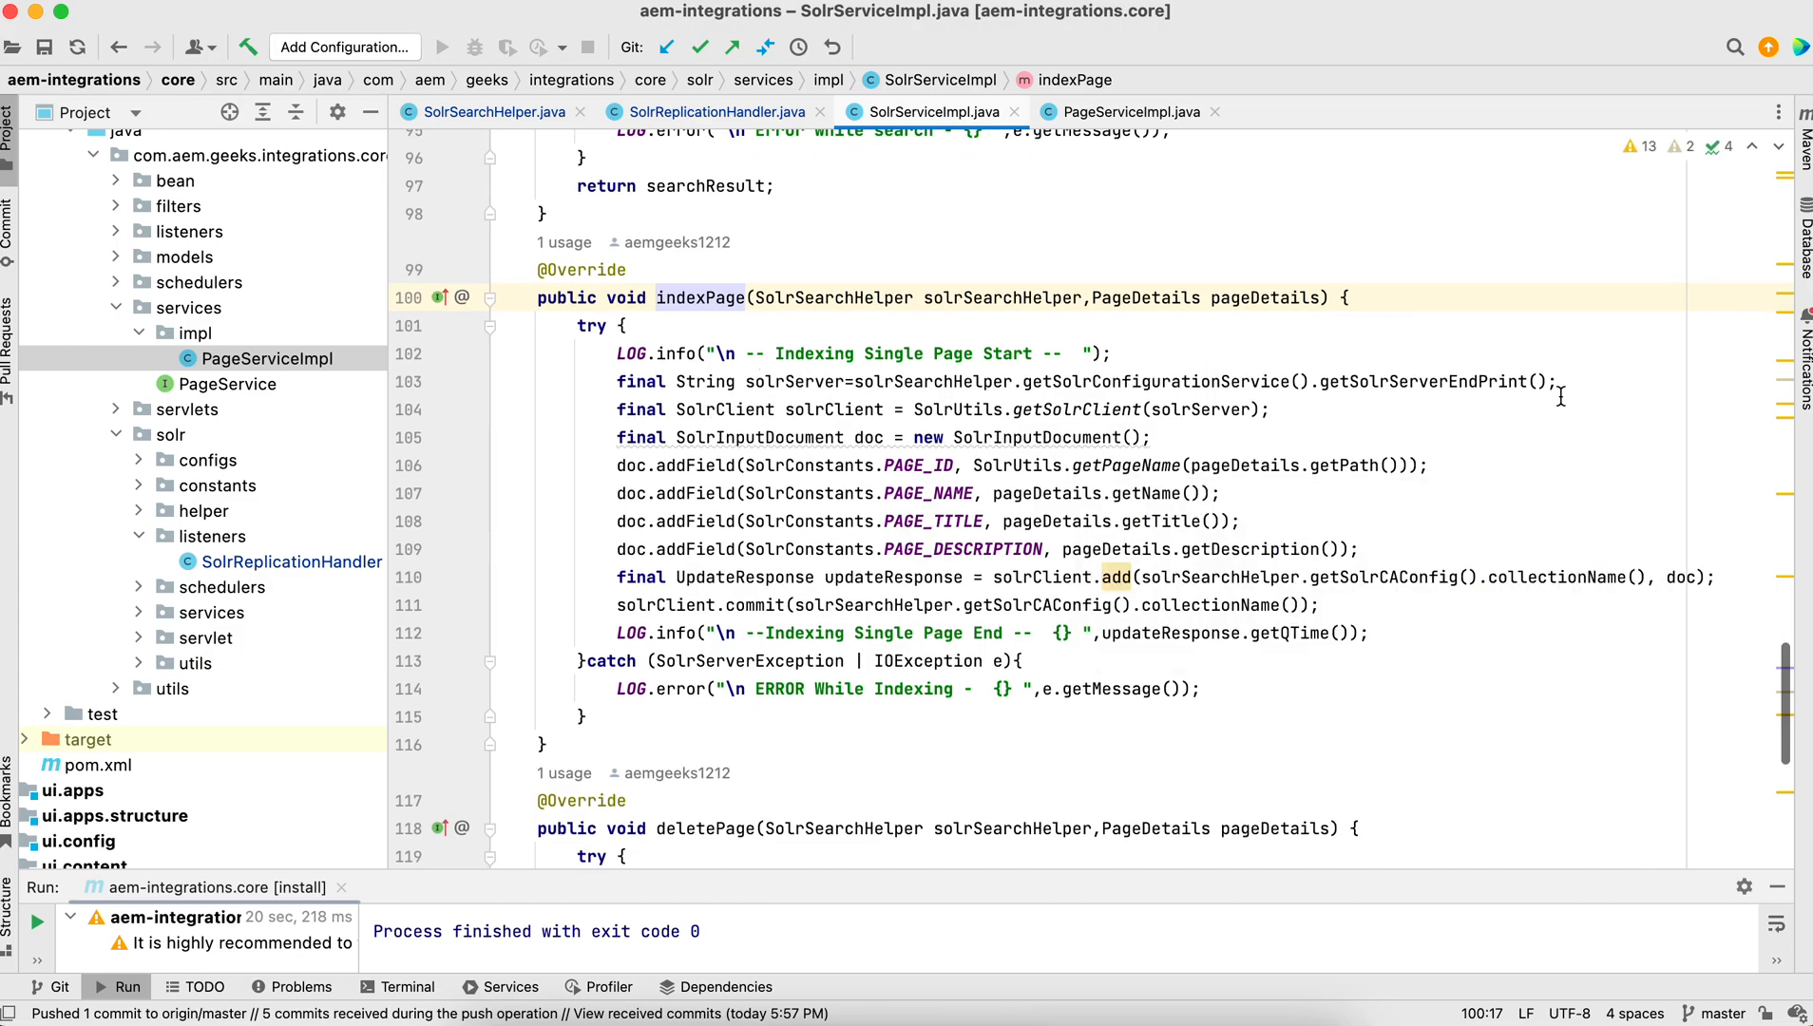
left_click_drag(1203, 382, 1557, 382)
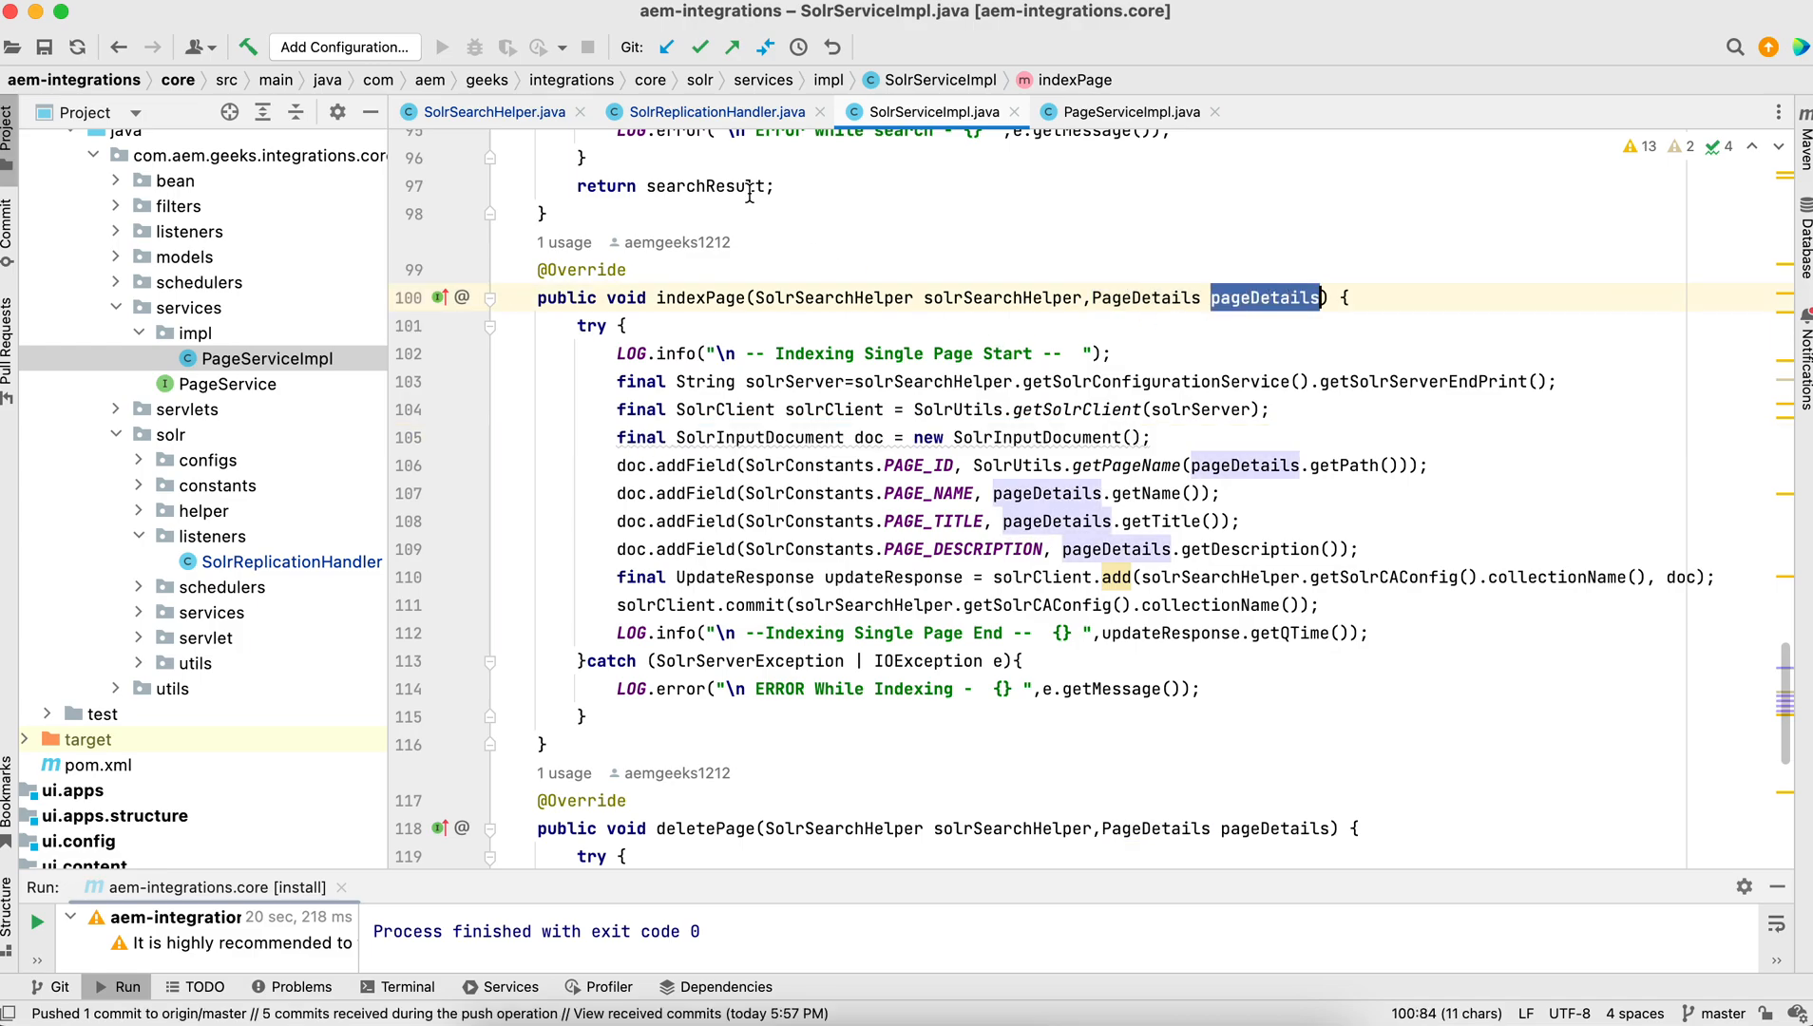
left_click(719, 113)
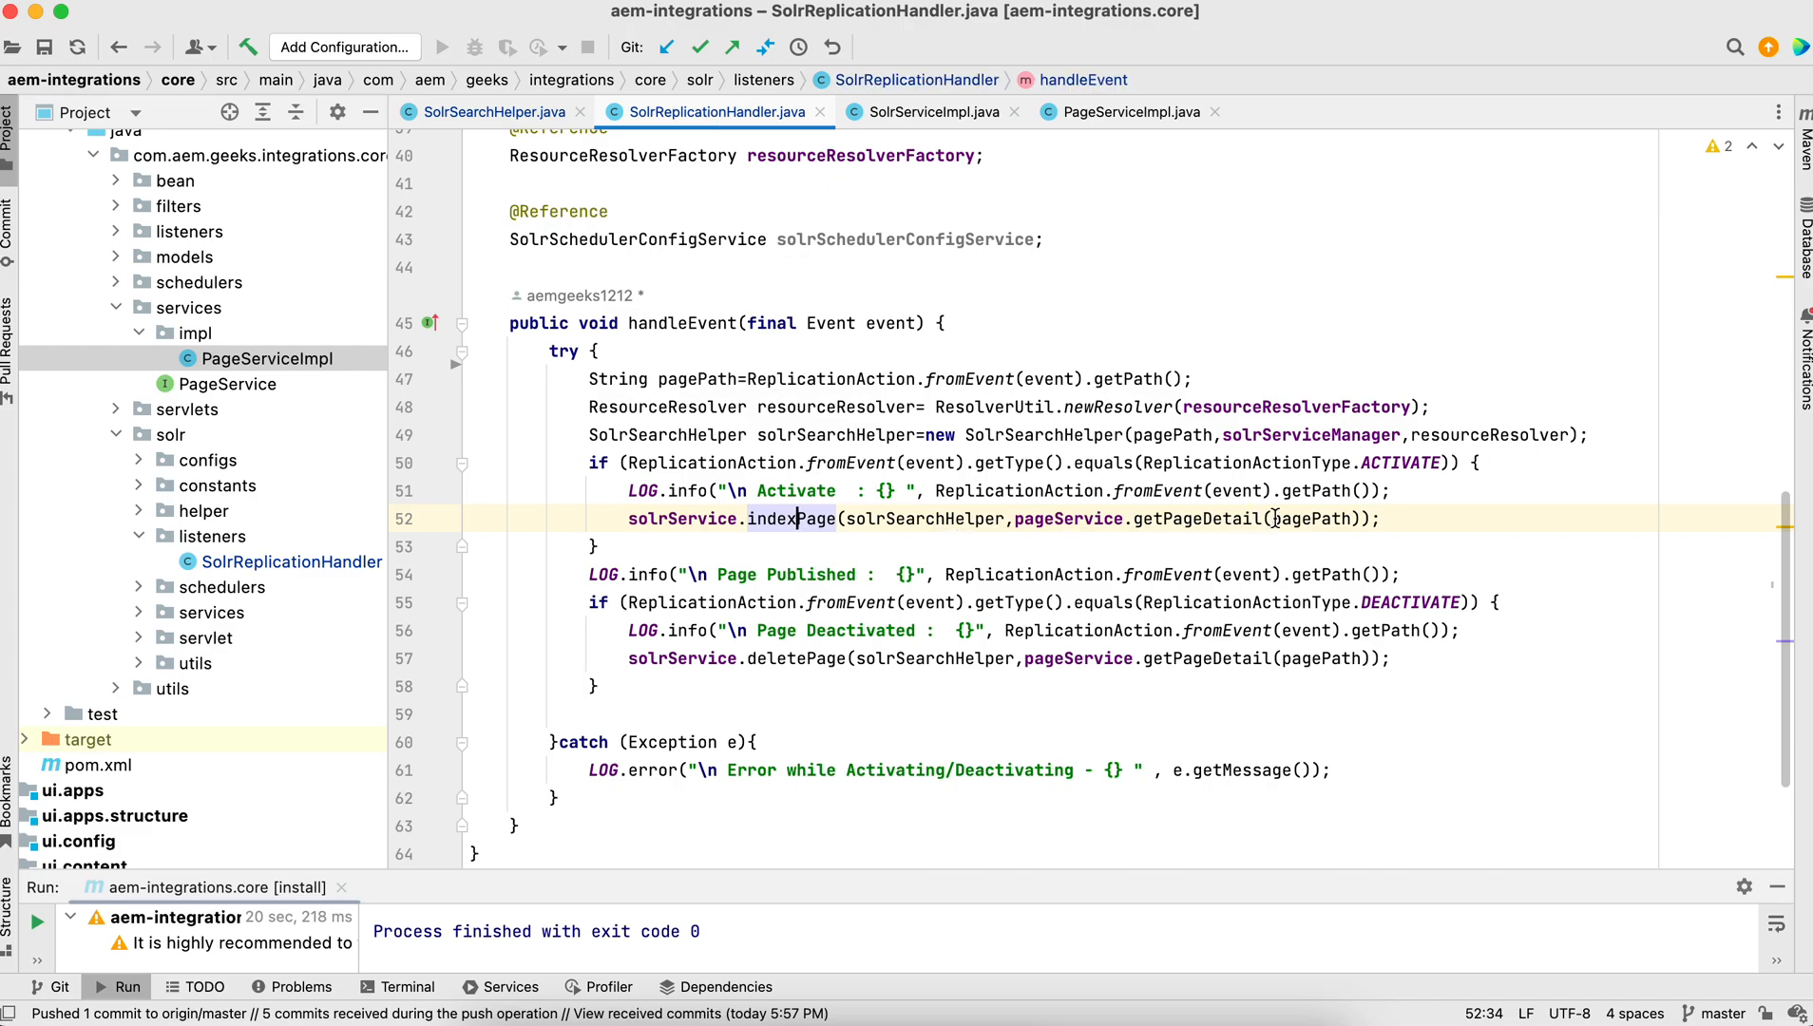
double_click(1068, 518)
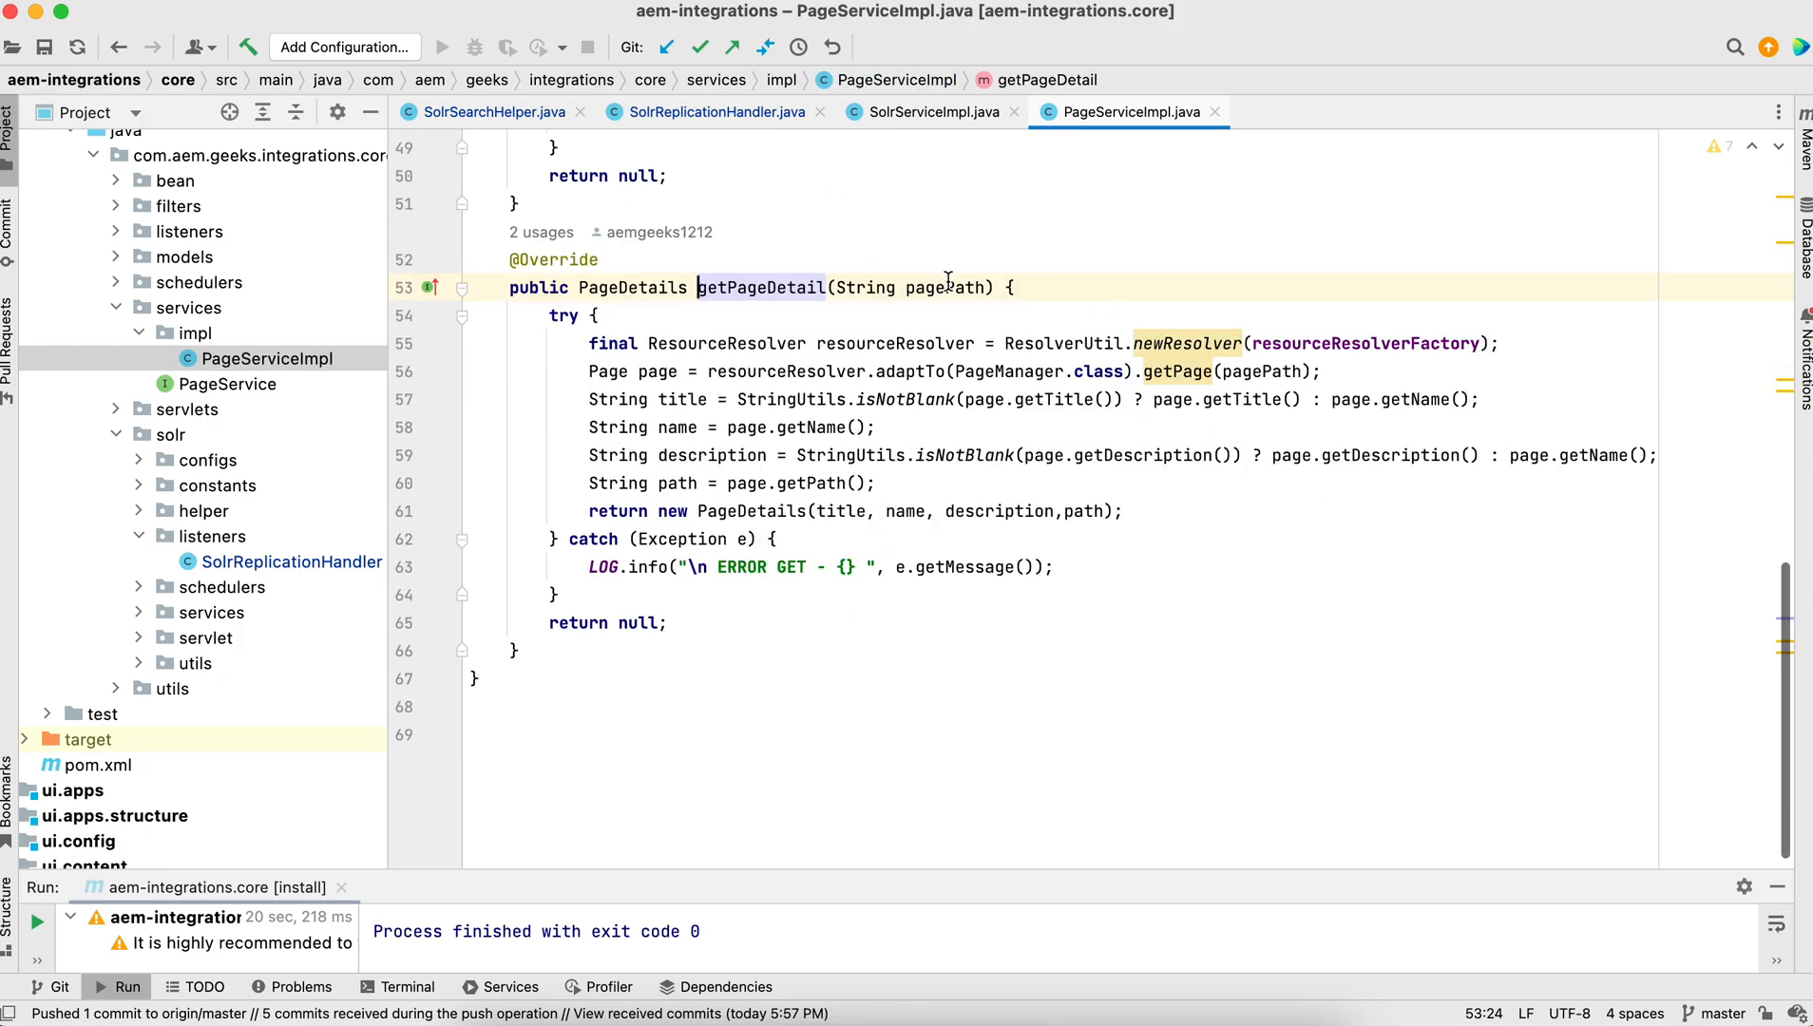
Review getPageDetail building PageDetails from title, name, description and path, then return to SolrReplicationHandler
double_click(945, 287)
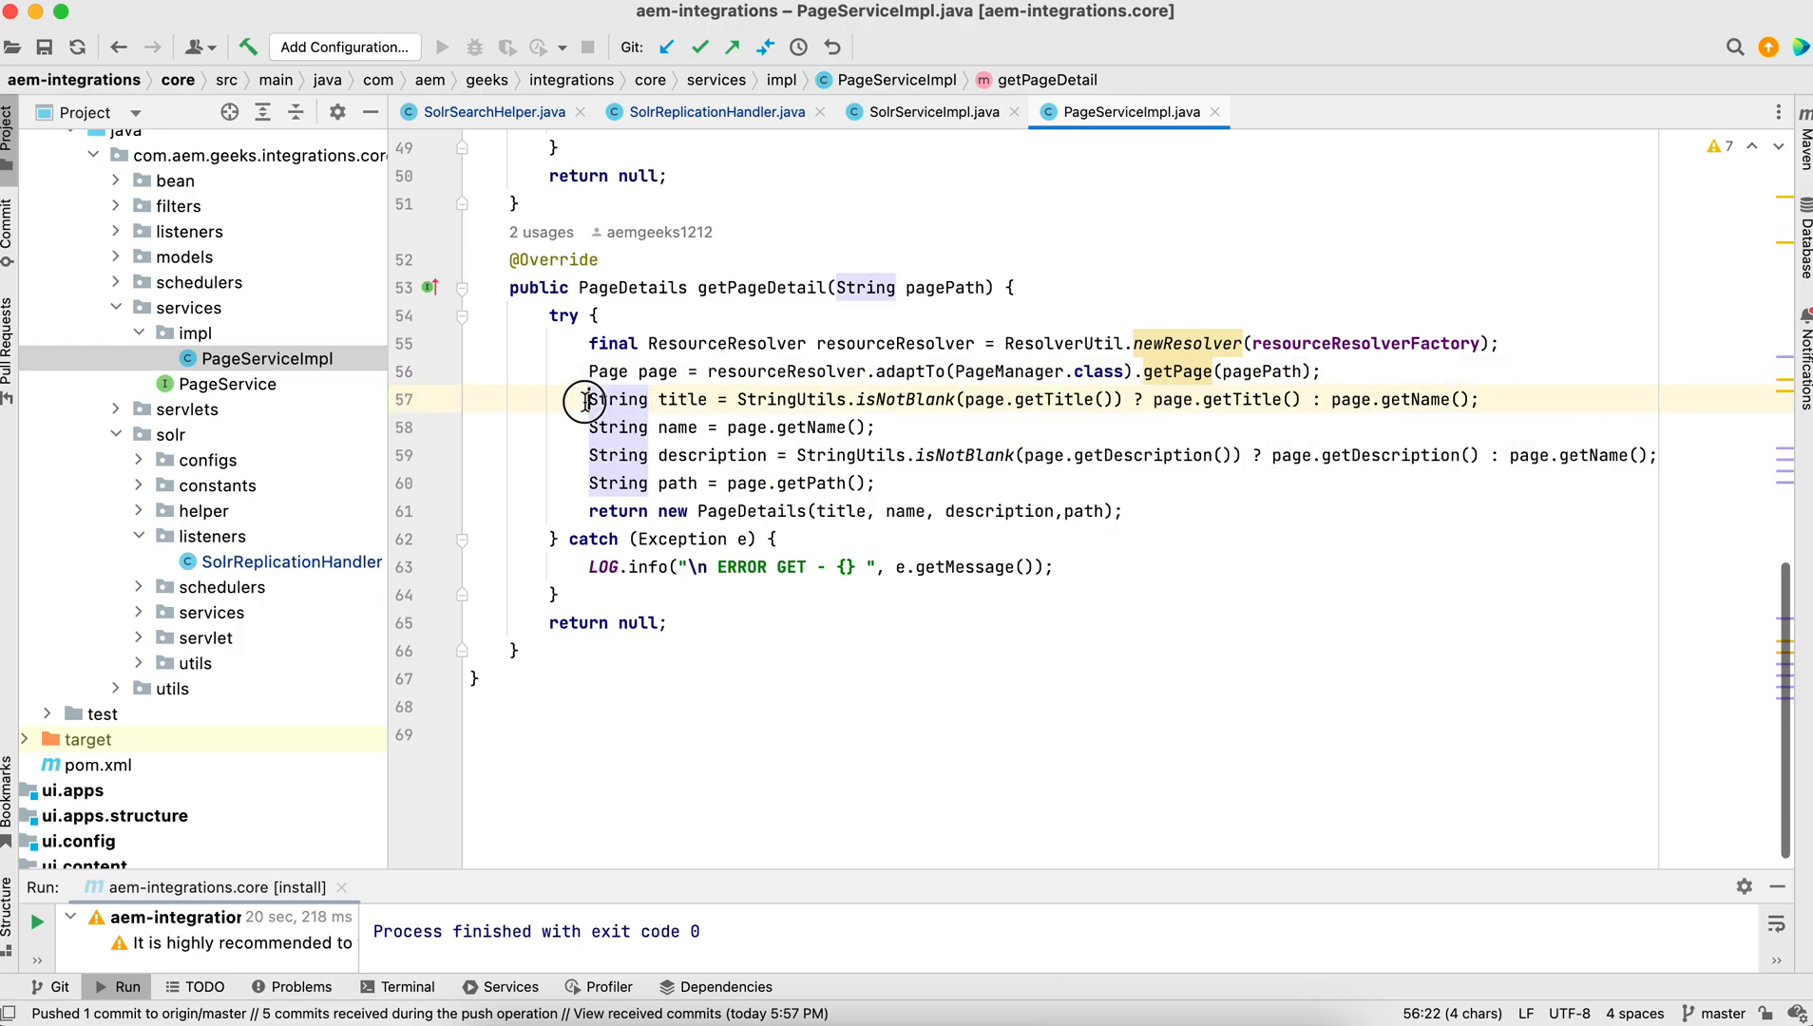
left_click_drag(588, 399, 766, 482)
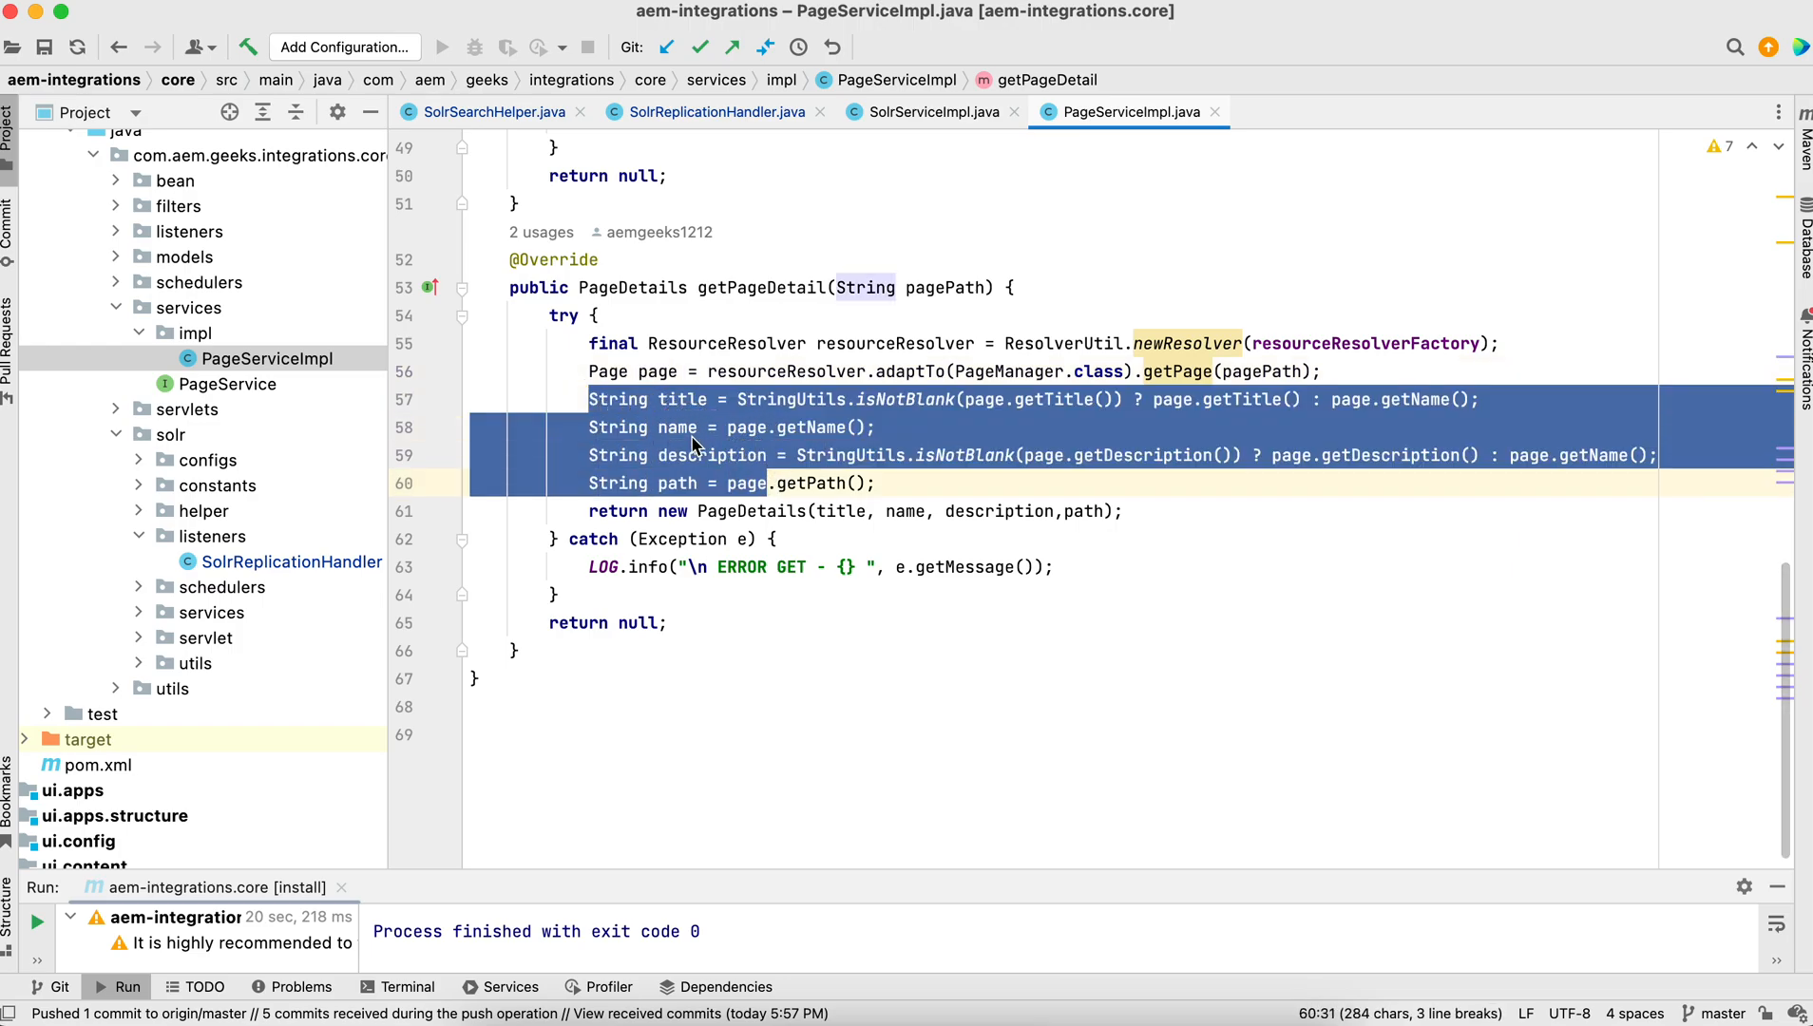
double_click(753, 511)
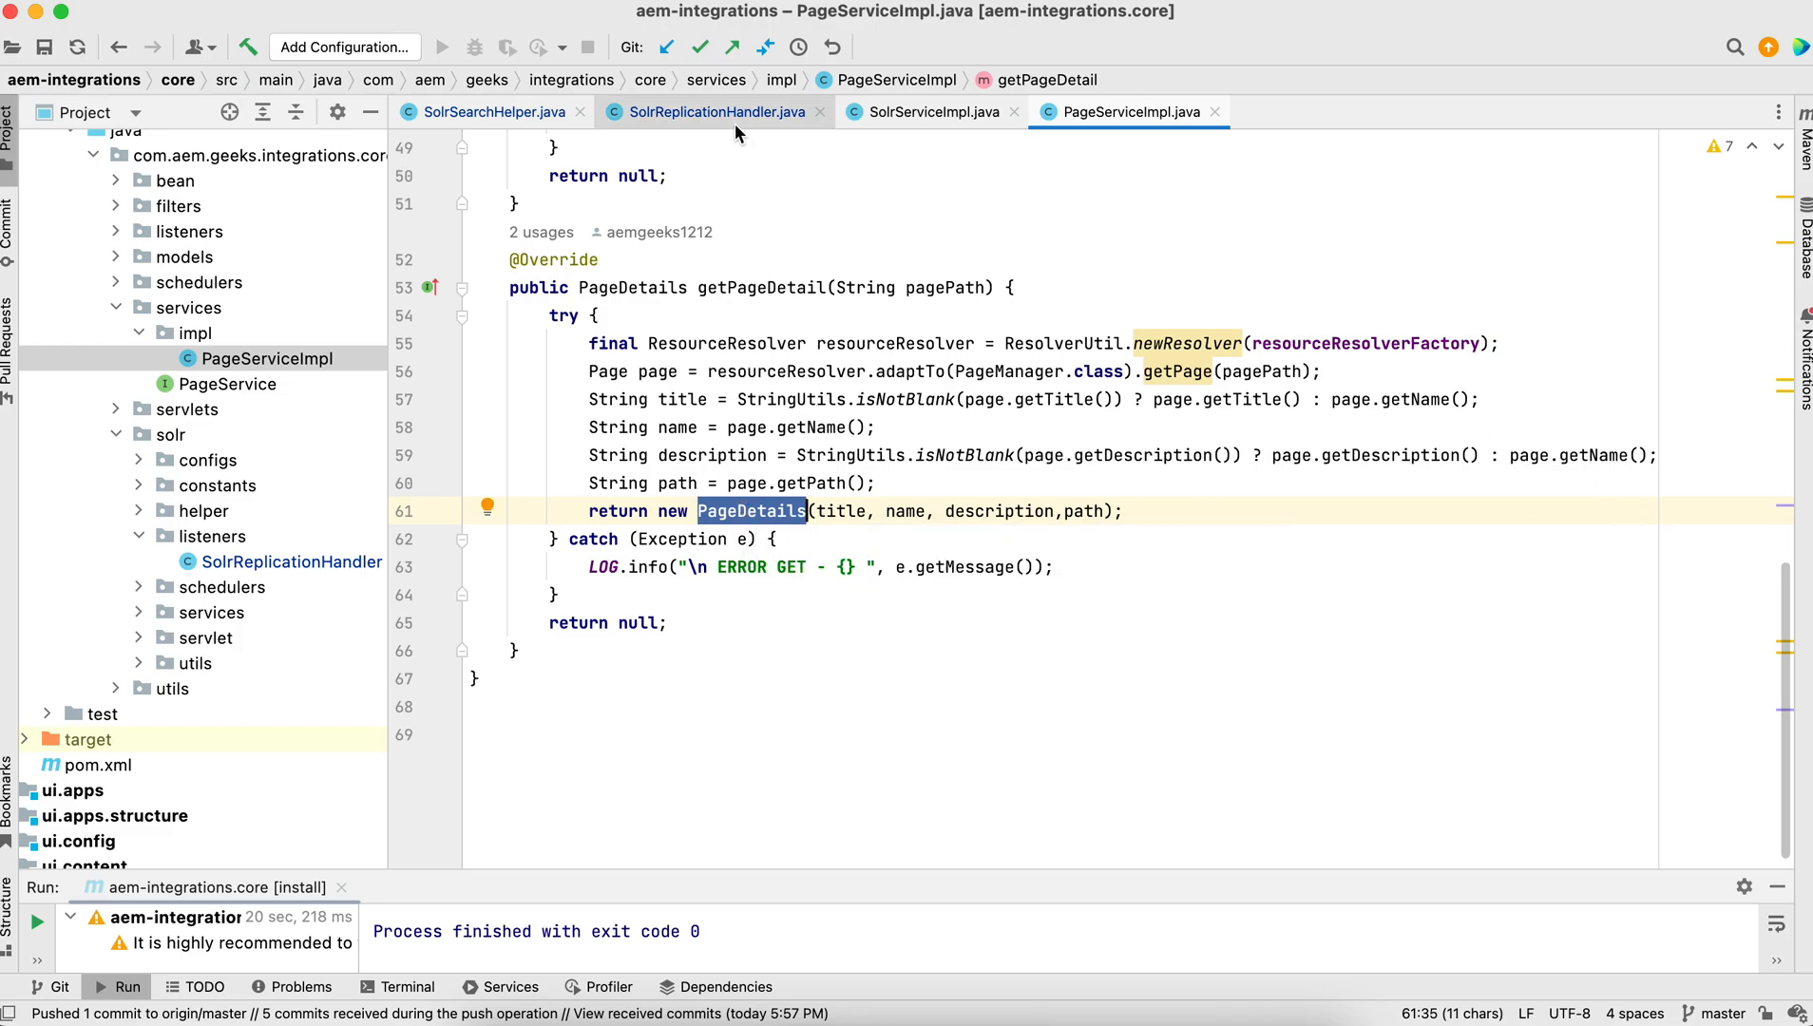
left_click(718, 112)
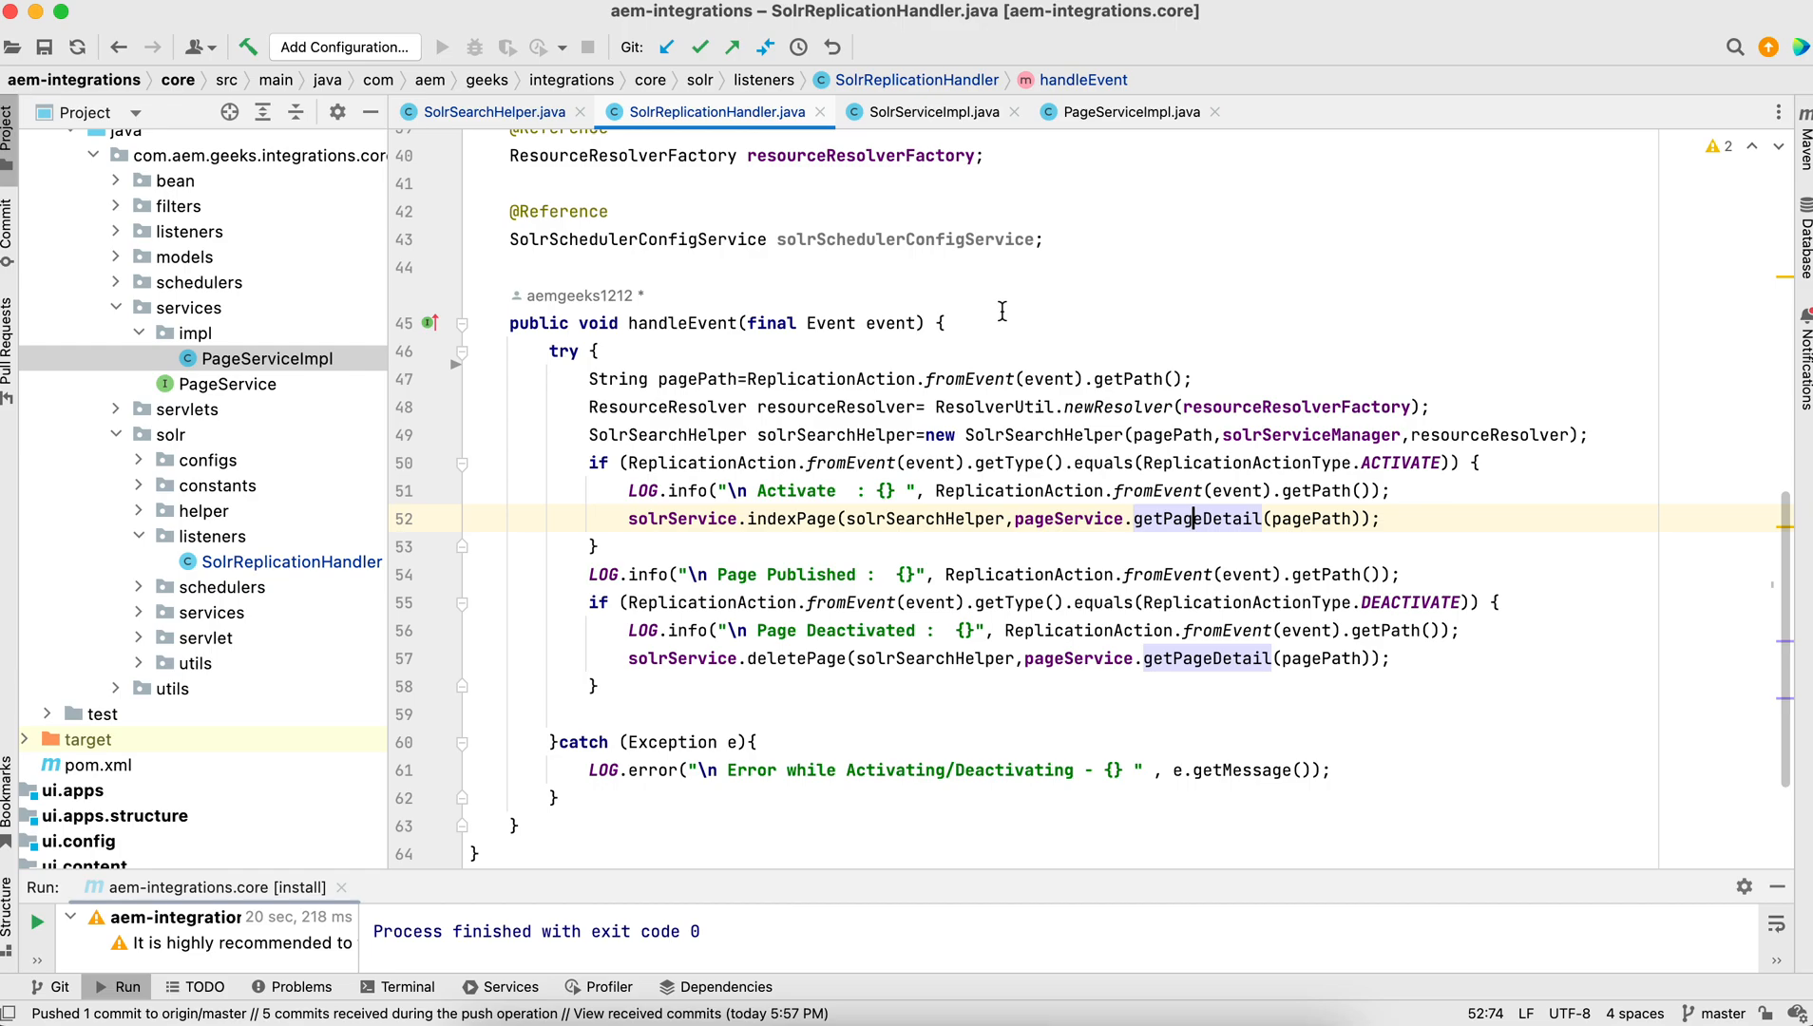
left_click(931, 112)
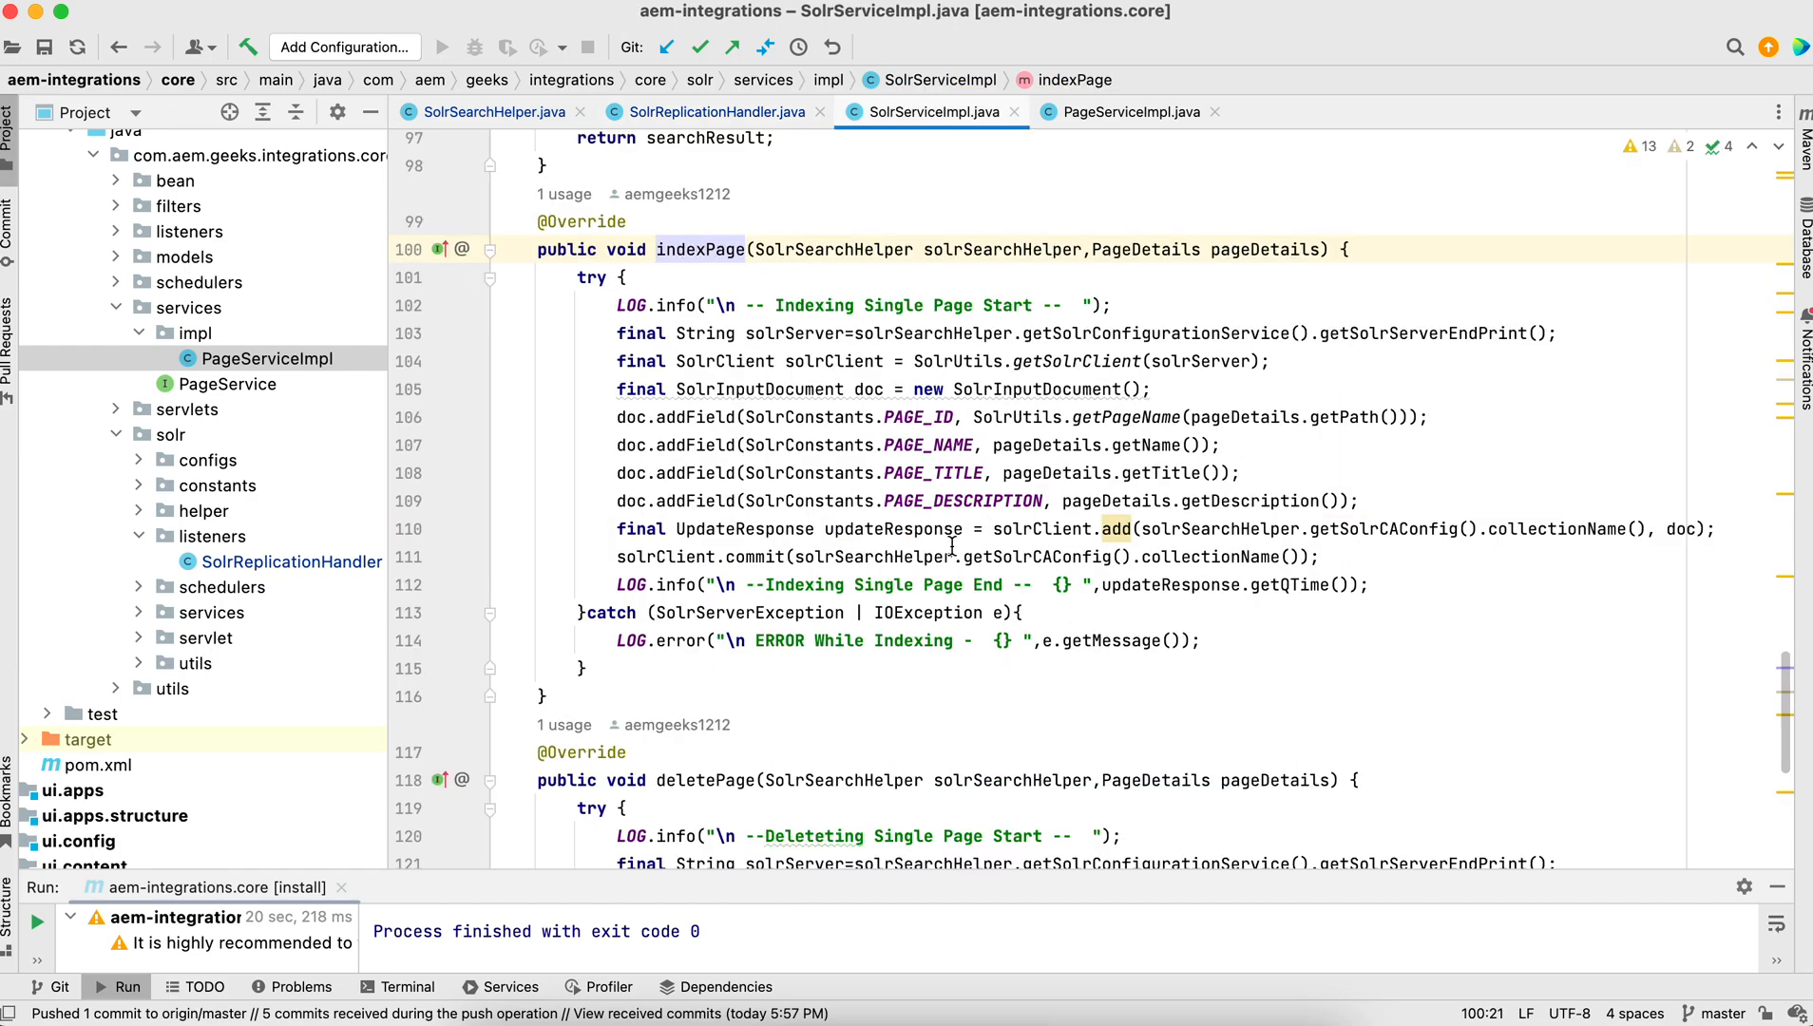
mouse_move(1176, 583)
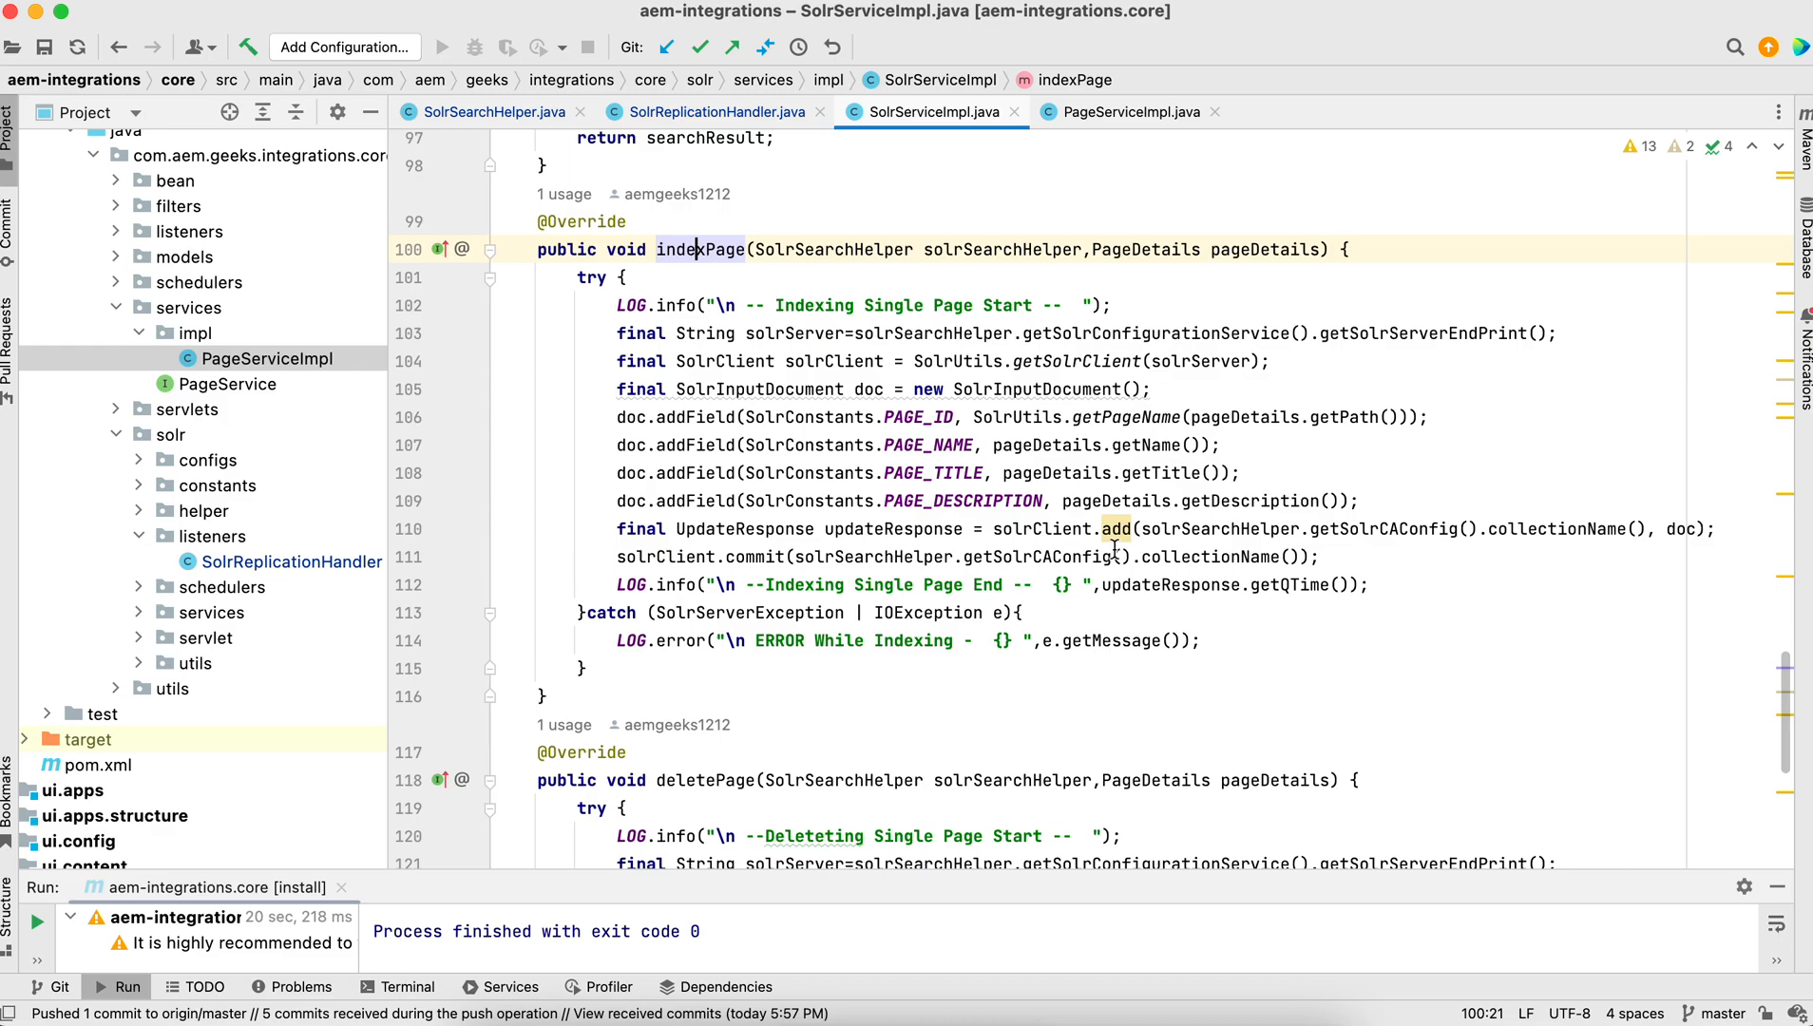
mouse_move(1395, 557)
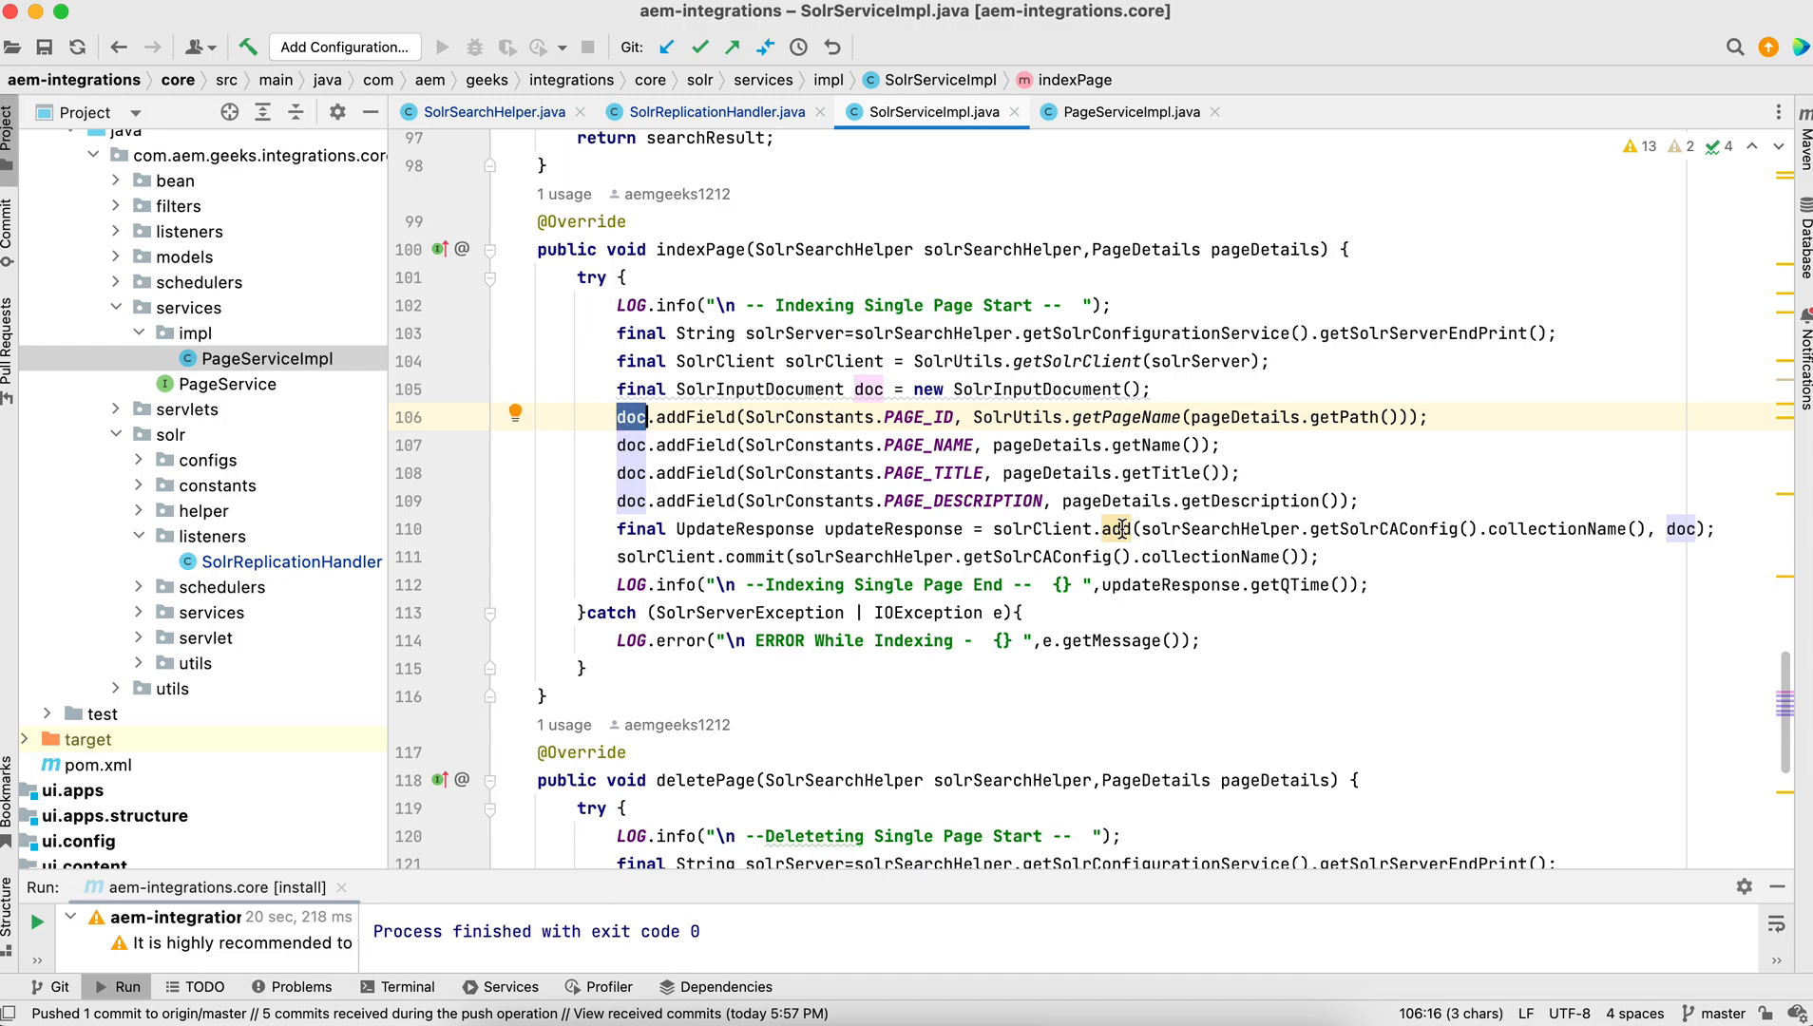
double_click(1115, 528)
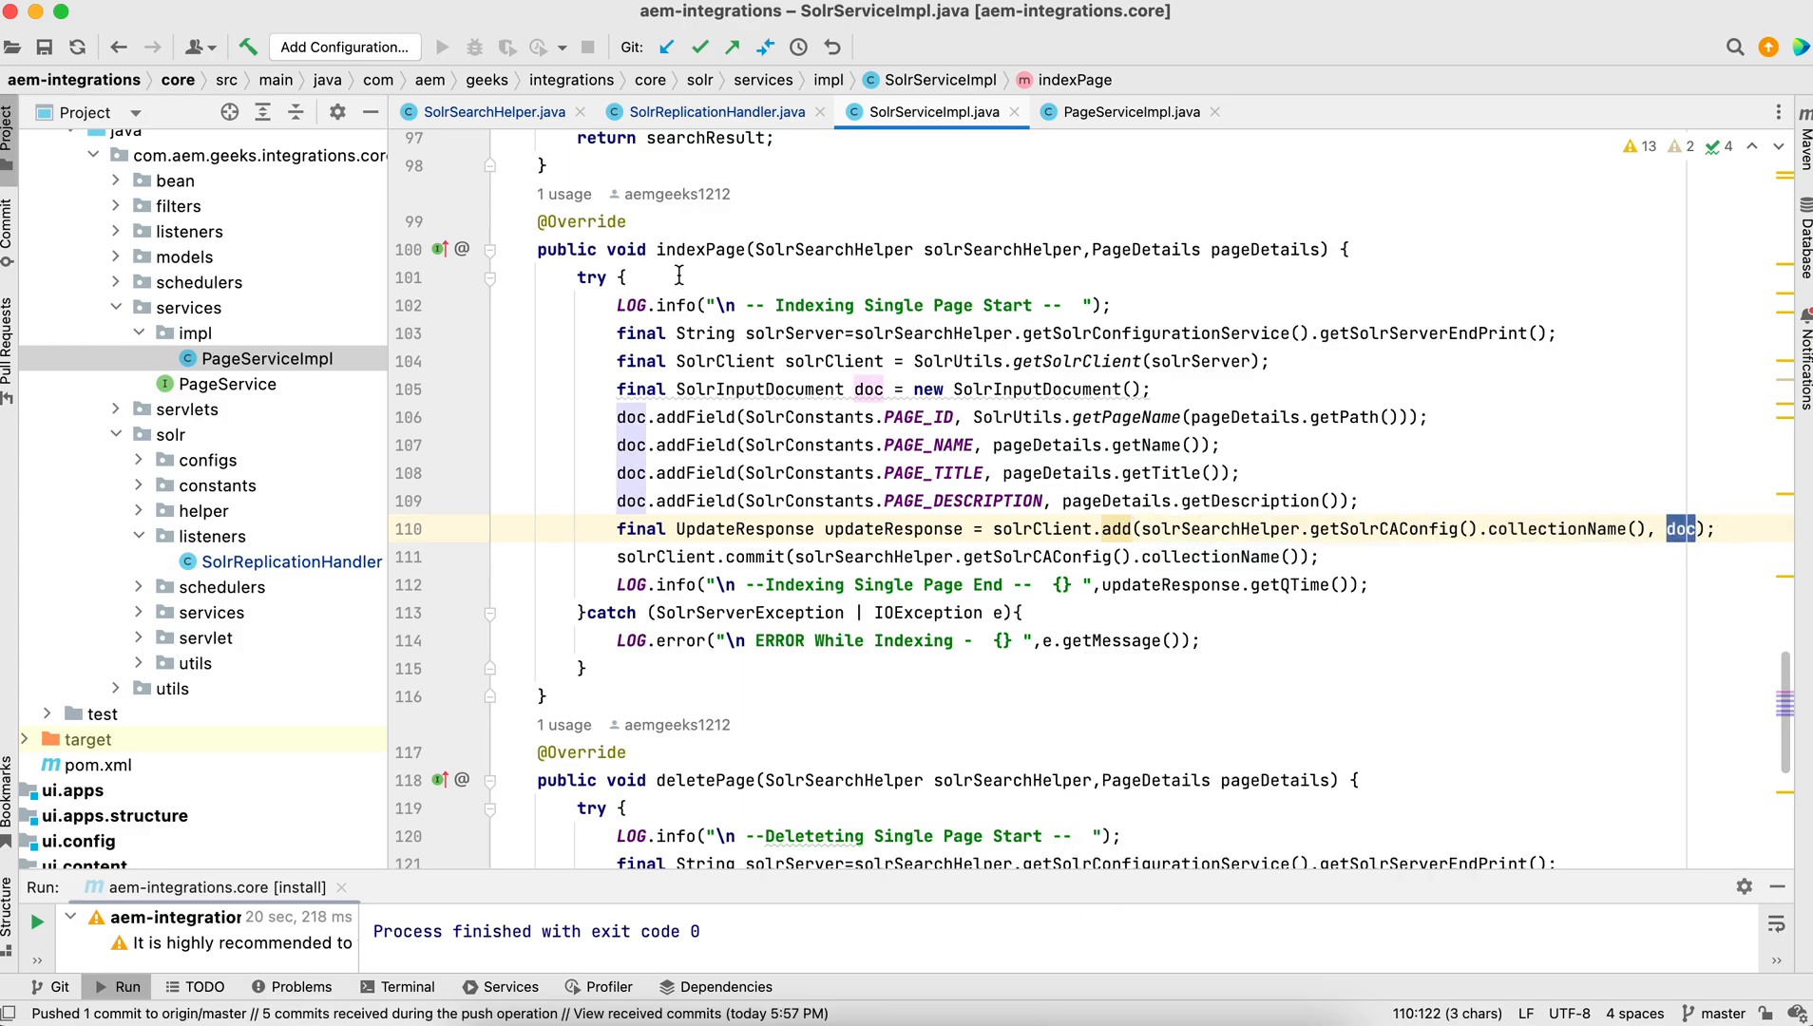
mouse_move(787, 304)
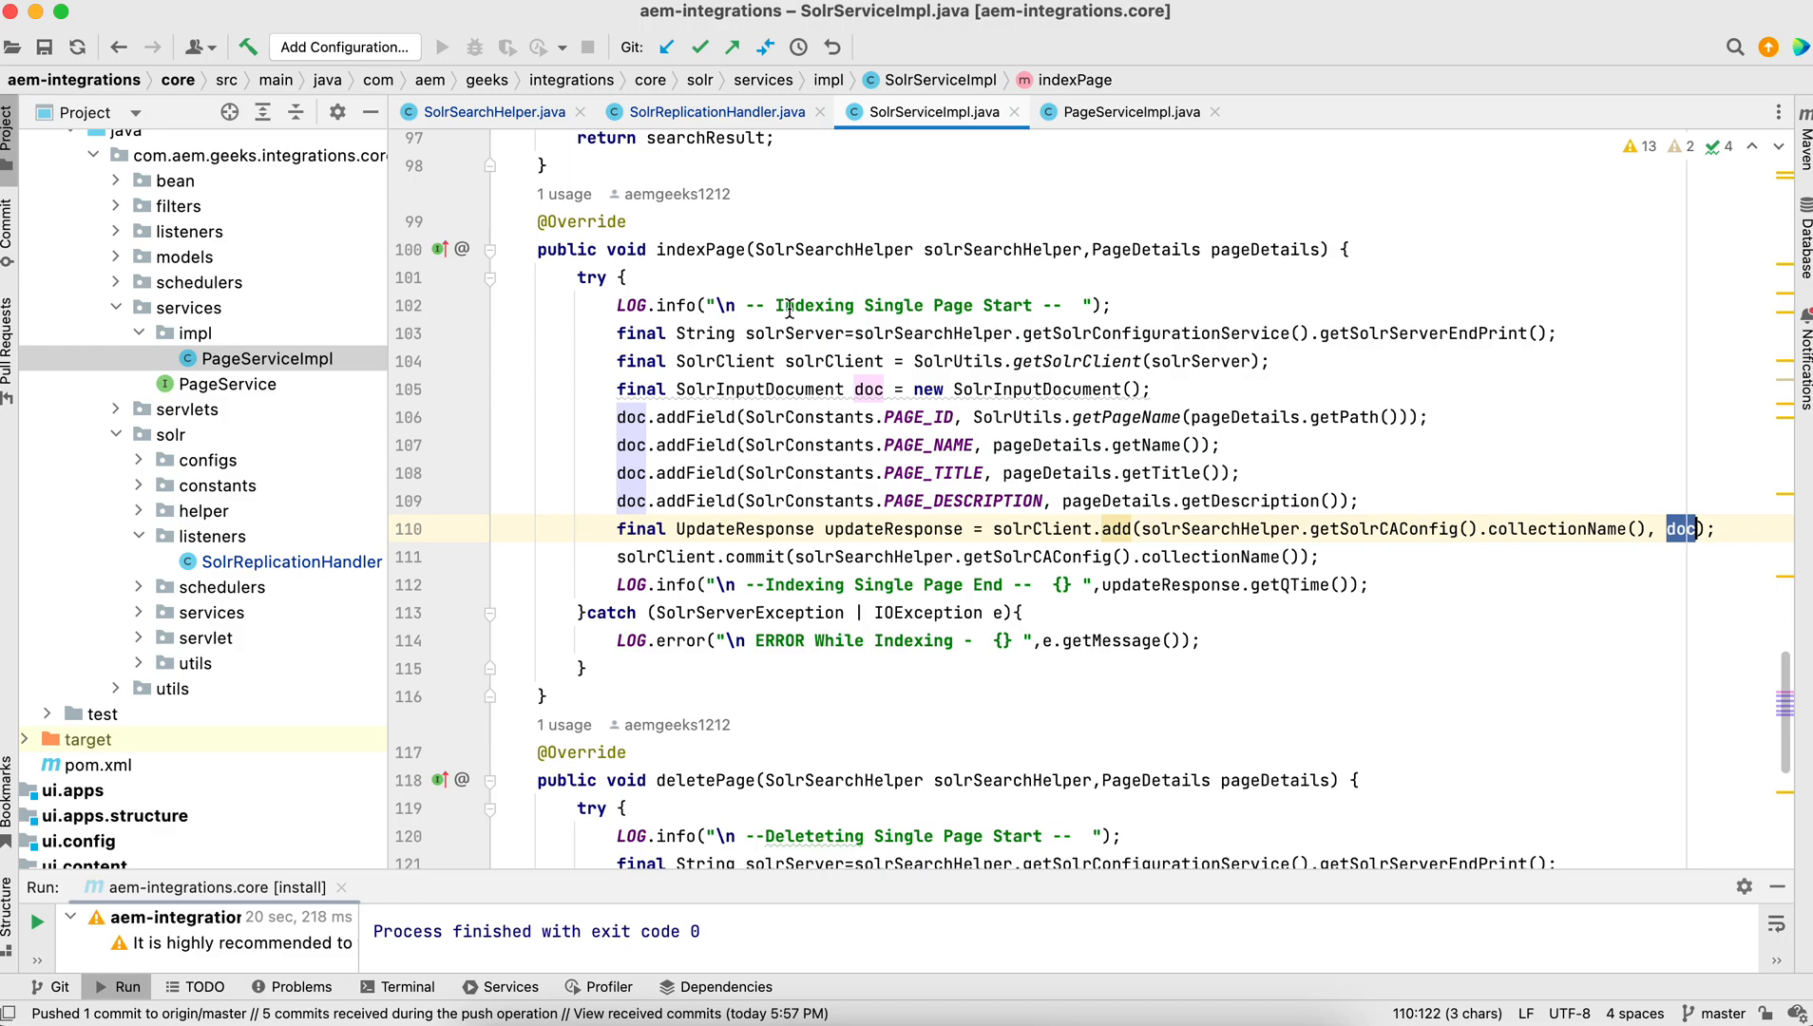
mouse_move(771, 474)
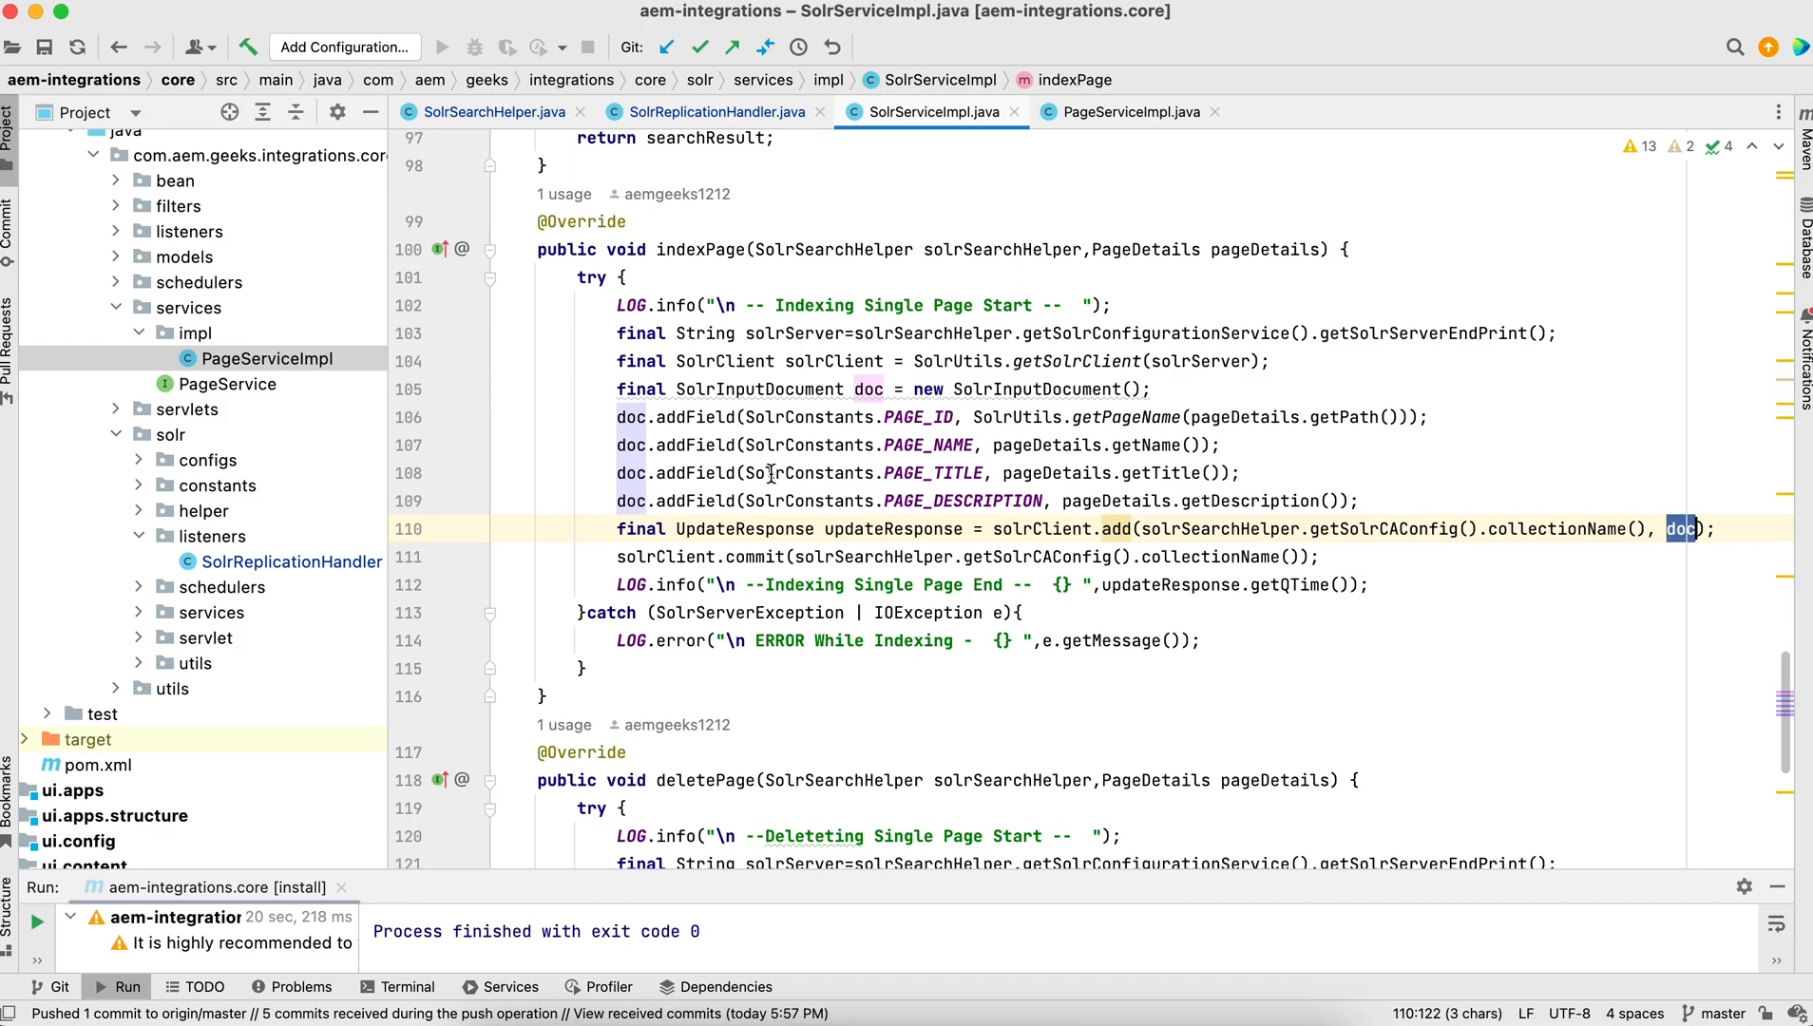
left_click(718, 113)
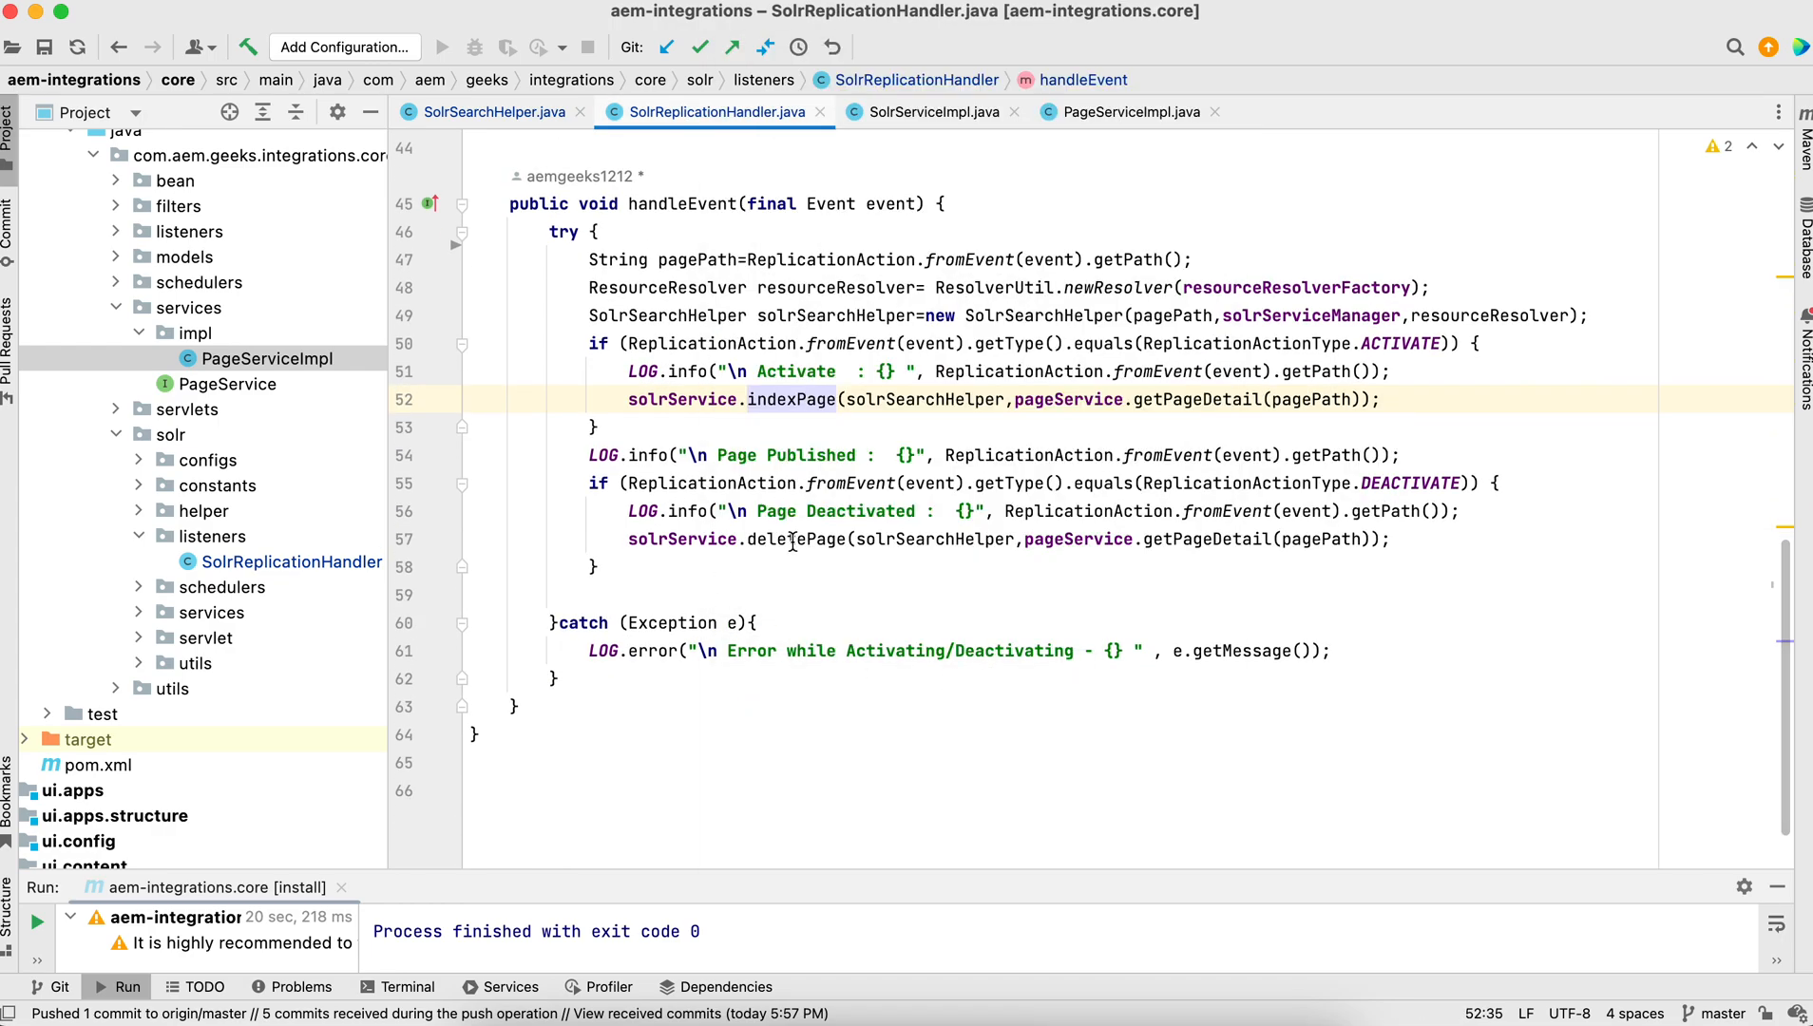
double_click(791, 540)
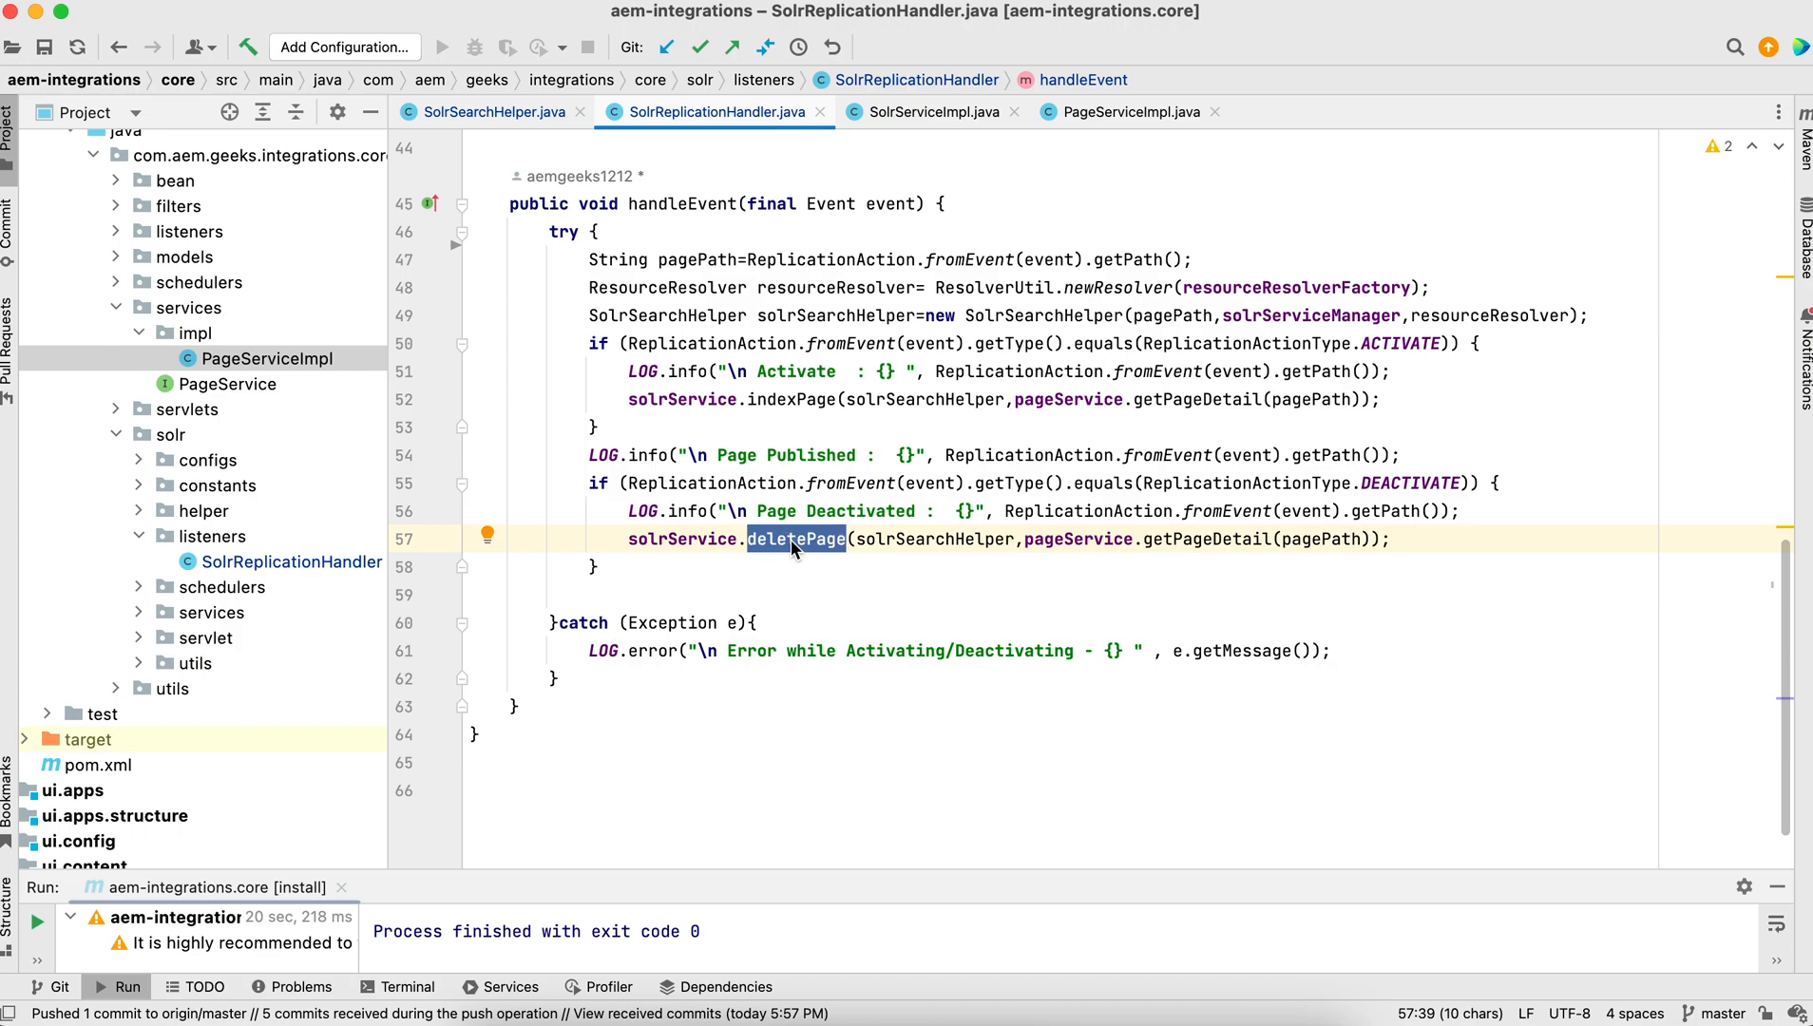
mouse_move(1108, 546)
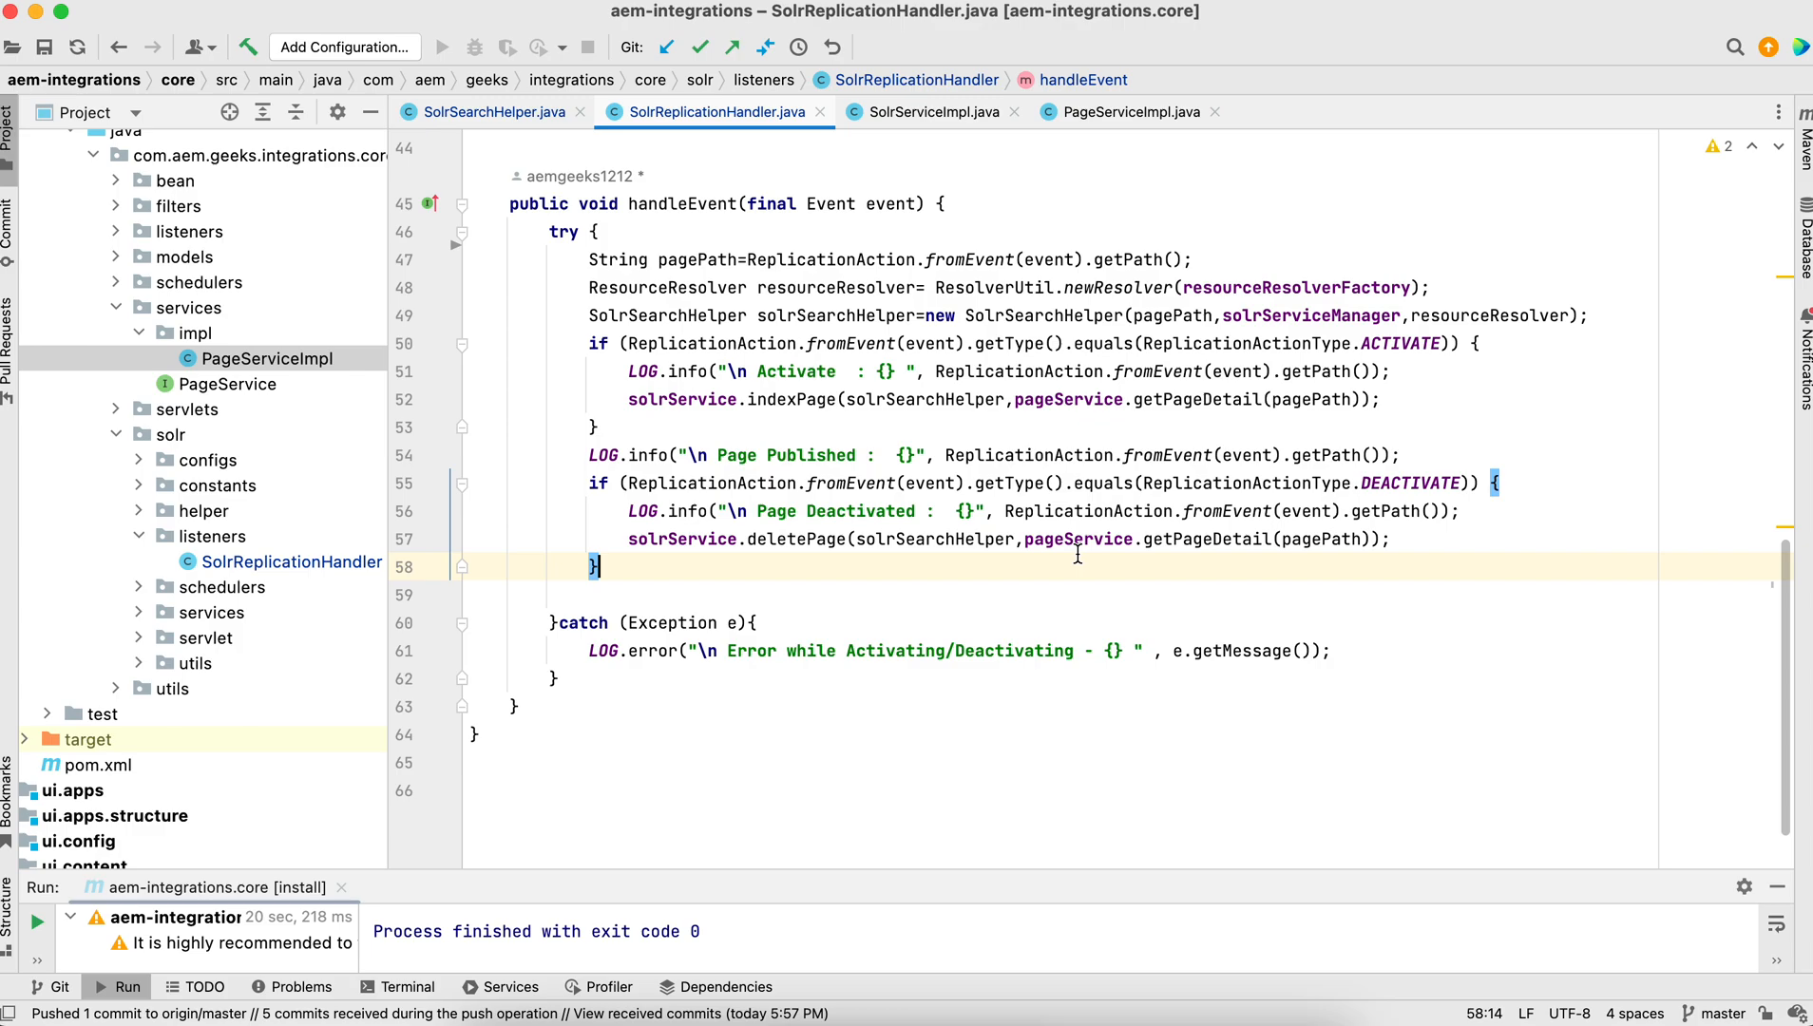
double_click(935, 538)
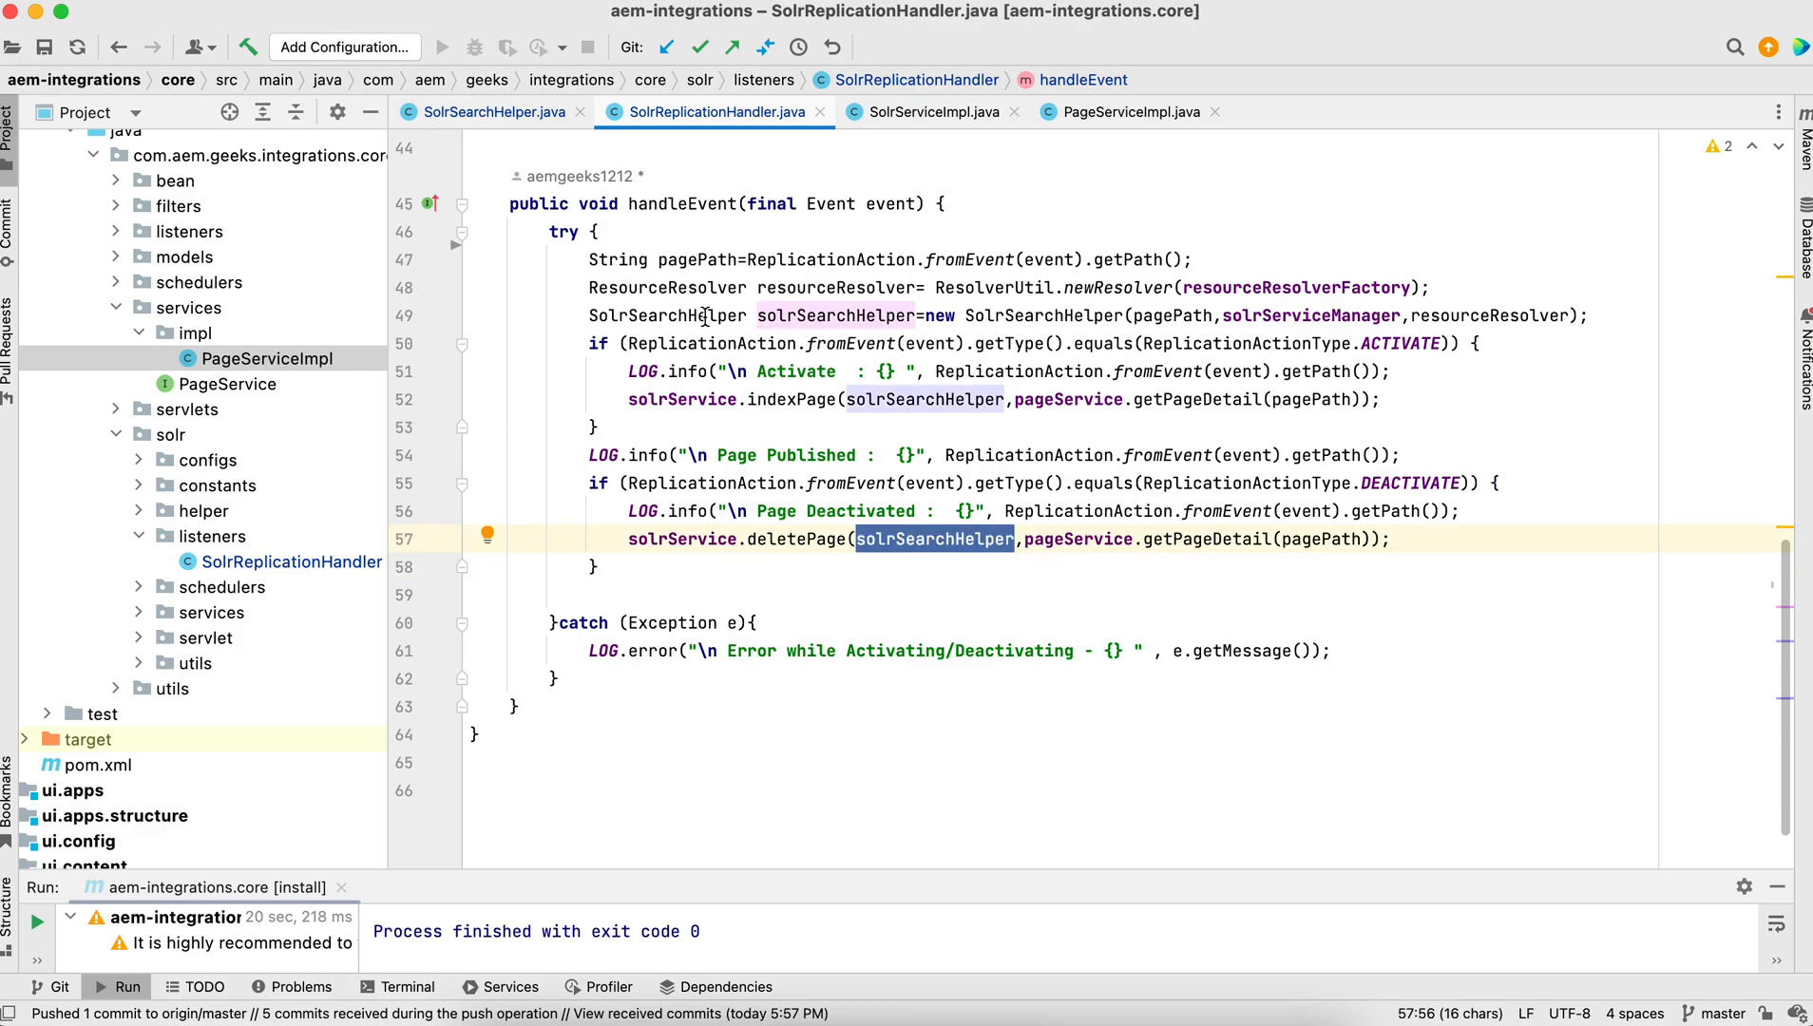
mouse_move(1216, 549)
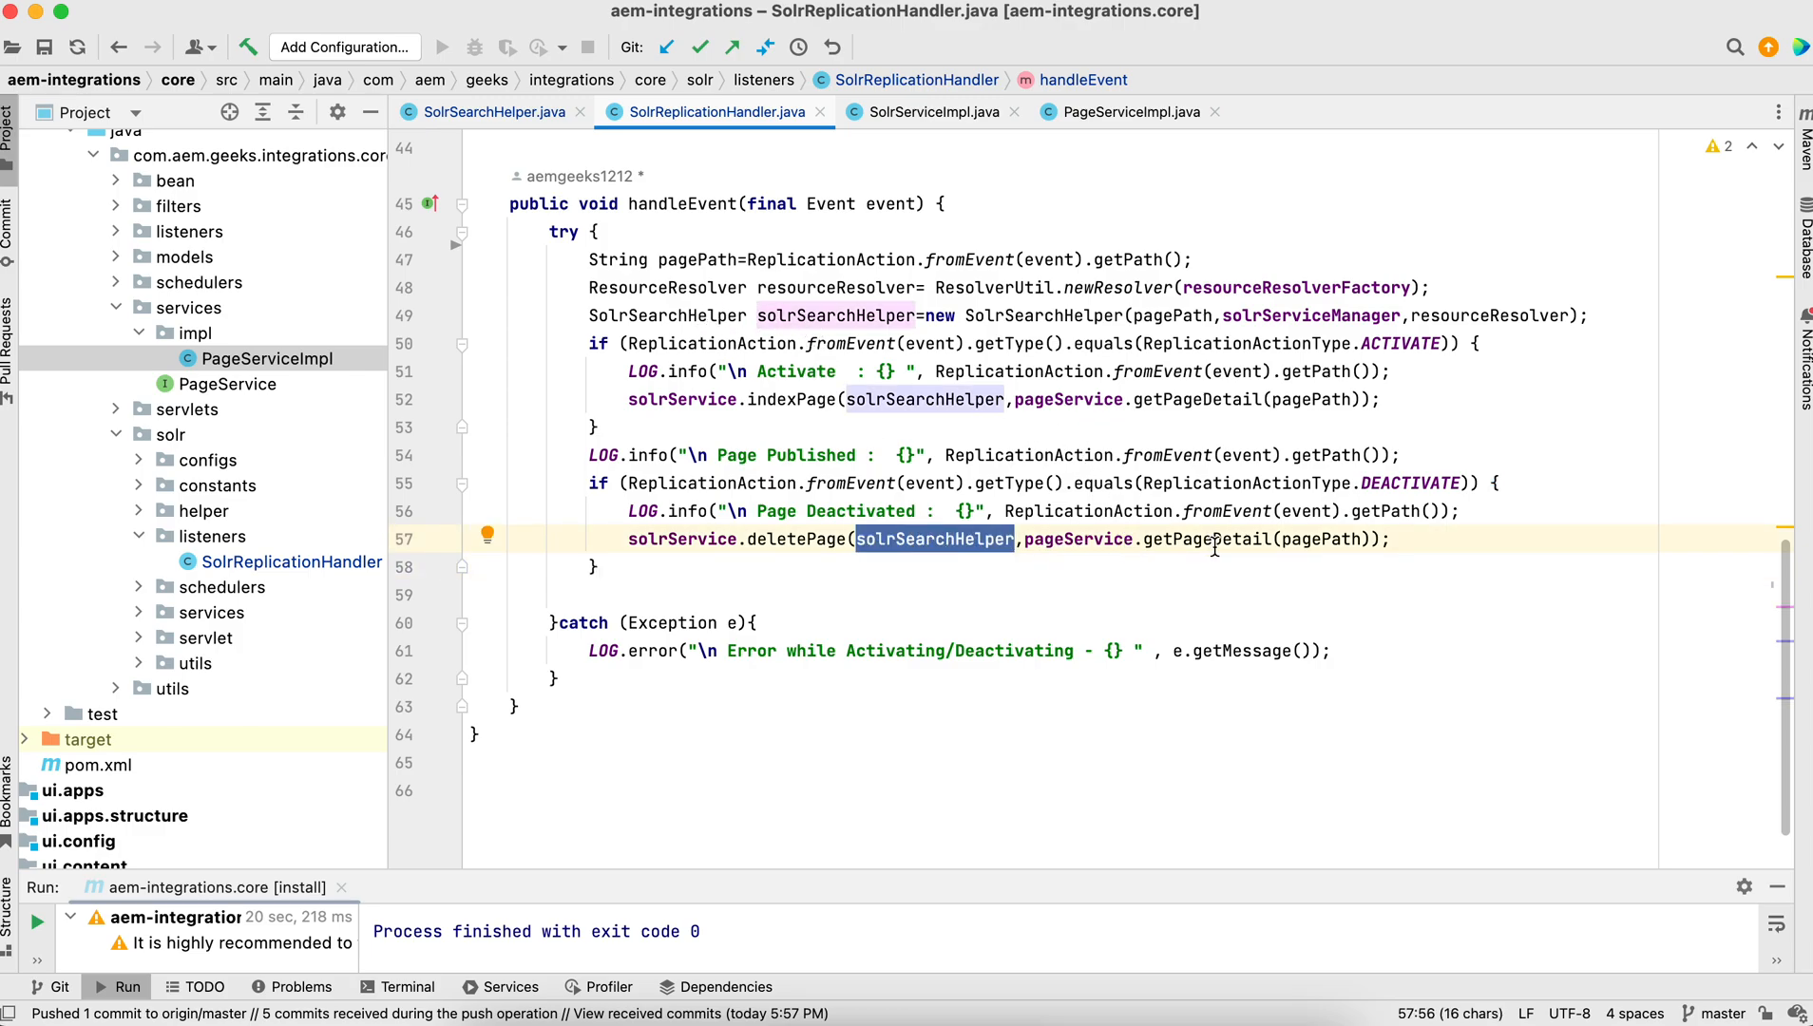
mouse_move(1163, 557)
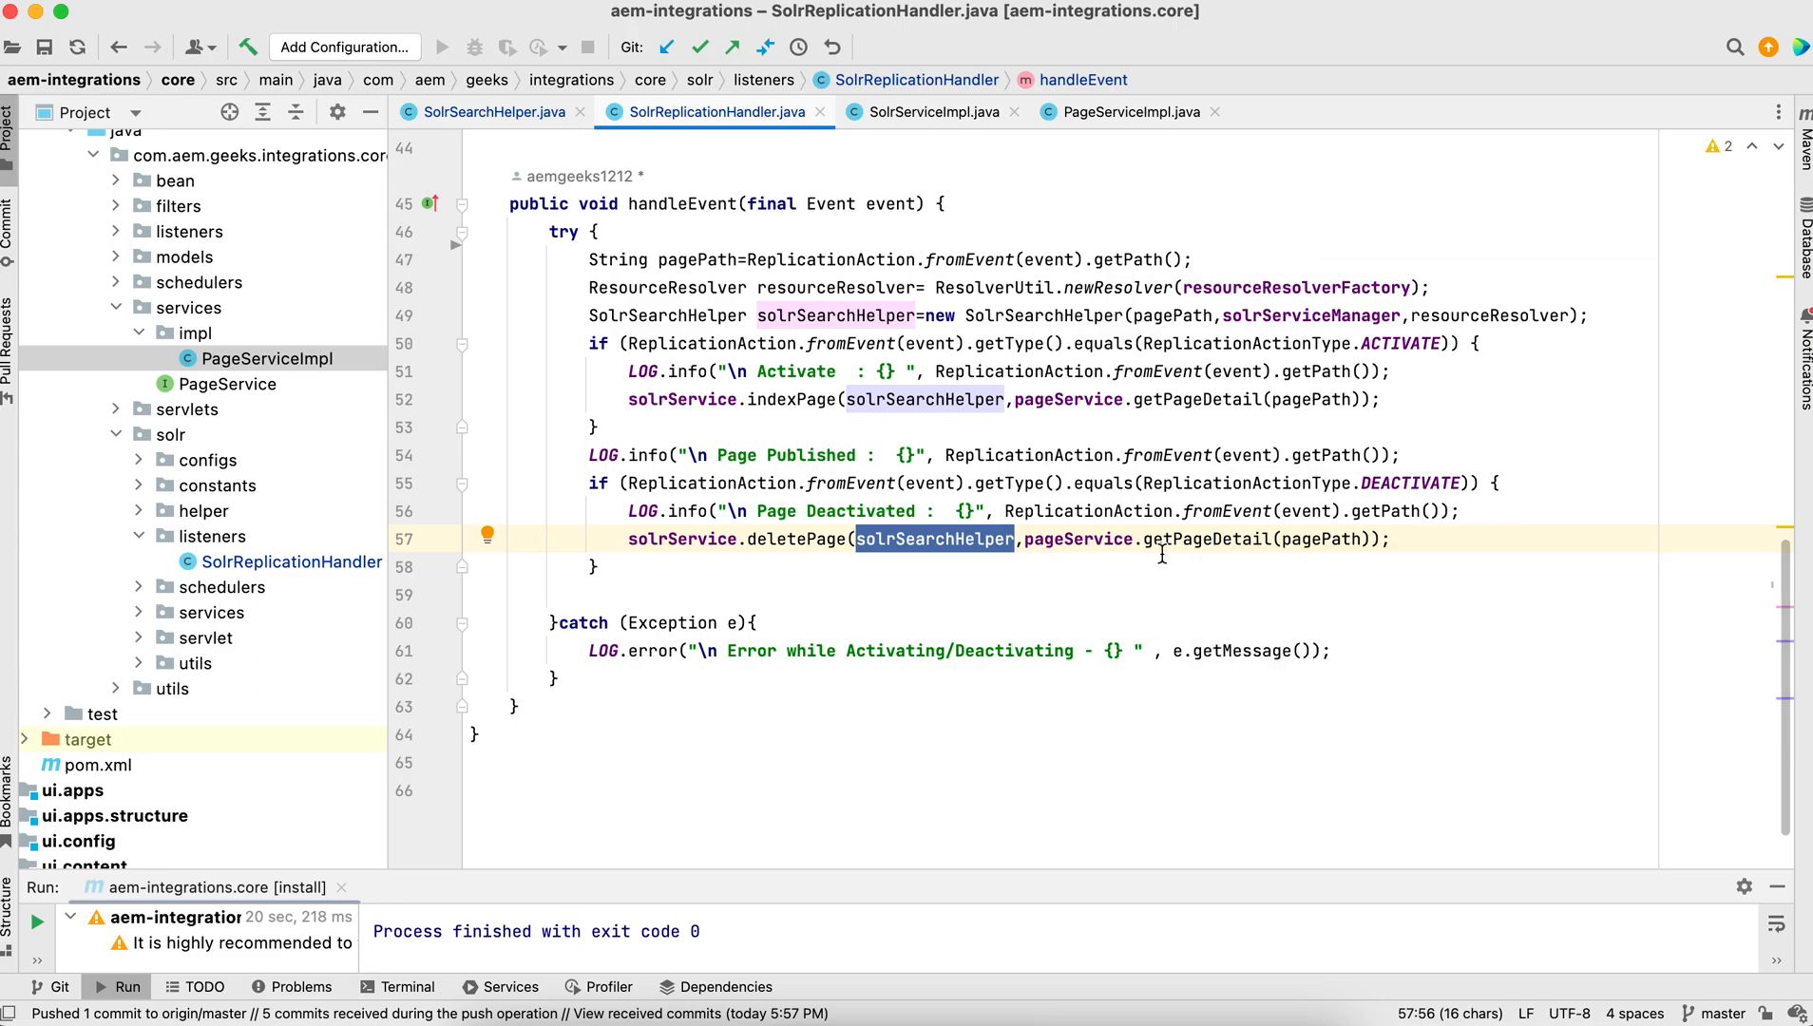
mouse_move(1182, 555)
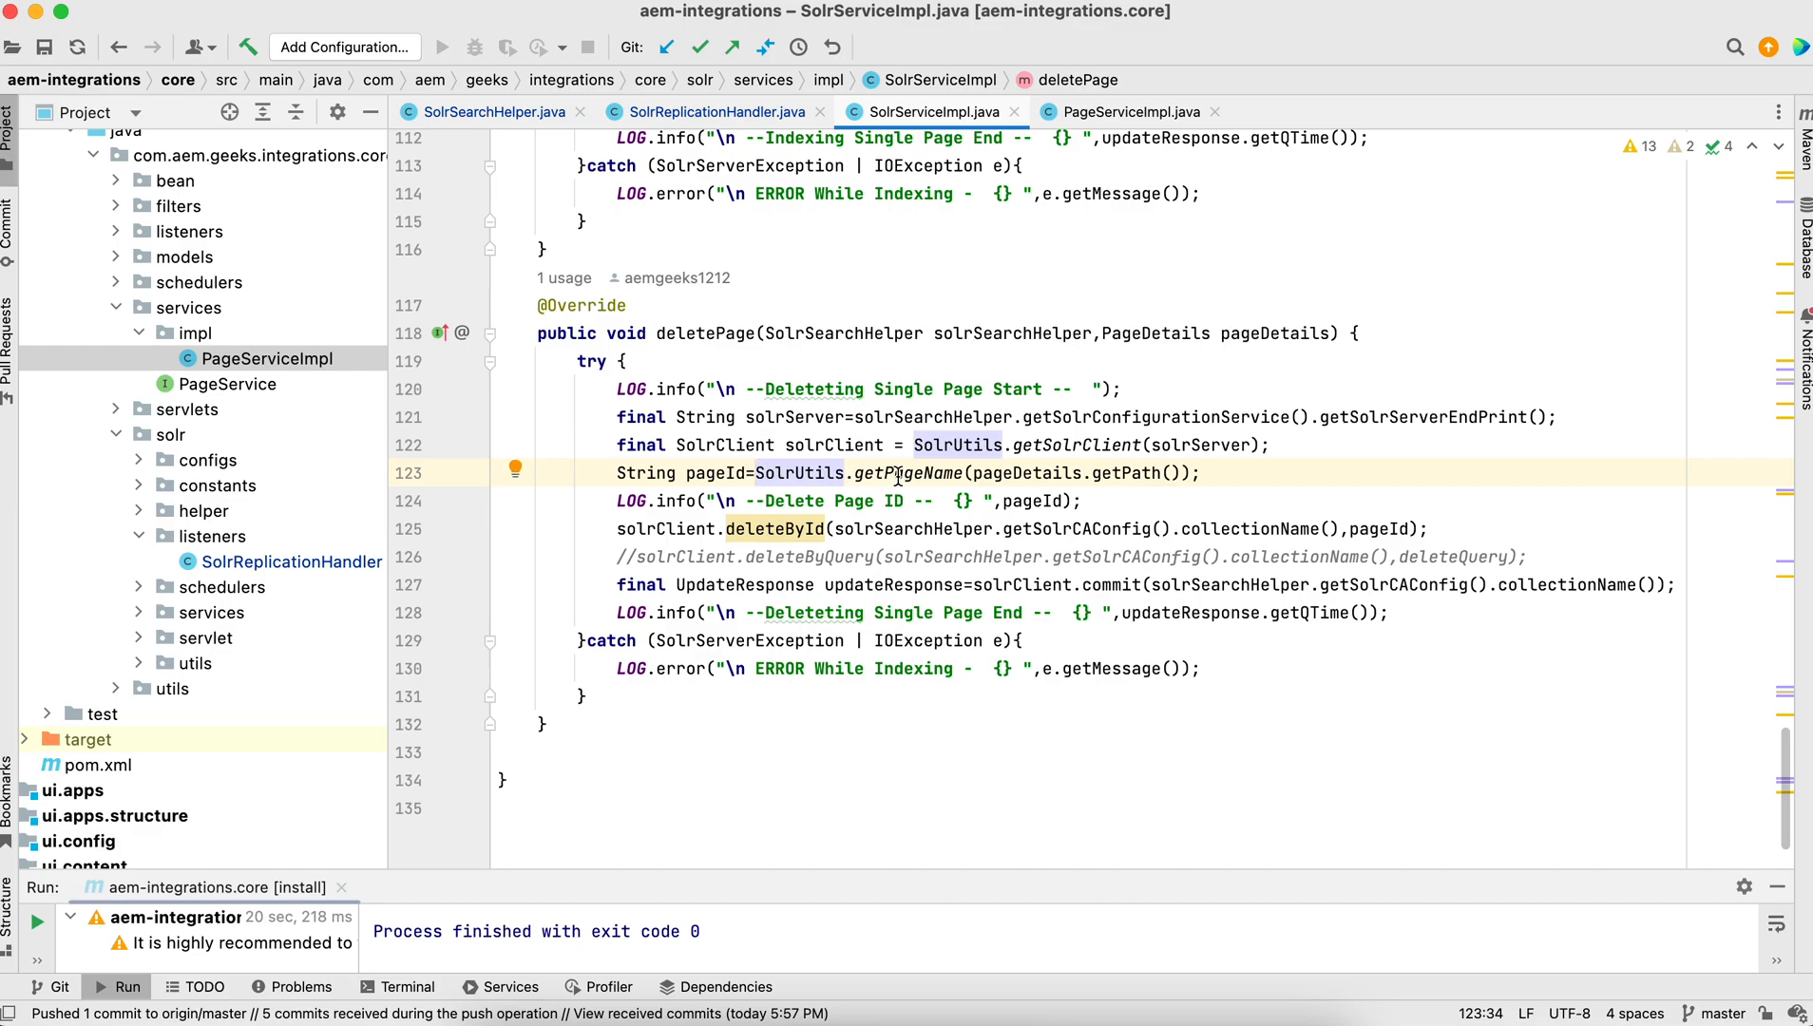
Review deletePage deriving pageId and passing it with the collection name to deleteById
double_click(908, 473)
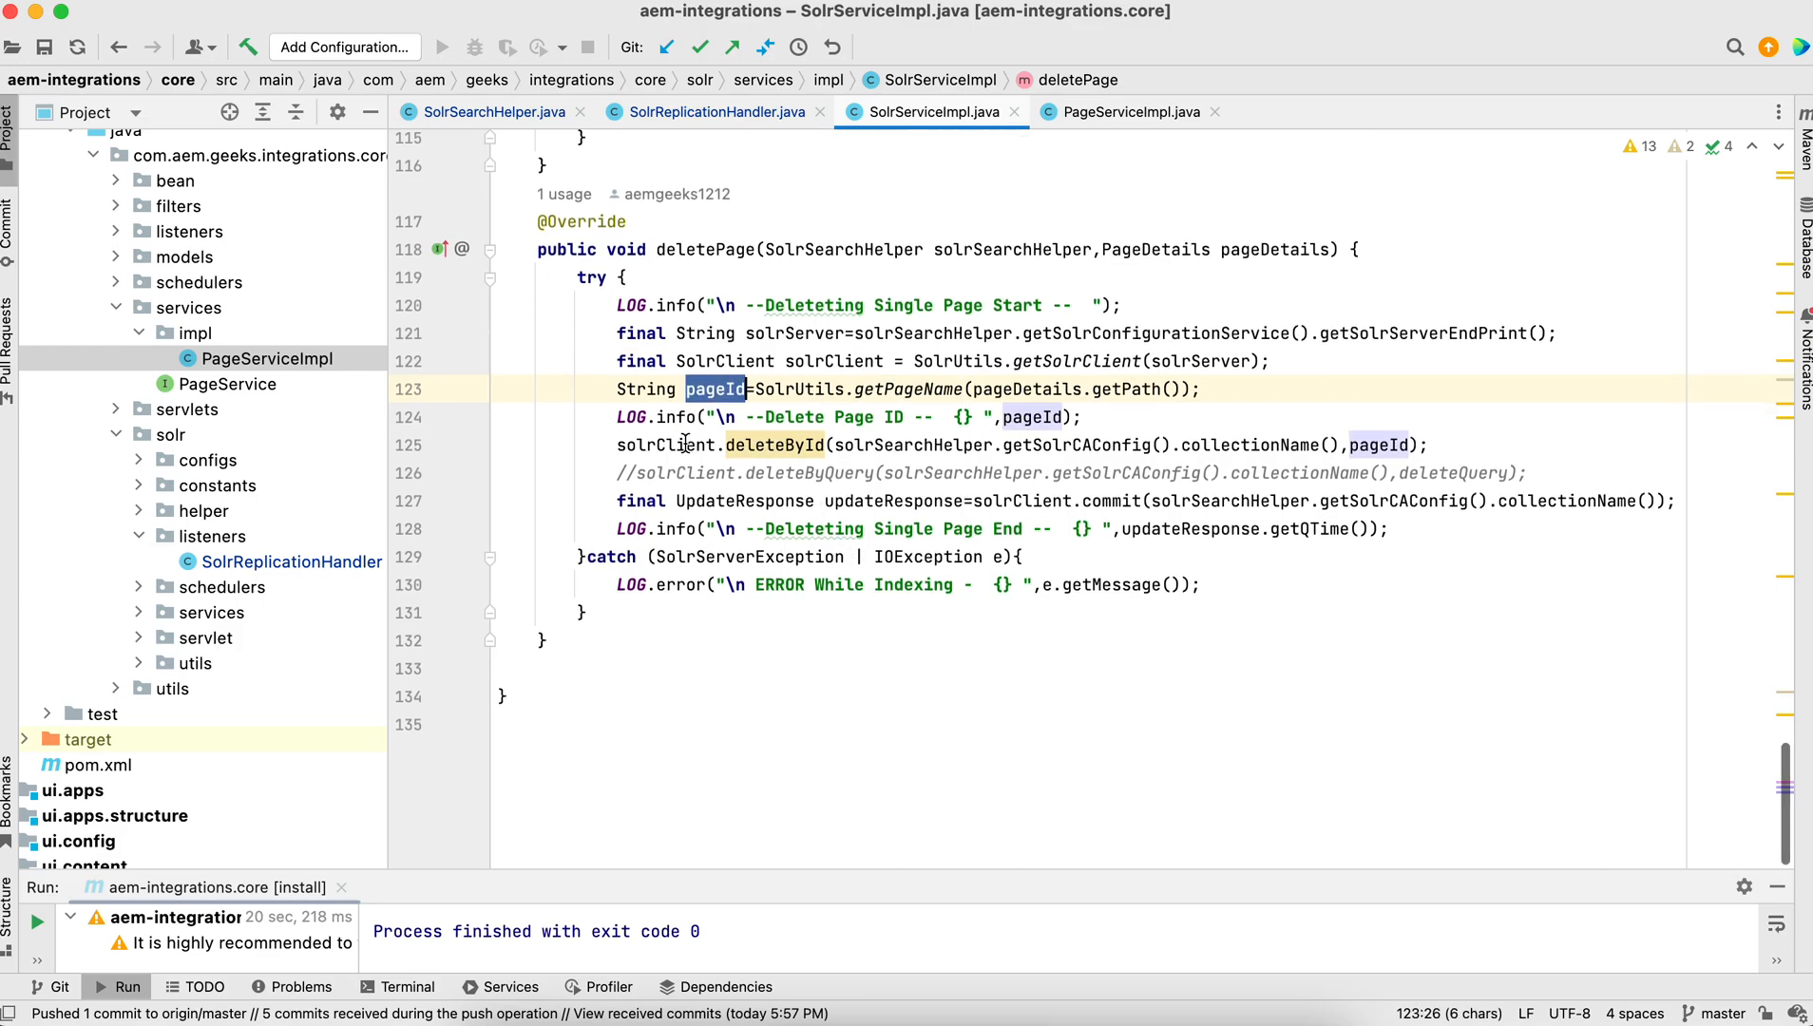
double_click(768, 445)
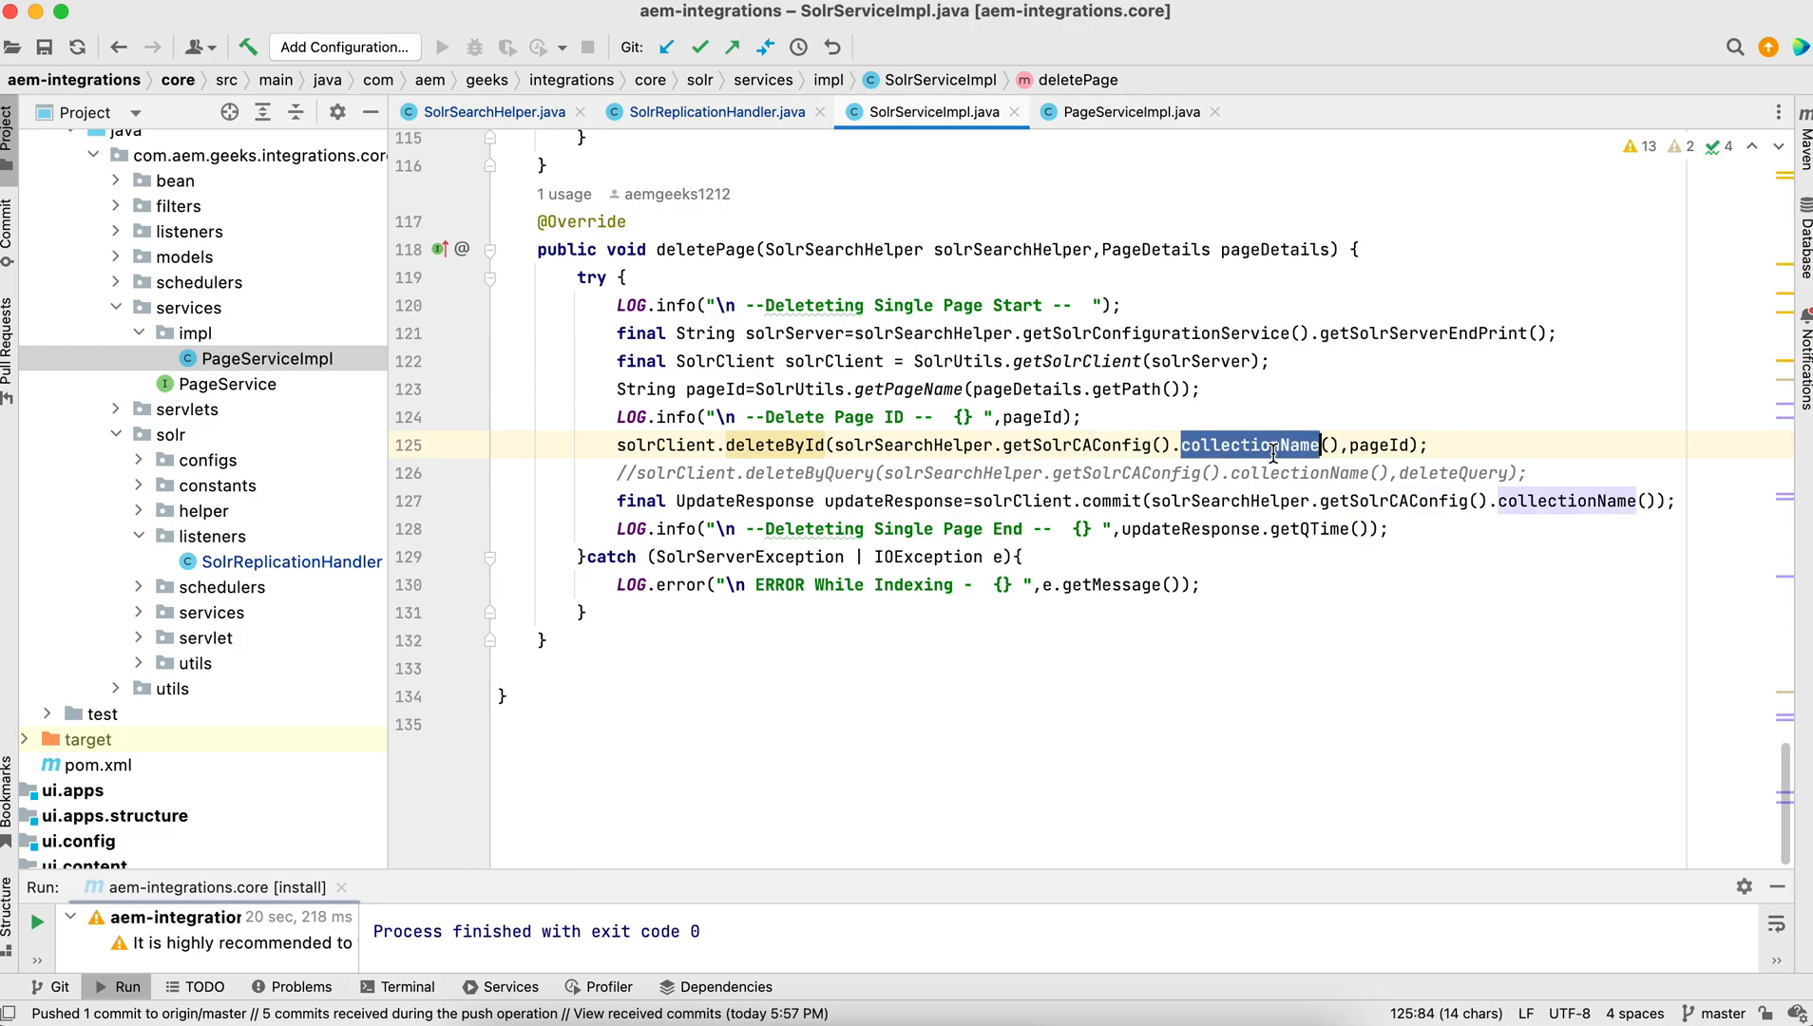
left_click(1380, 445)
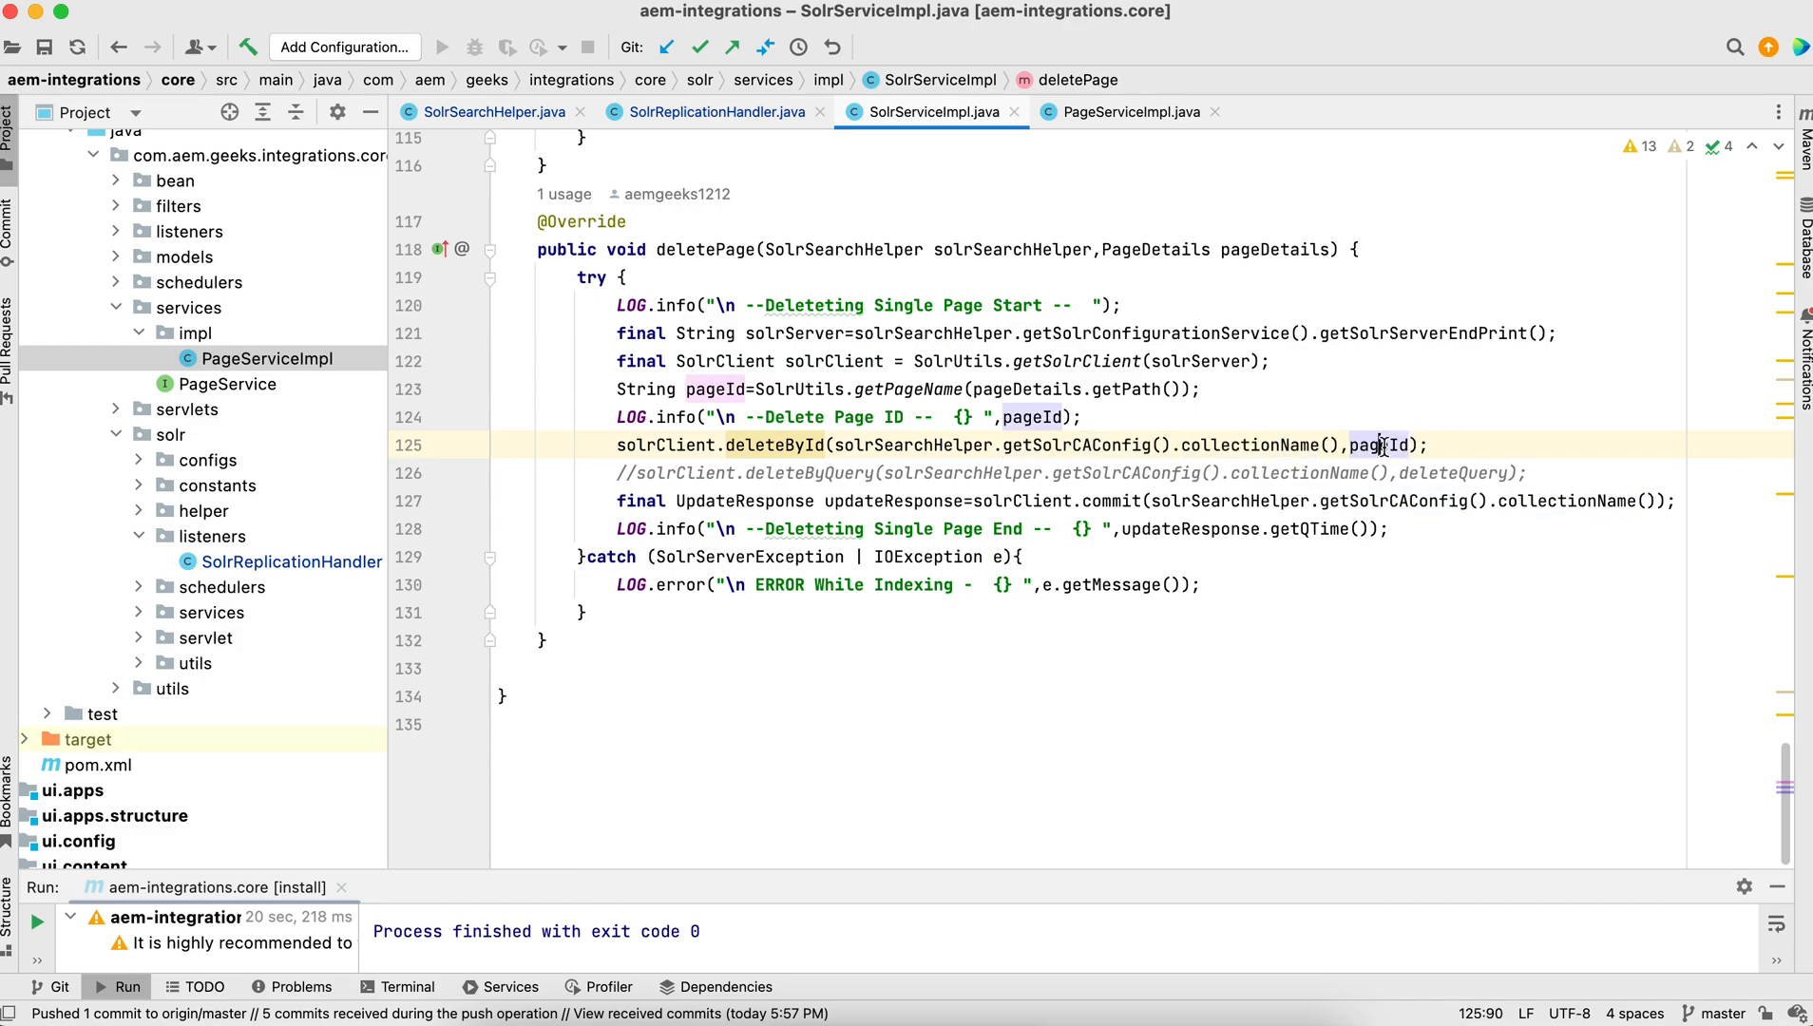
double_click(1379, 445)
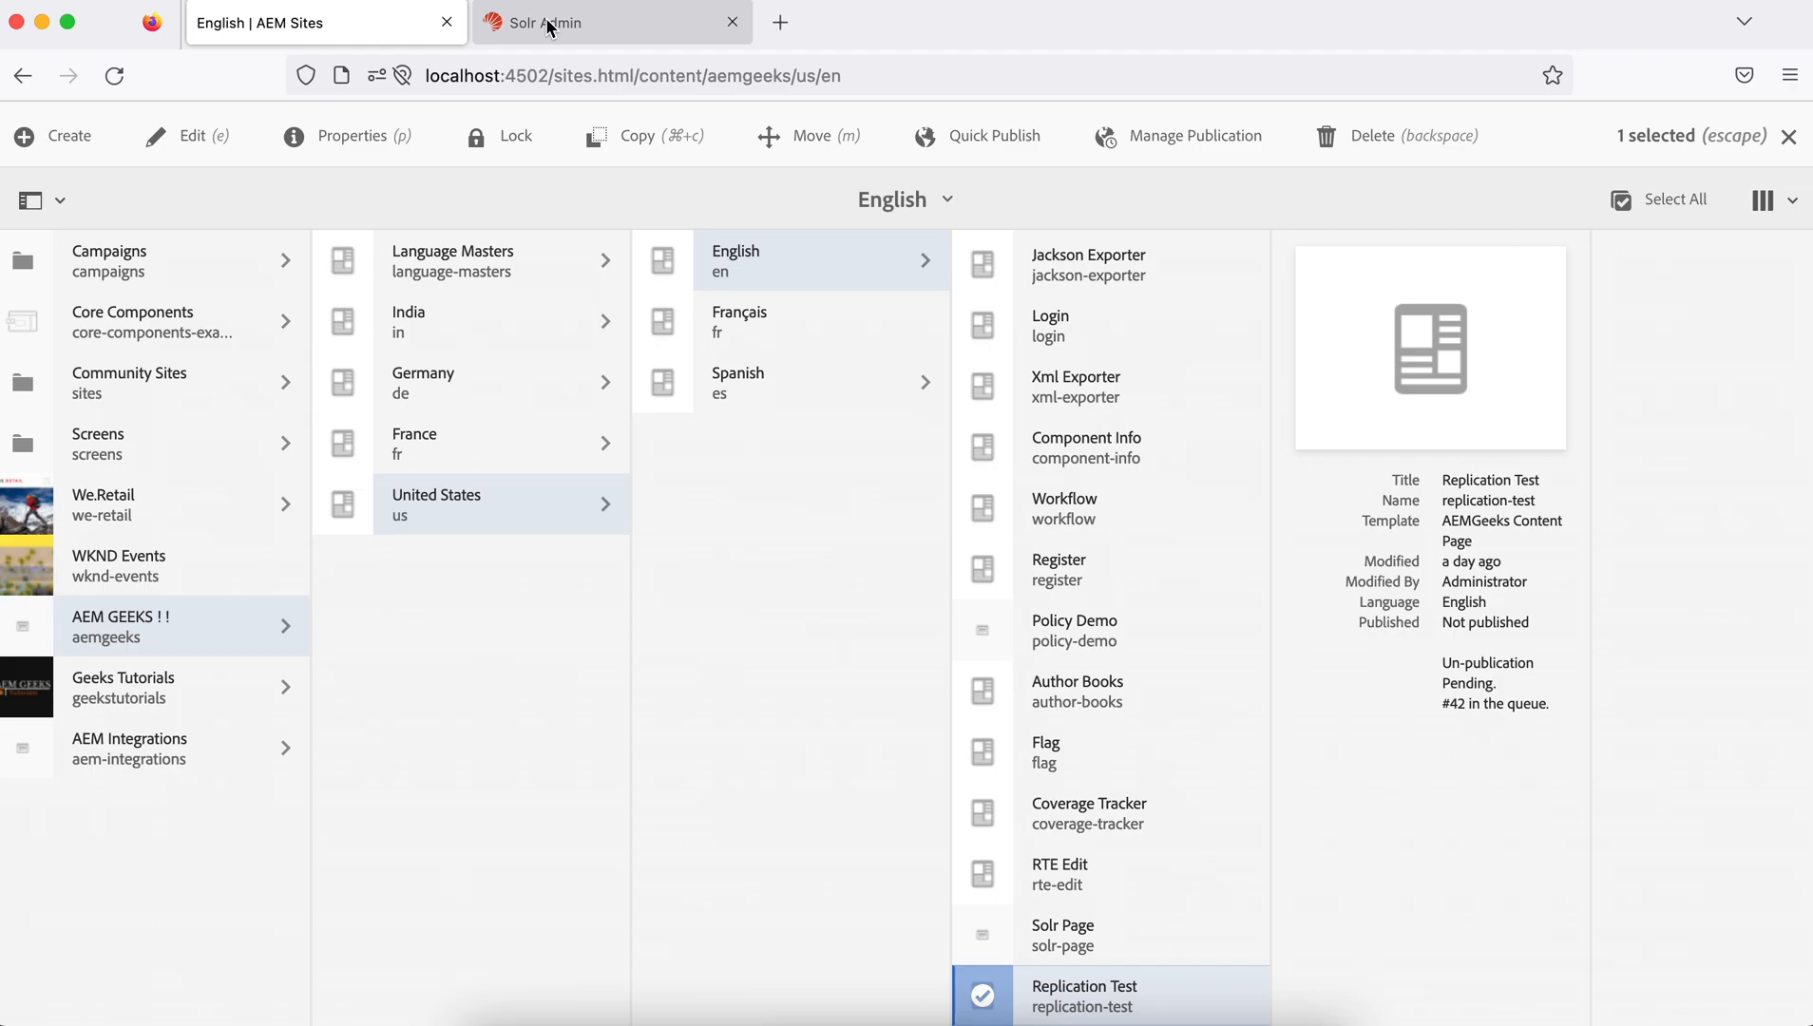
Show the aemgeeks Solr query results still listing the replication-test document
left_click(570, 21)
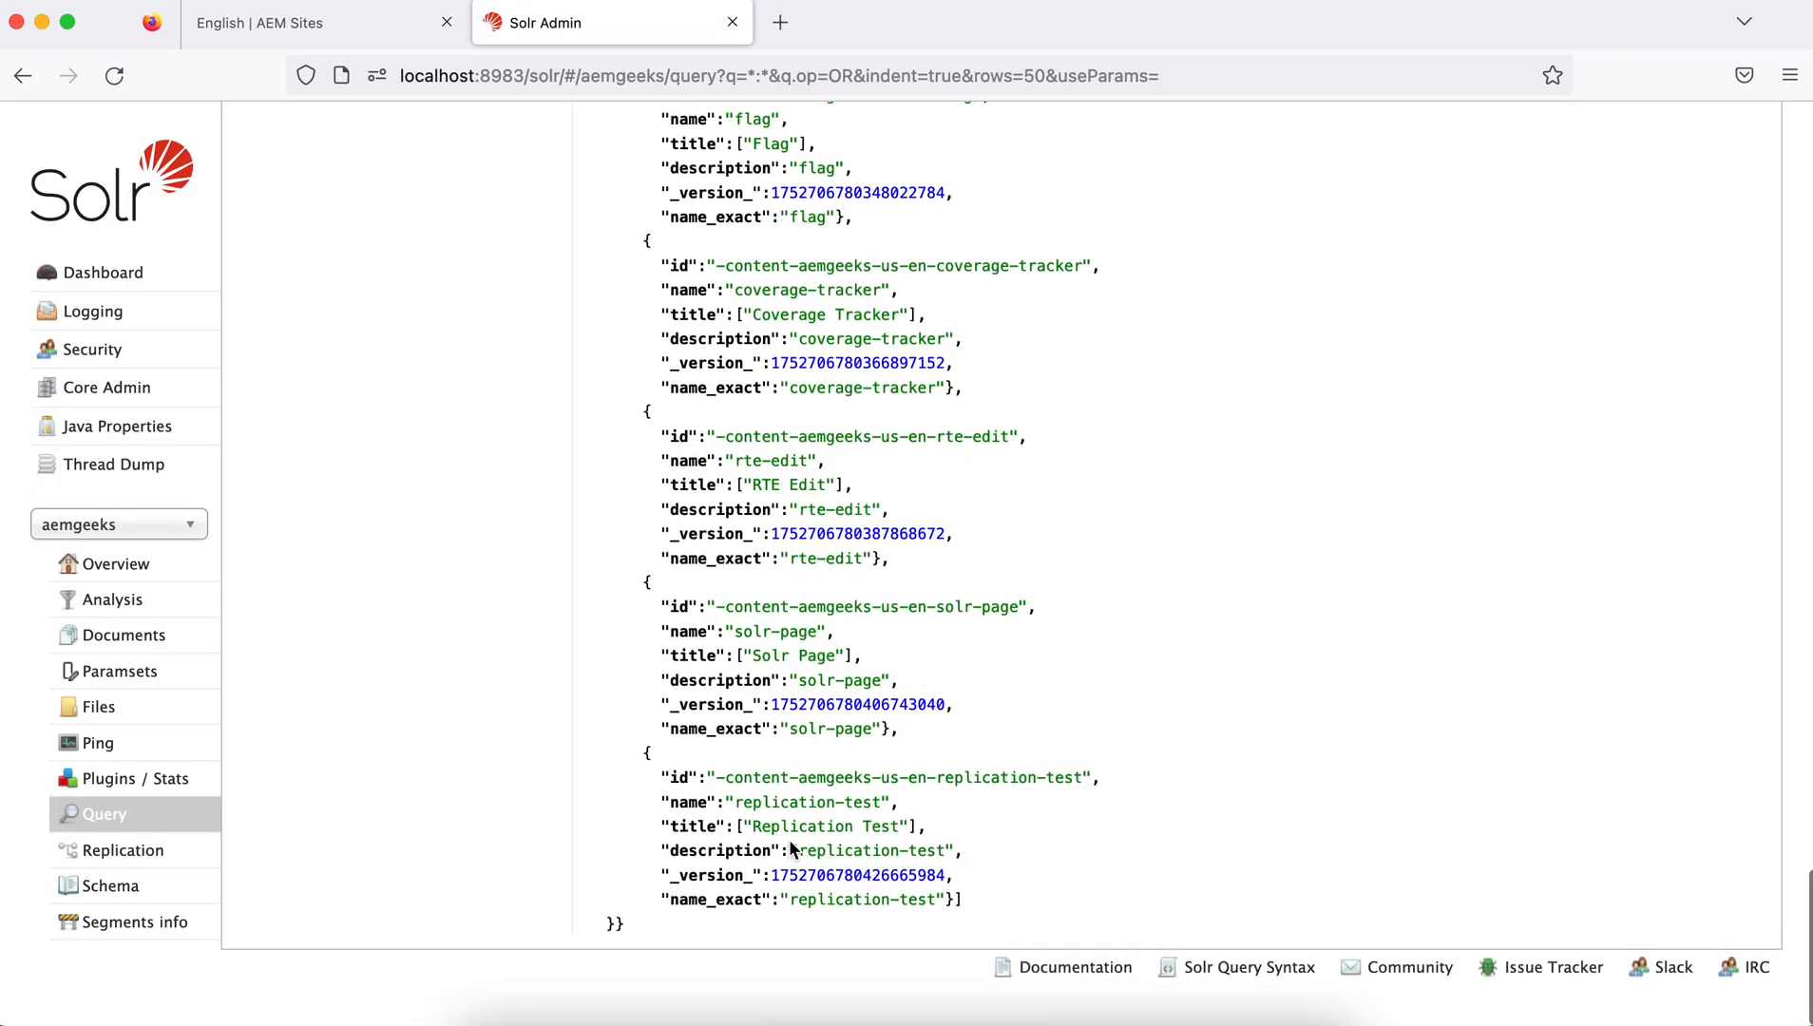
double_click(810, 802)
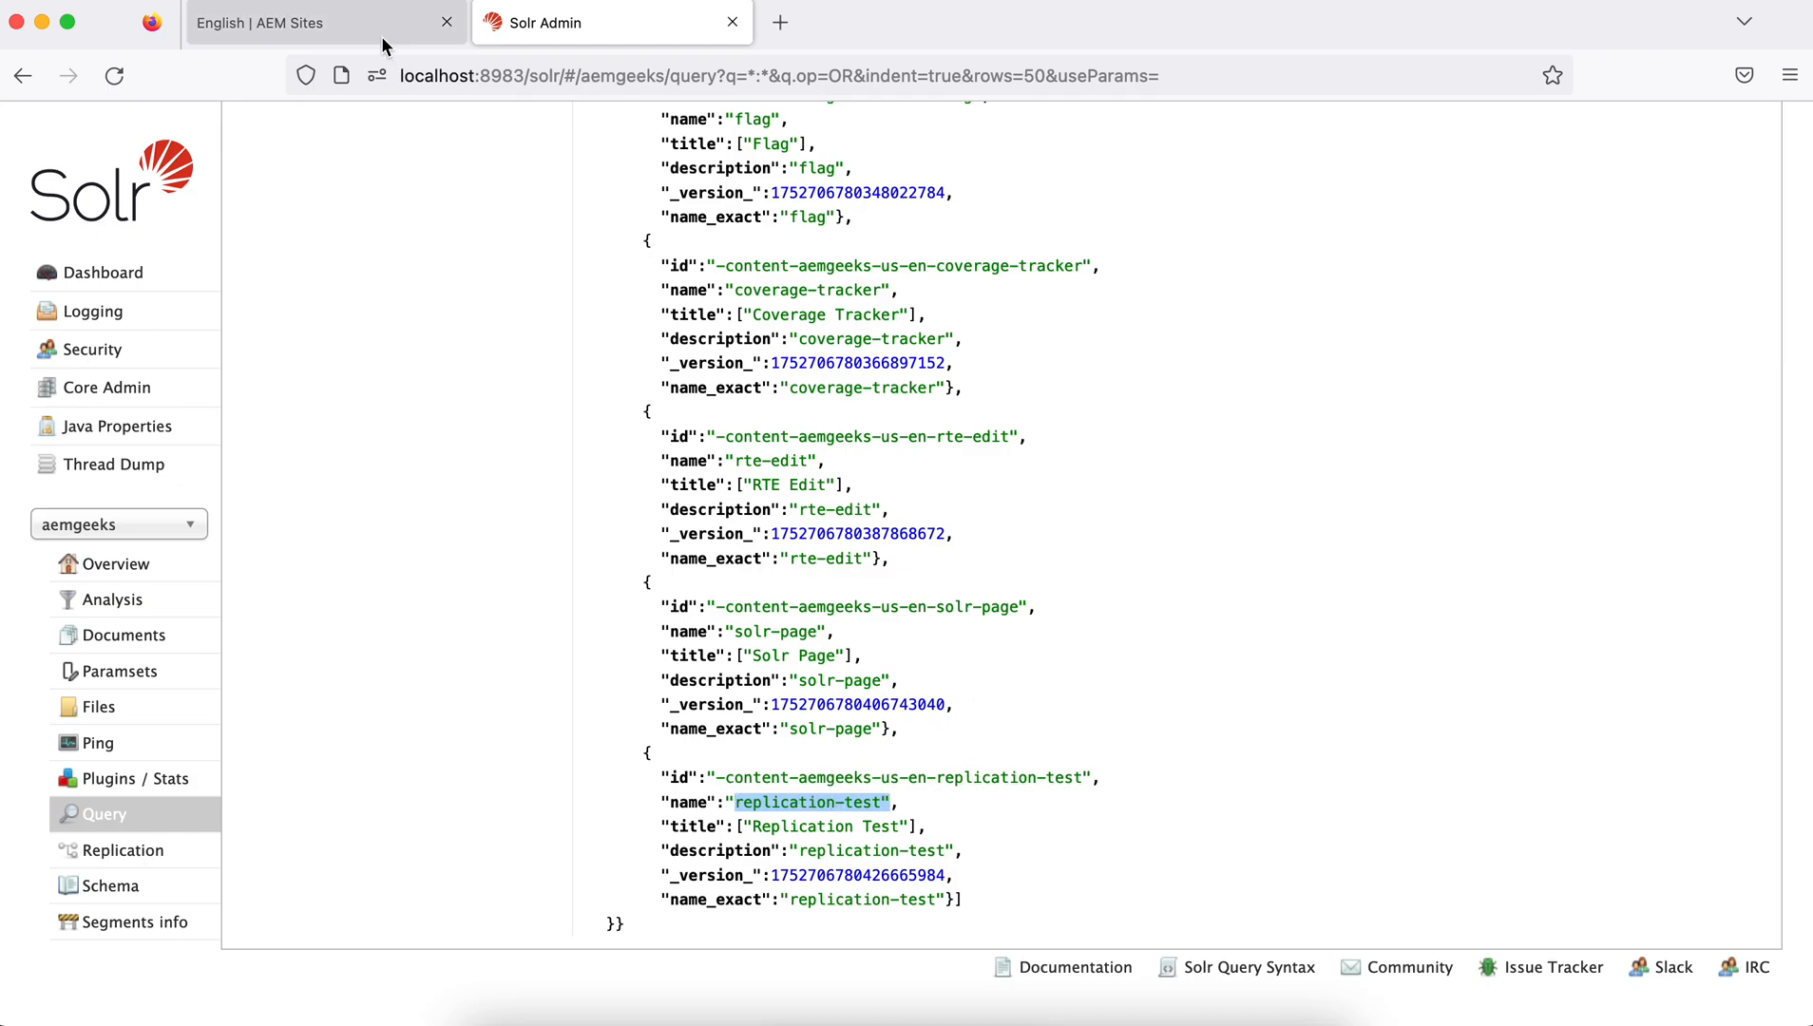
Unpublish the Replication Test page through AEM's Manage Publication wizard
left_click(276, 23)
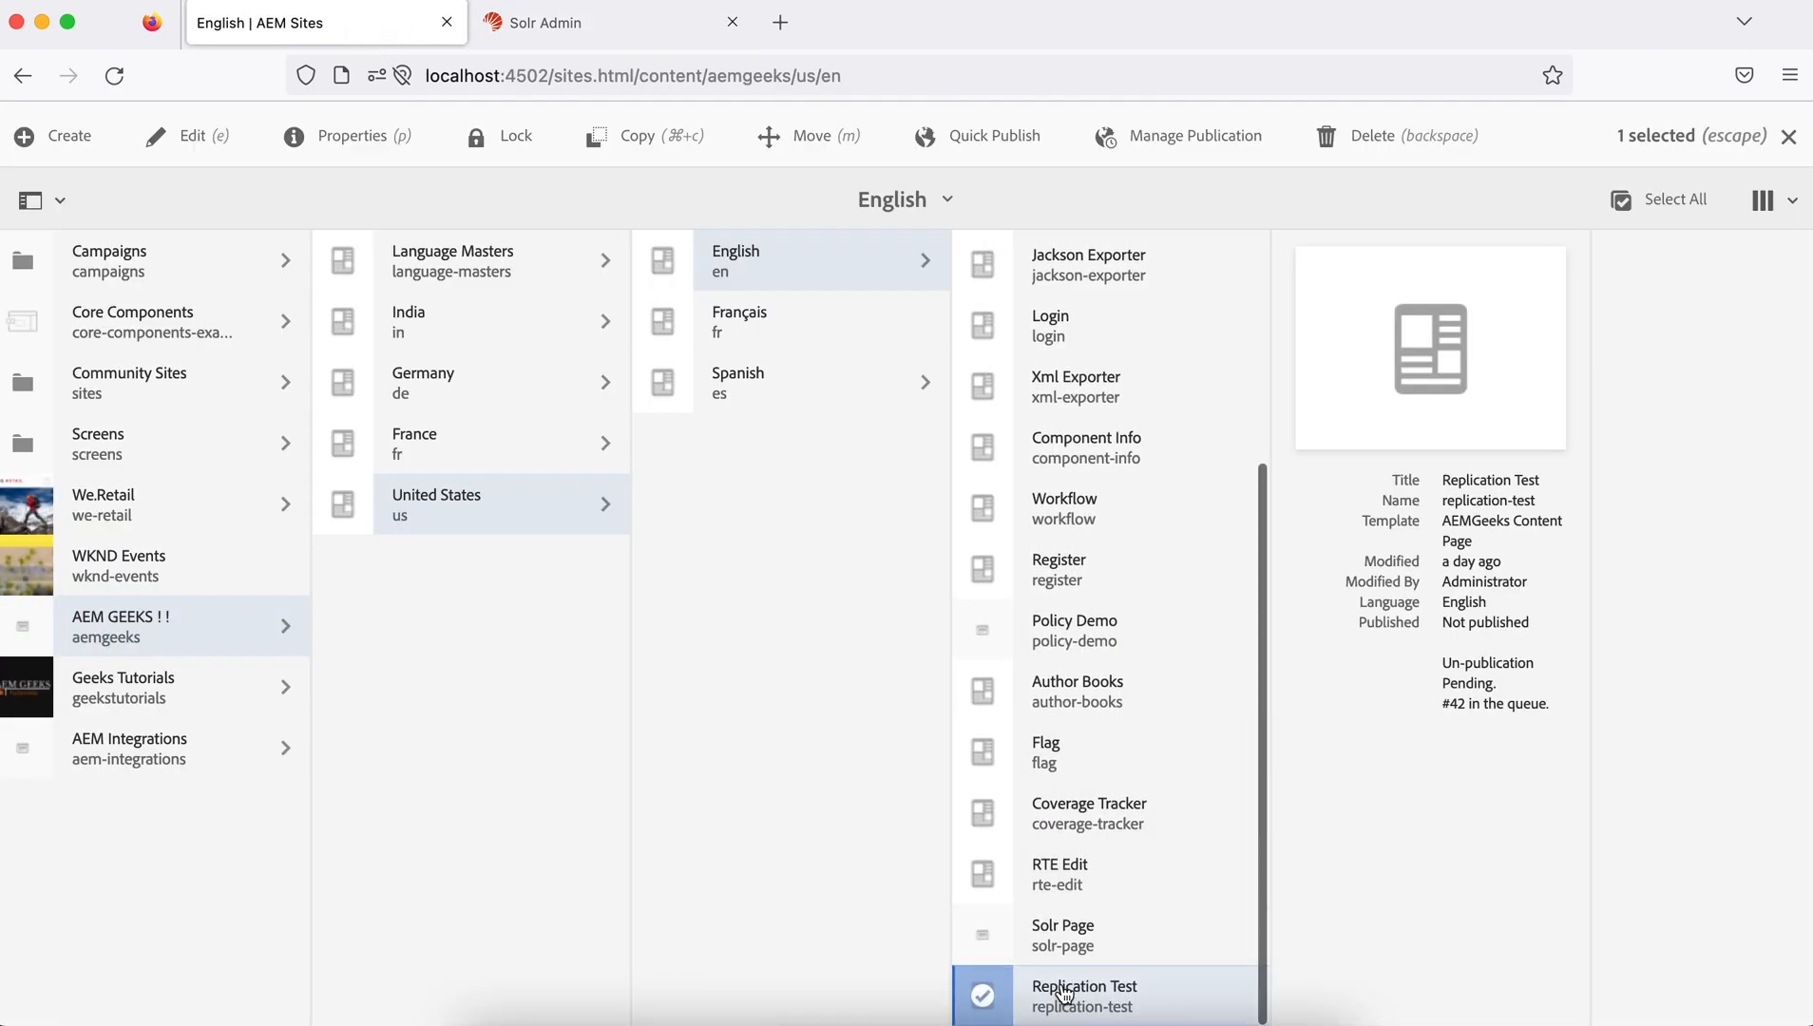
left_click(1193, 134)
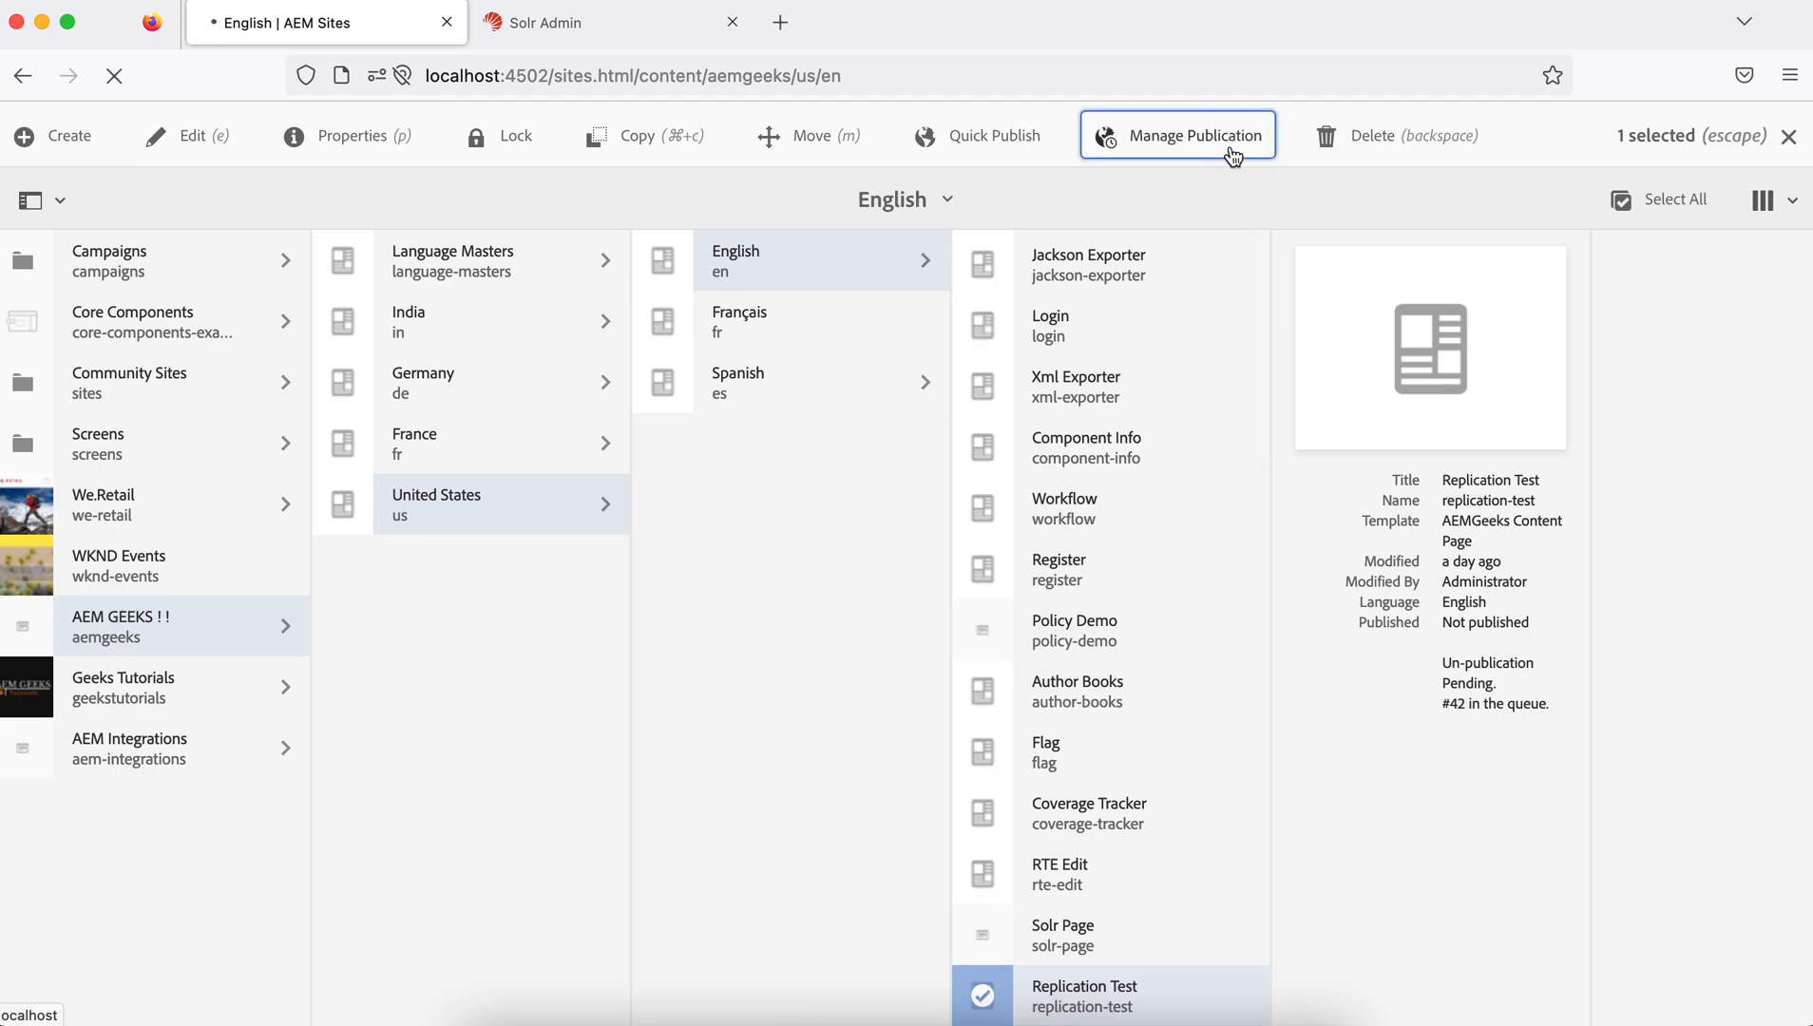
left_click(1193, 135)
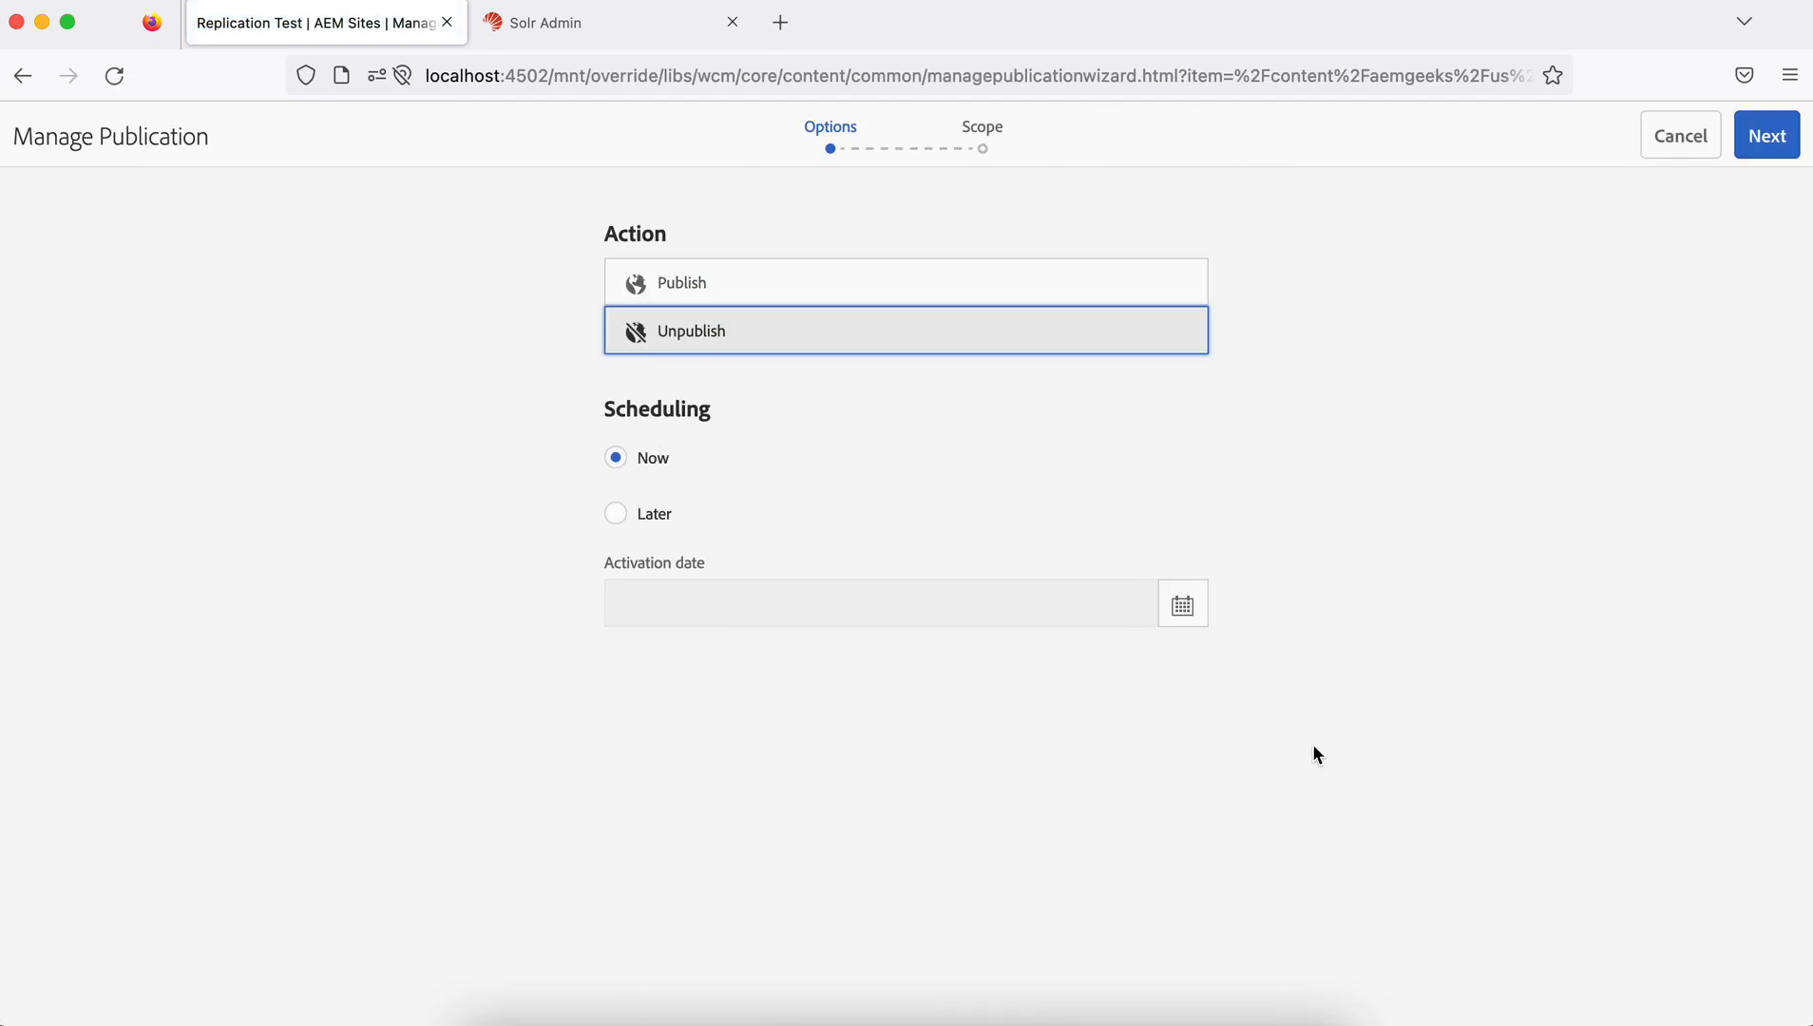
left_click(1768, 133)
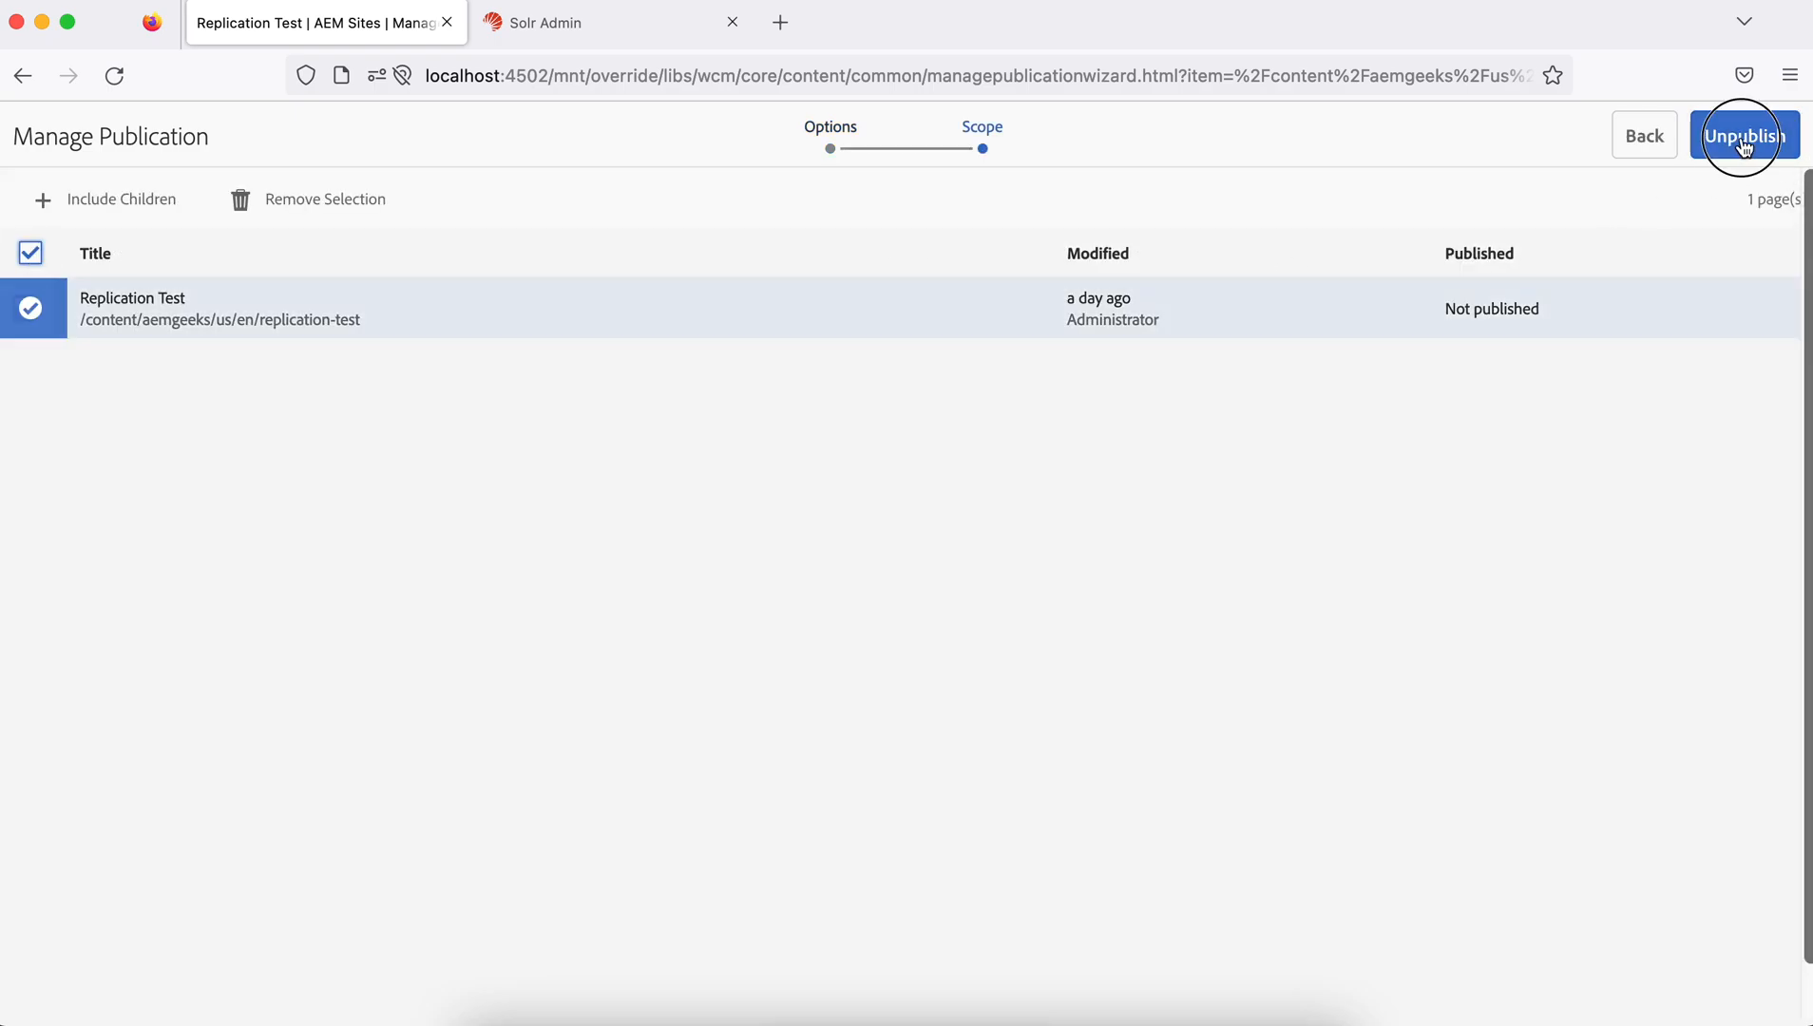
left_click(1747, 135)
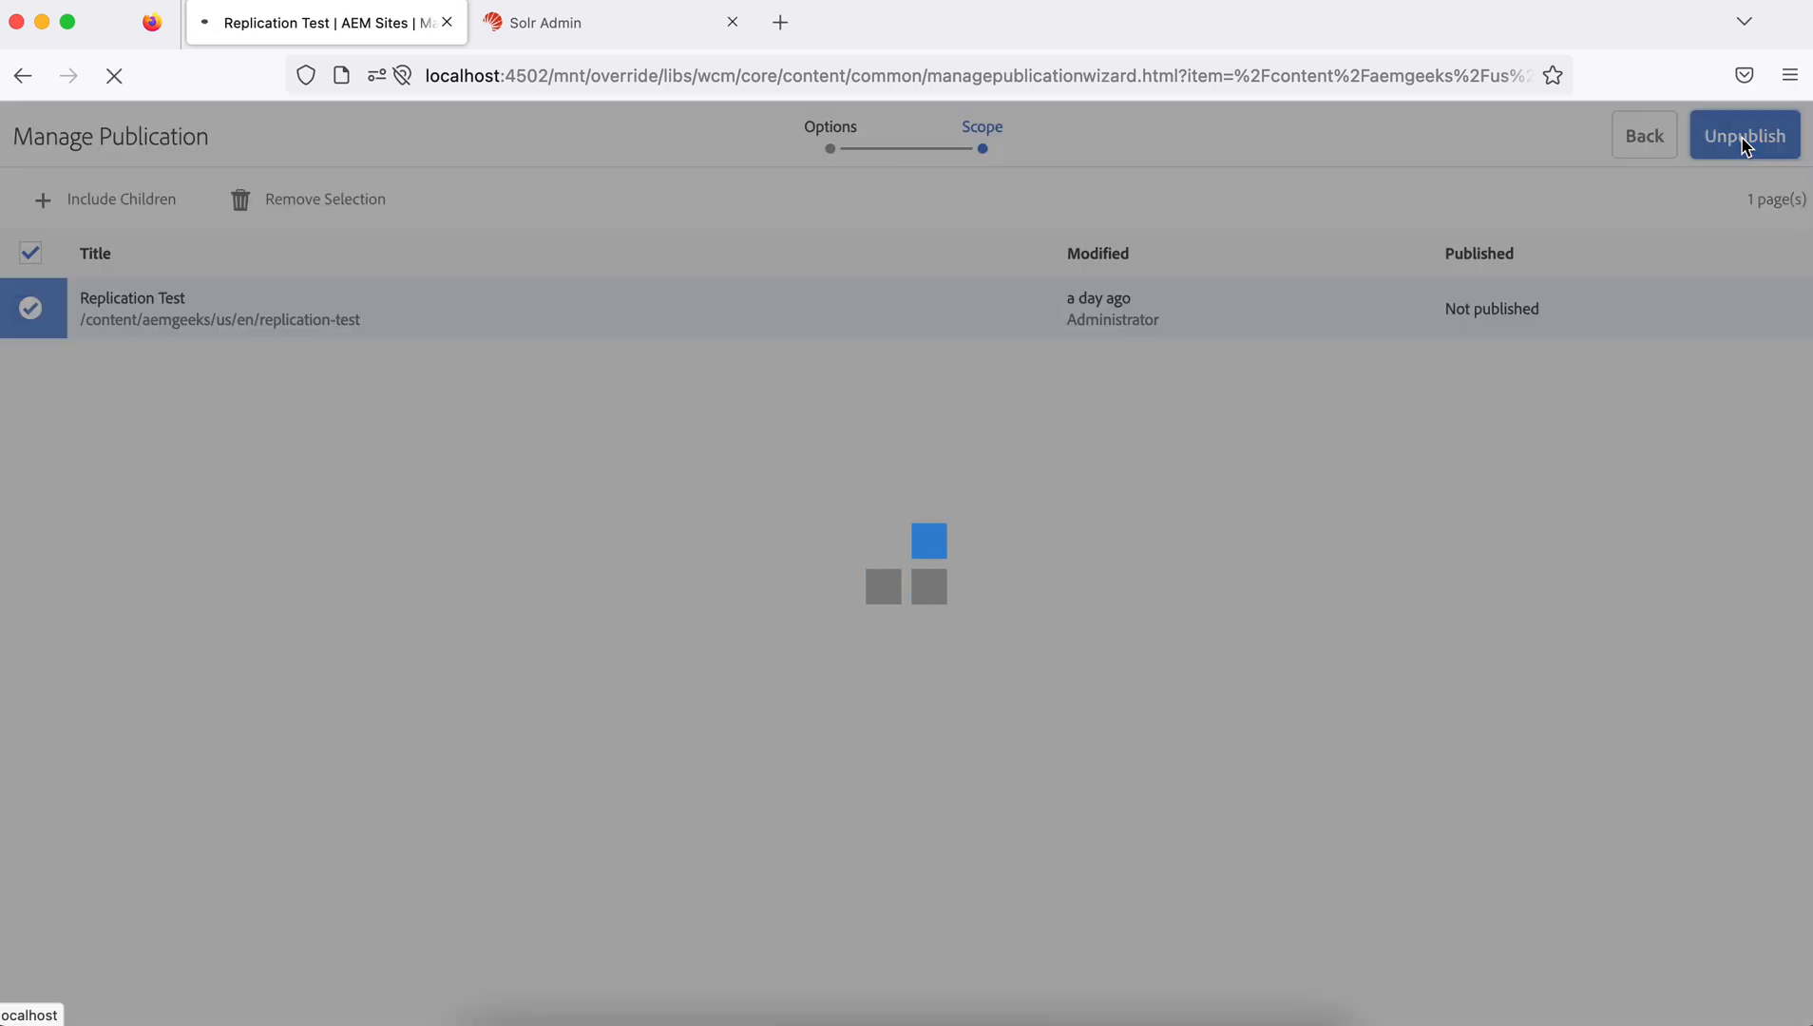
left_click(1745, 135)
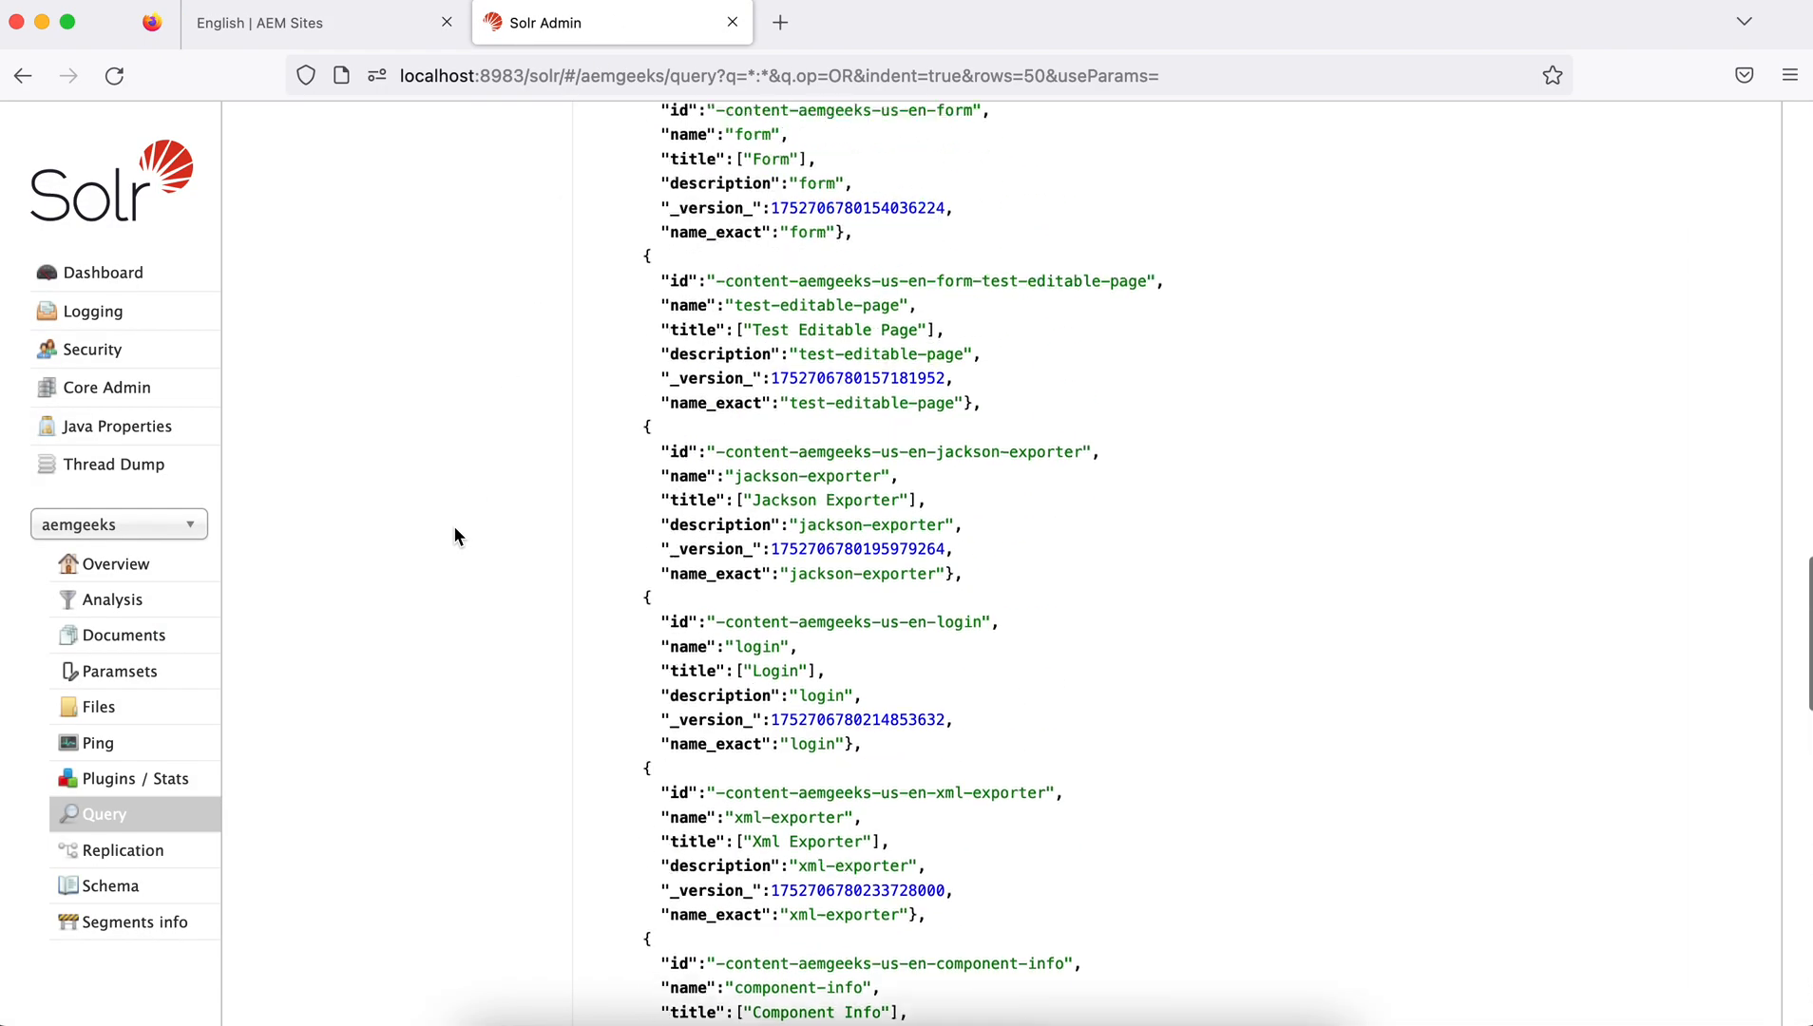
Rerun the aemgeeks query, now 26 documents ending at Solr Page with no replication-test
left_click(114, 76)
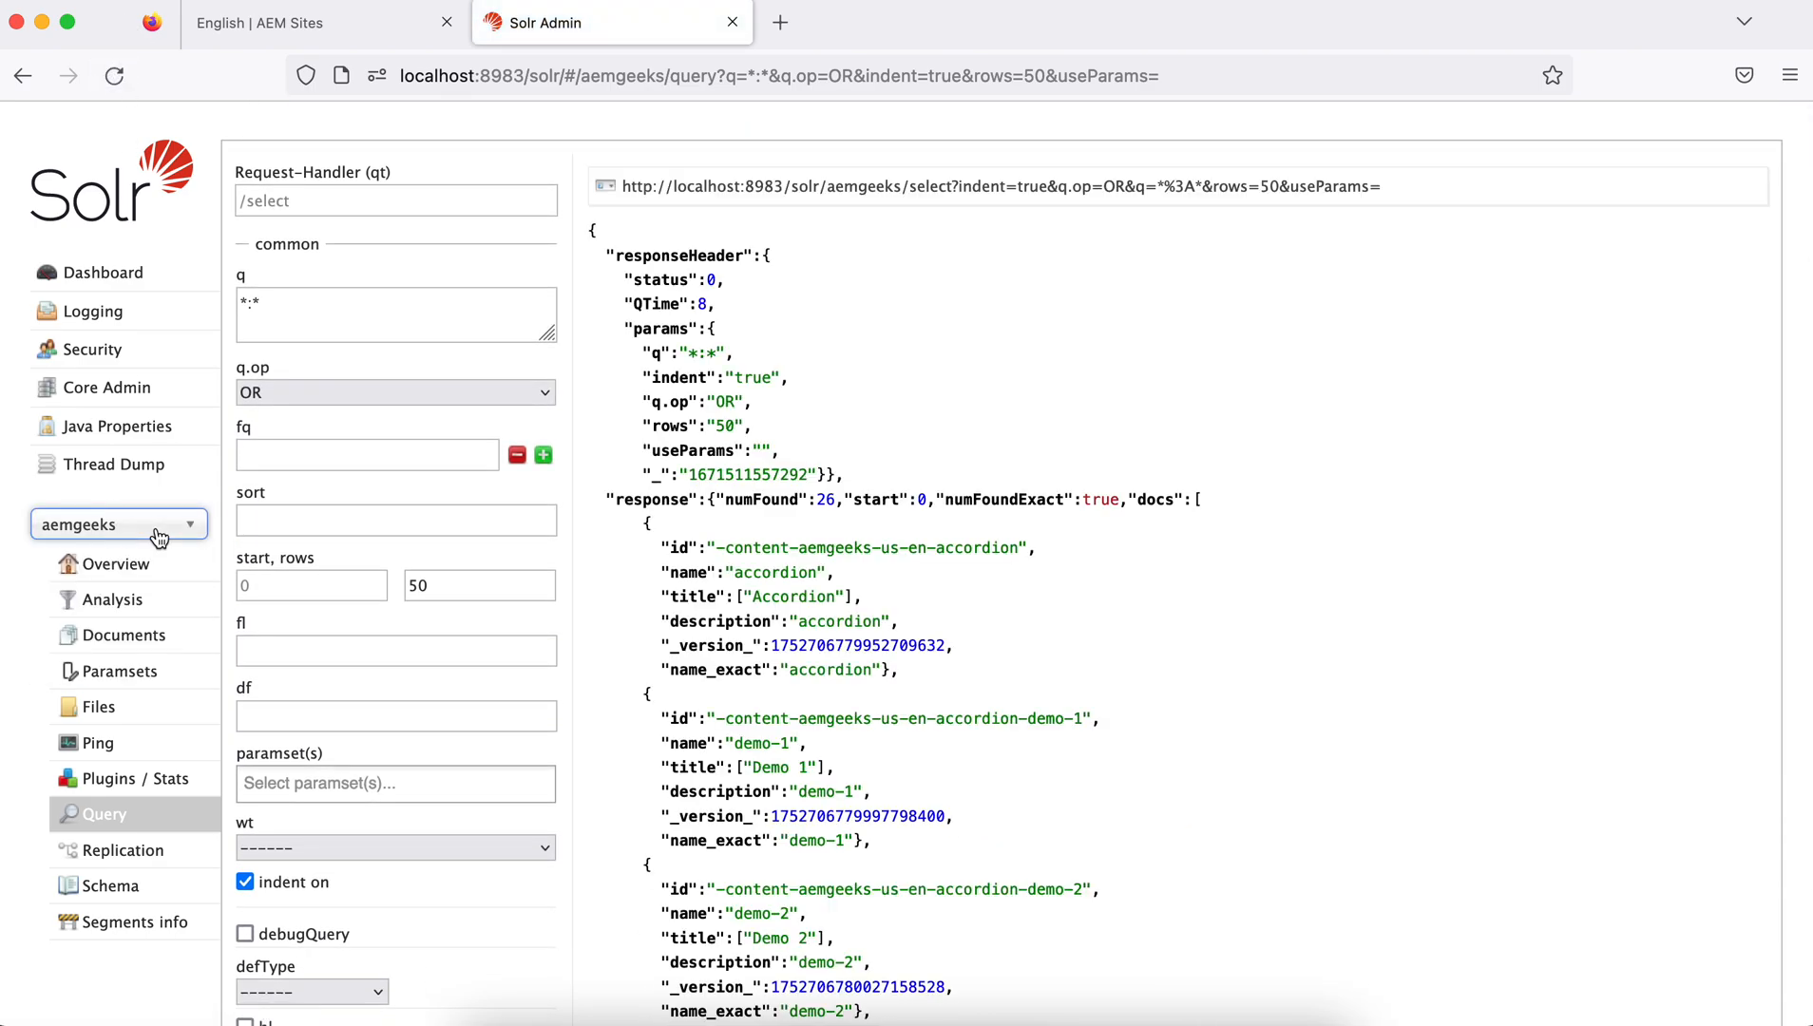
mouse_move(194, 835)
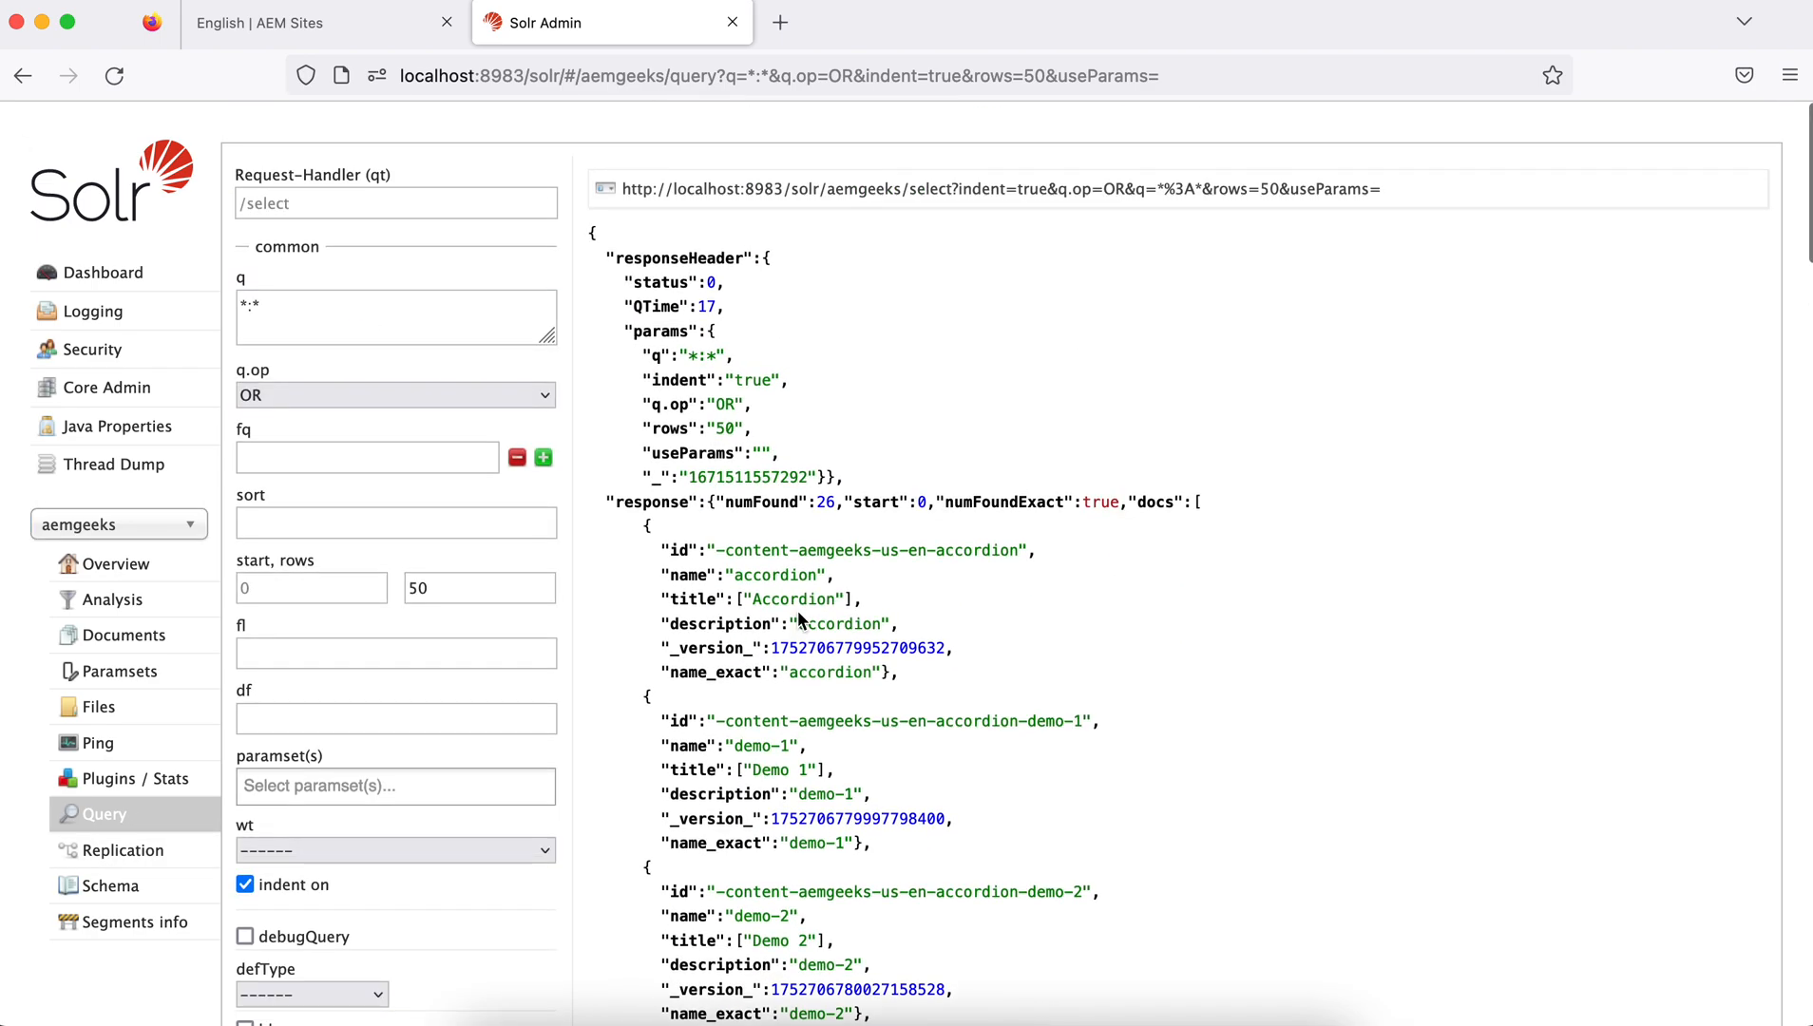
mouse_move(913, 671)
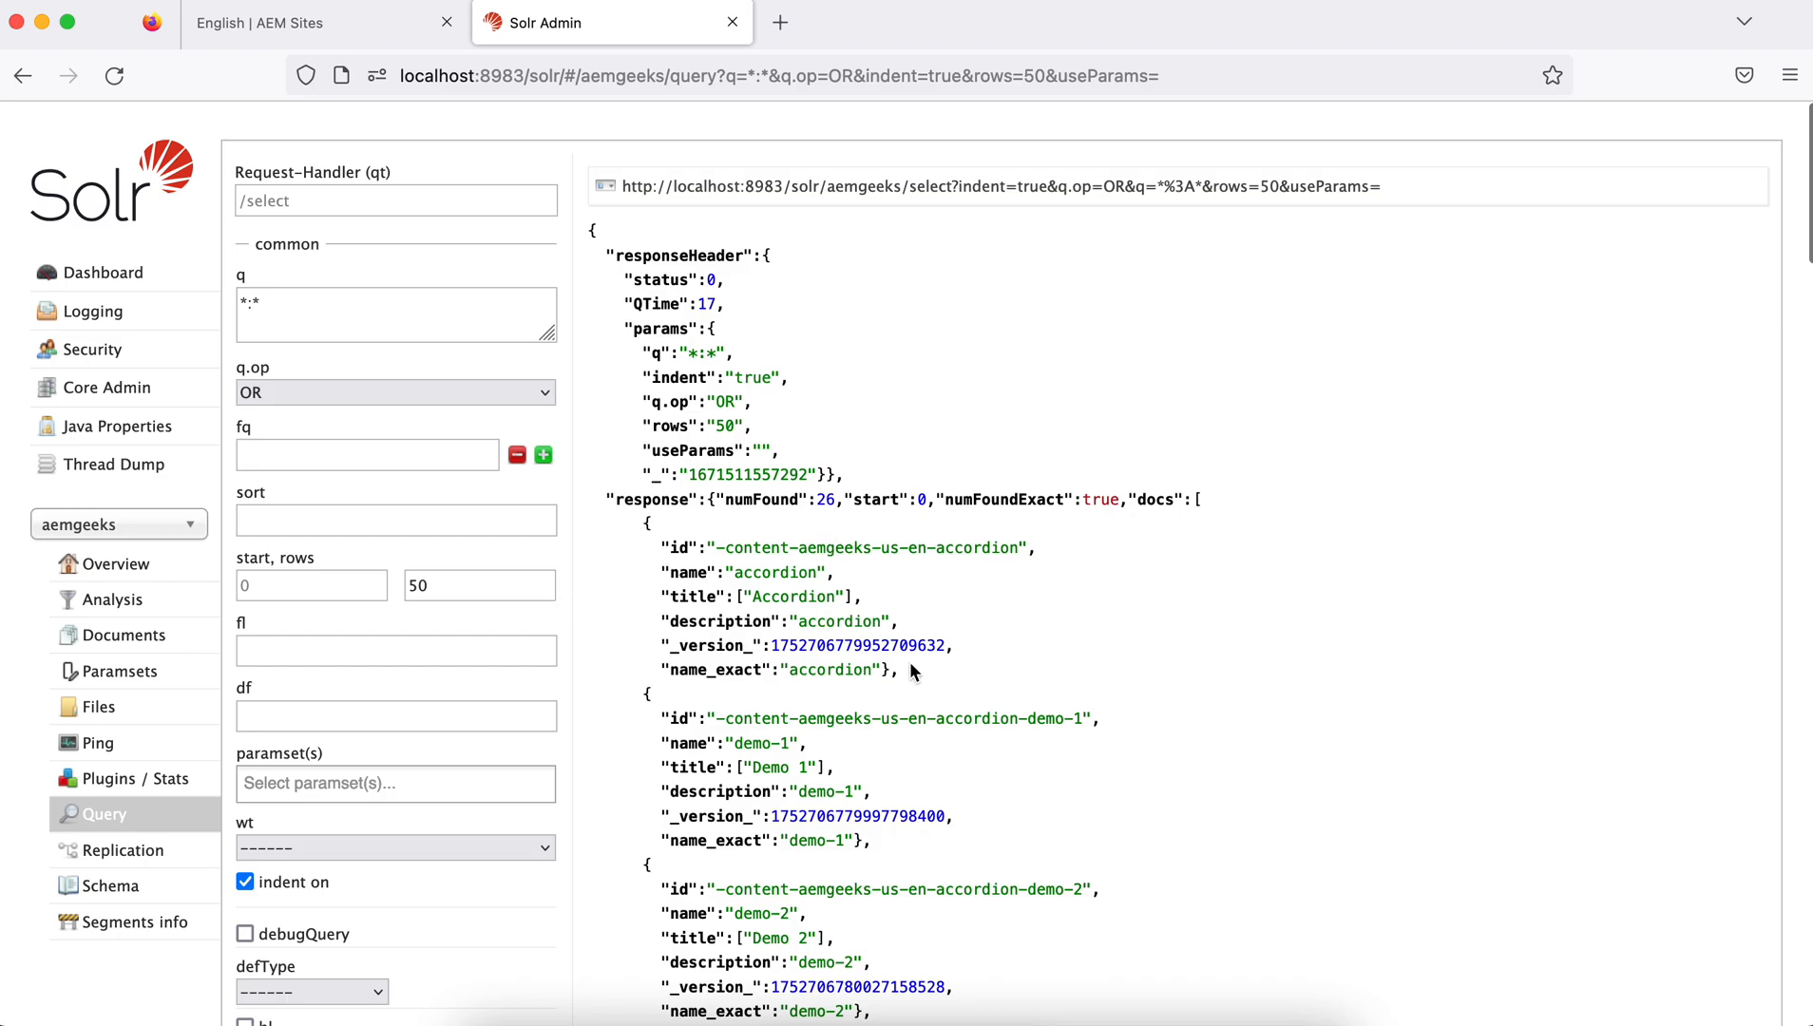
scroll("down", 3)
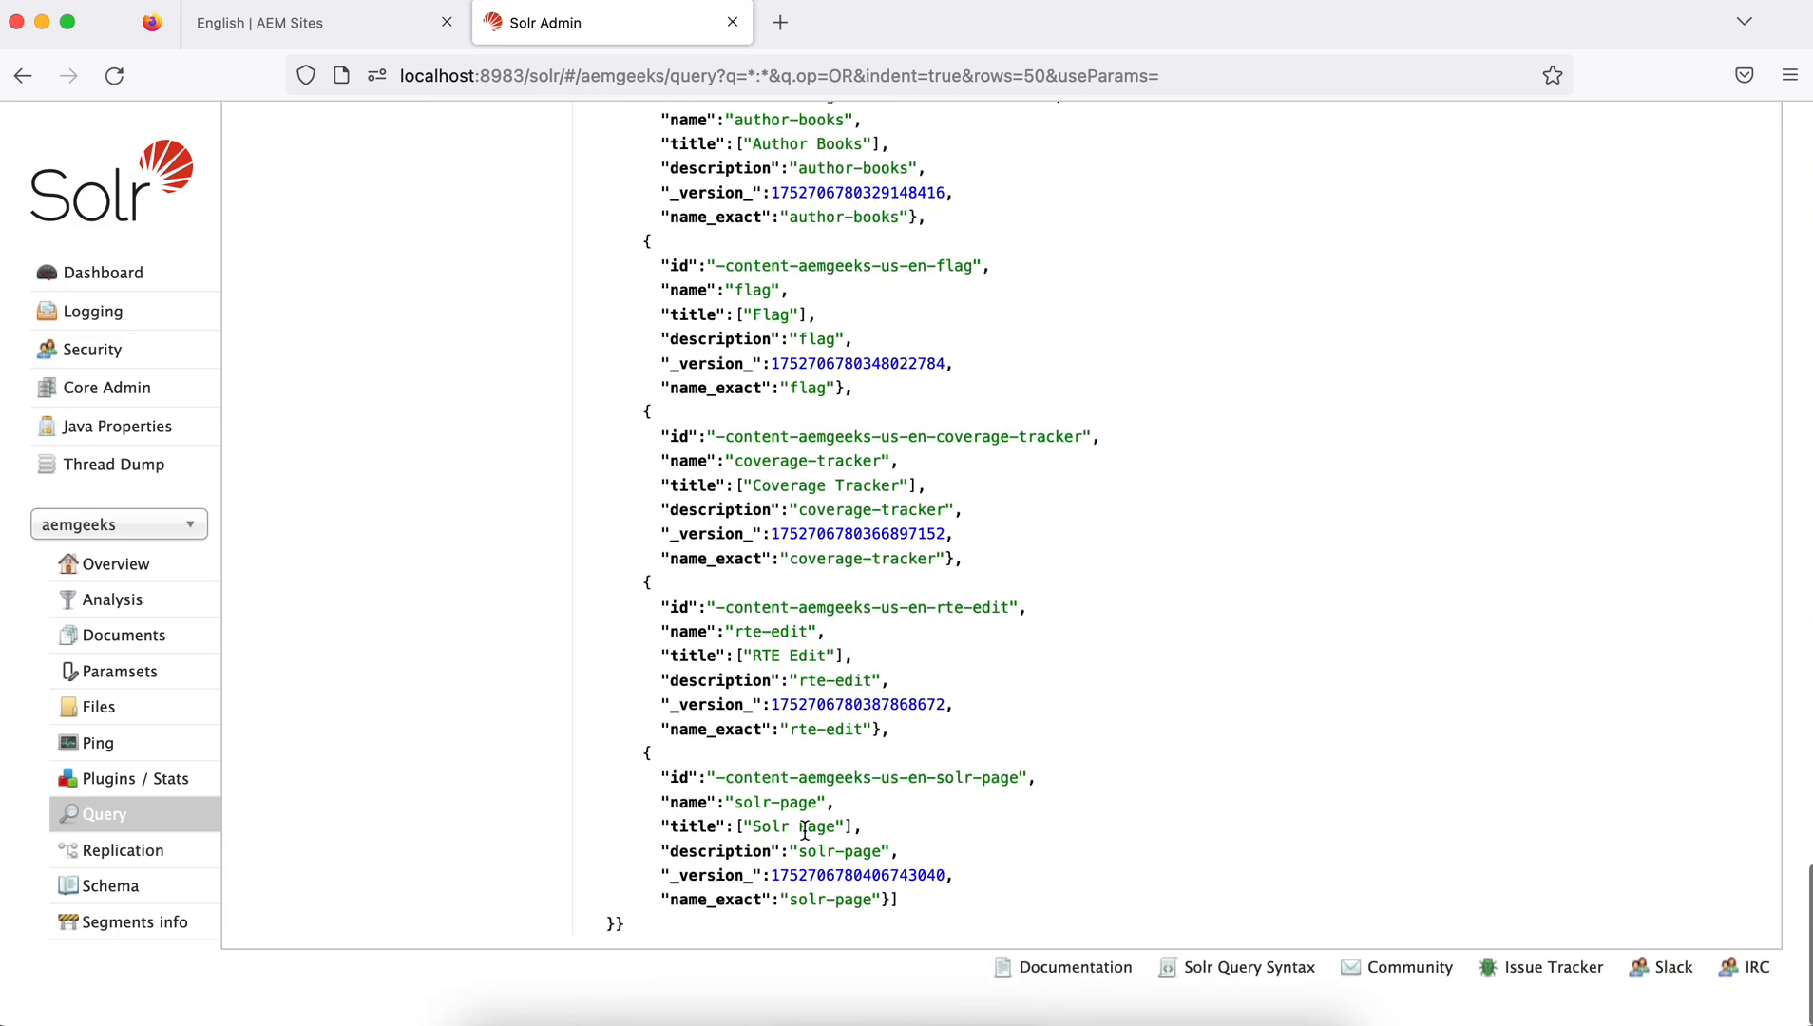
double_click(791, 802)
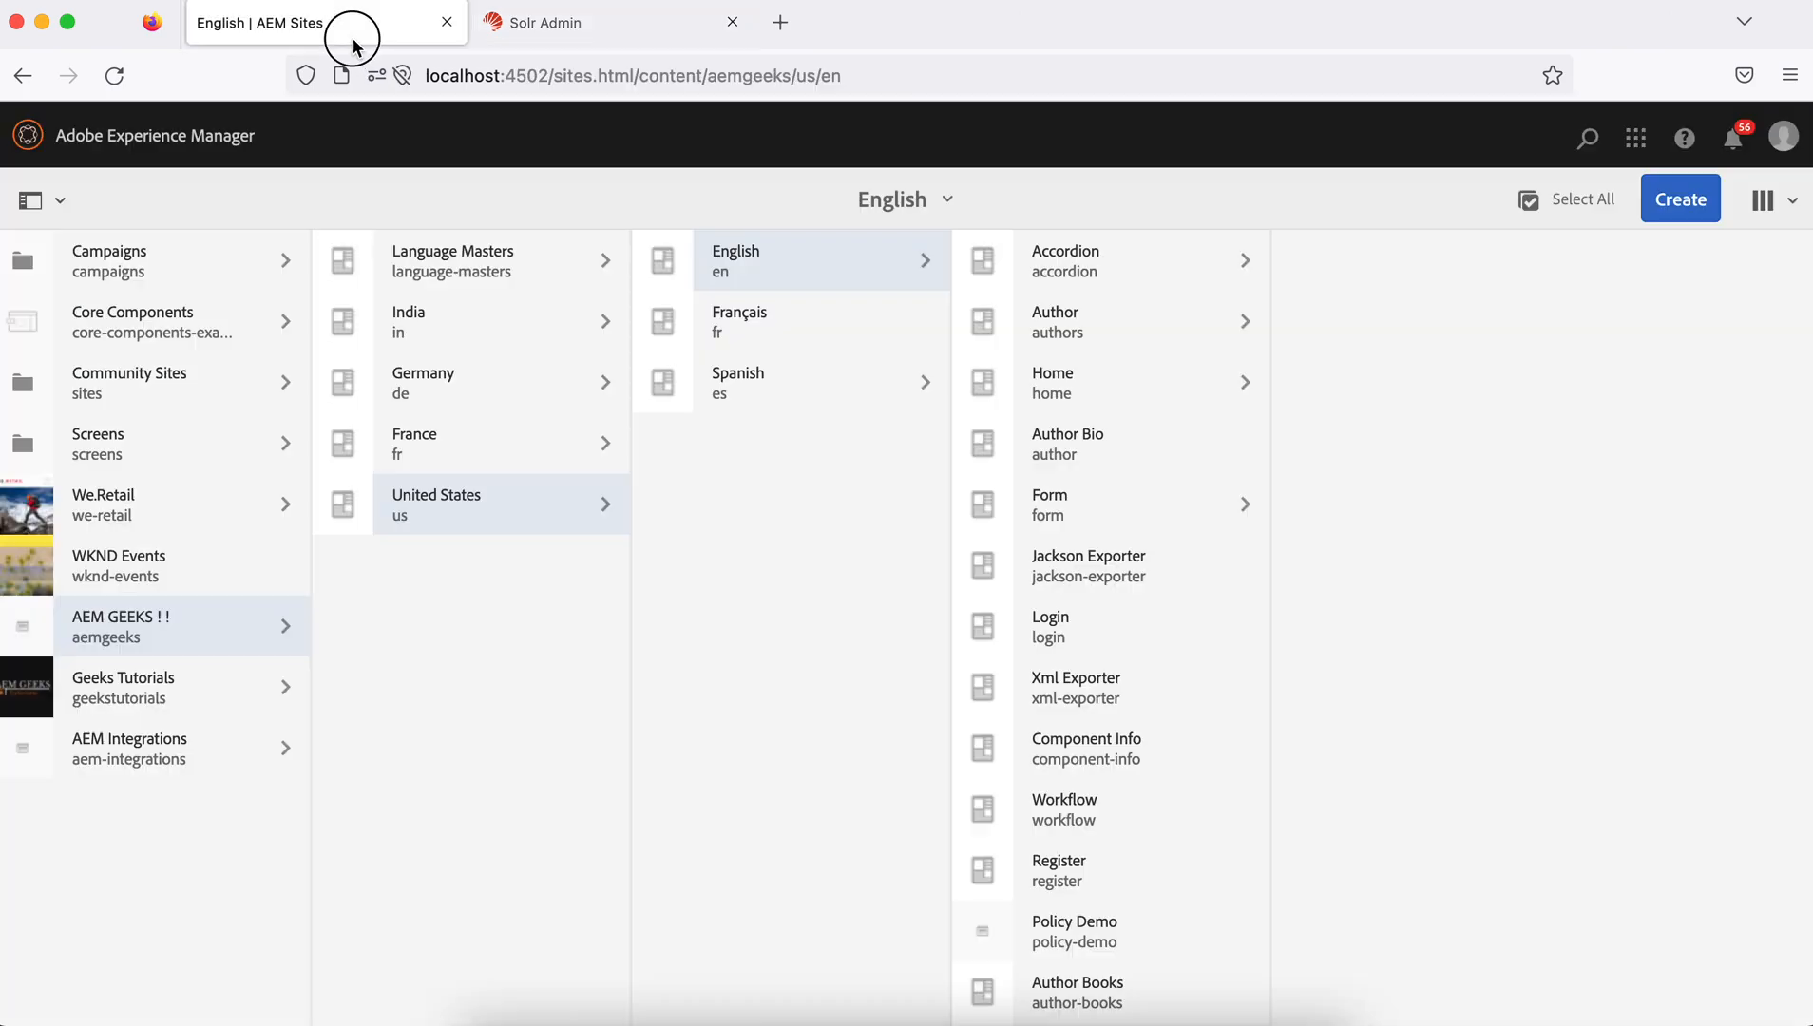
Quick-publish the Replication Test page in AEM Sites and confirm
scroll("down", 3)
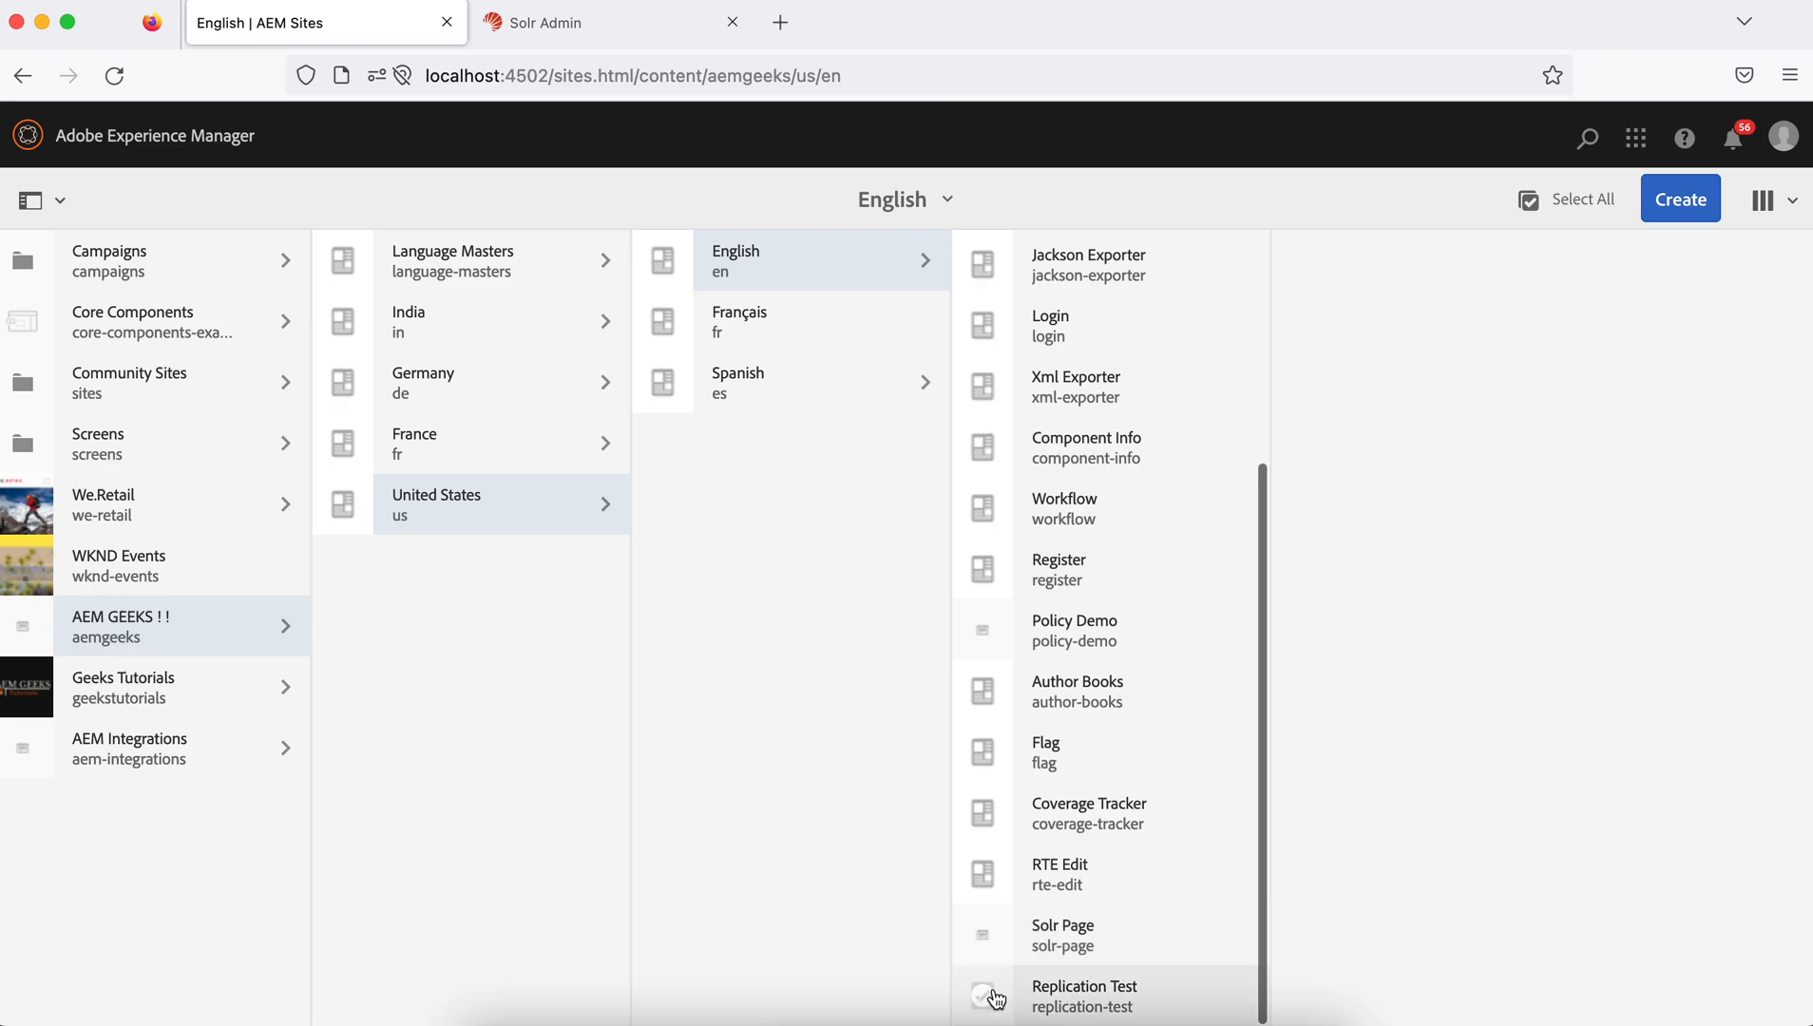
left_click(981, 1013)
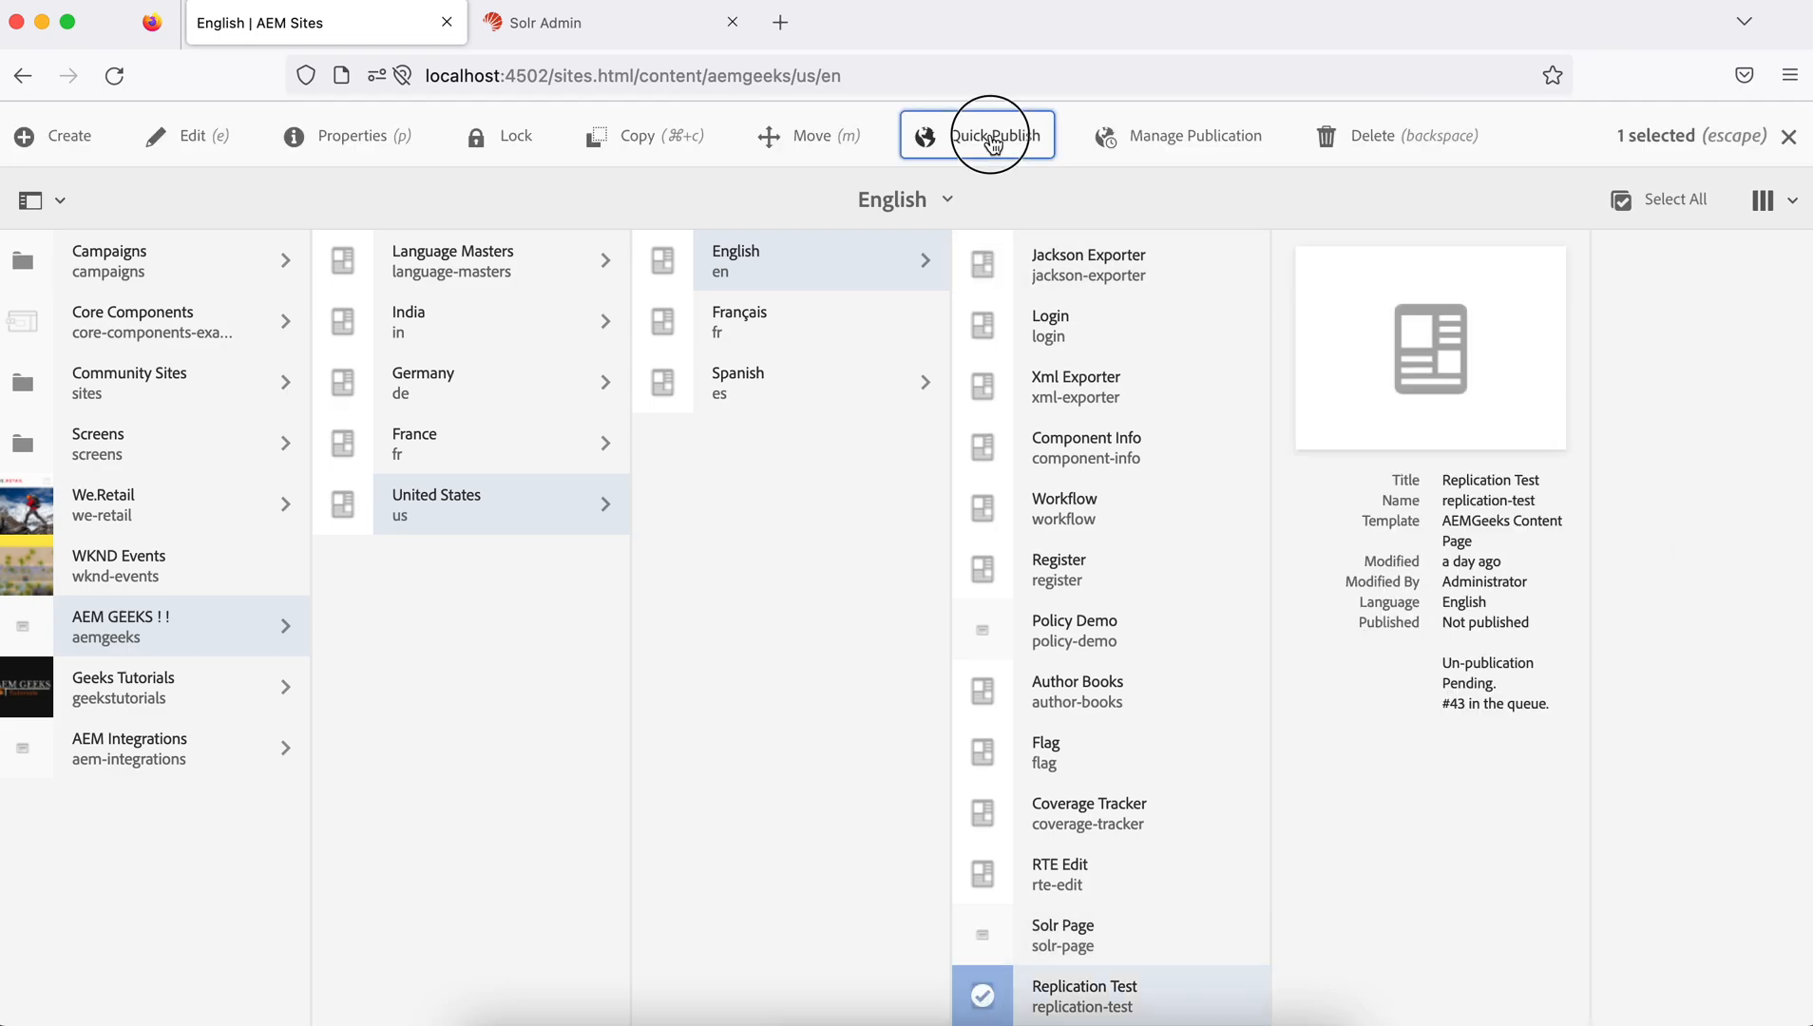
left_click(992, 135)
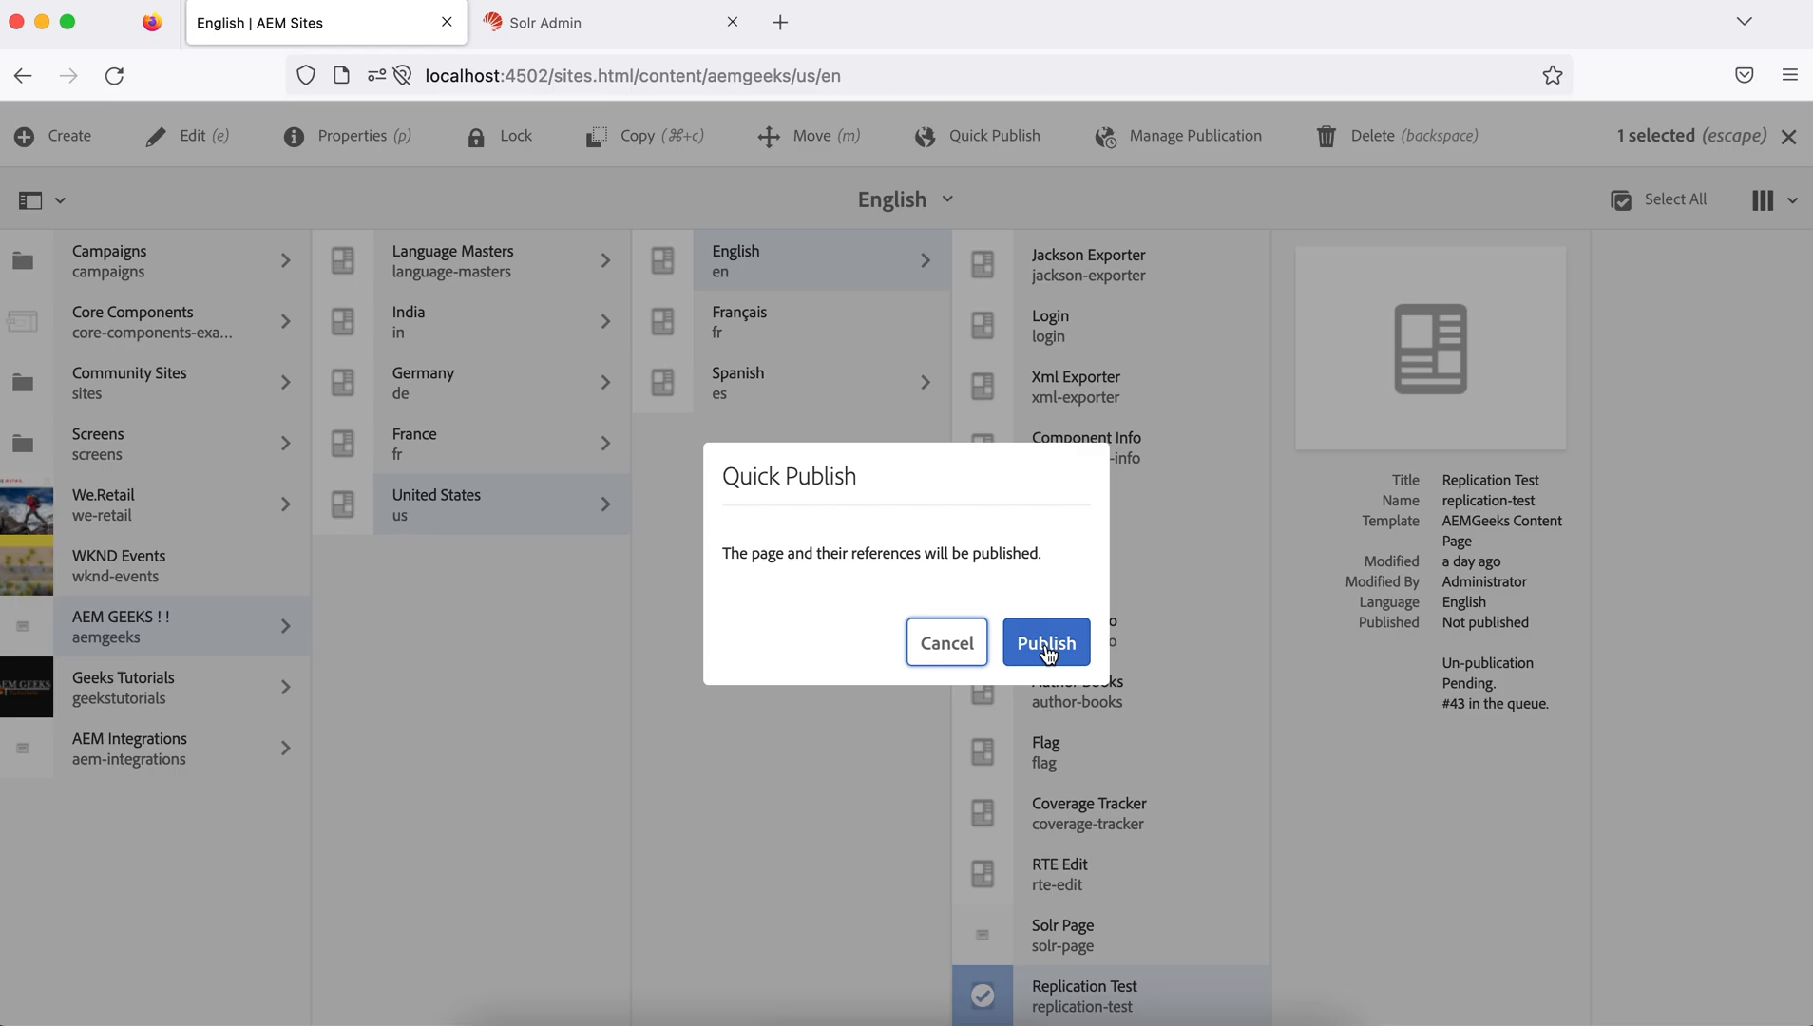
left_click(1046, 643)
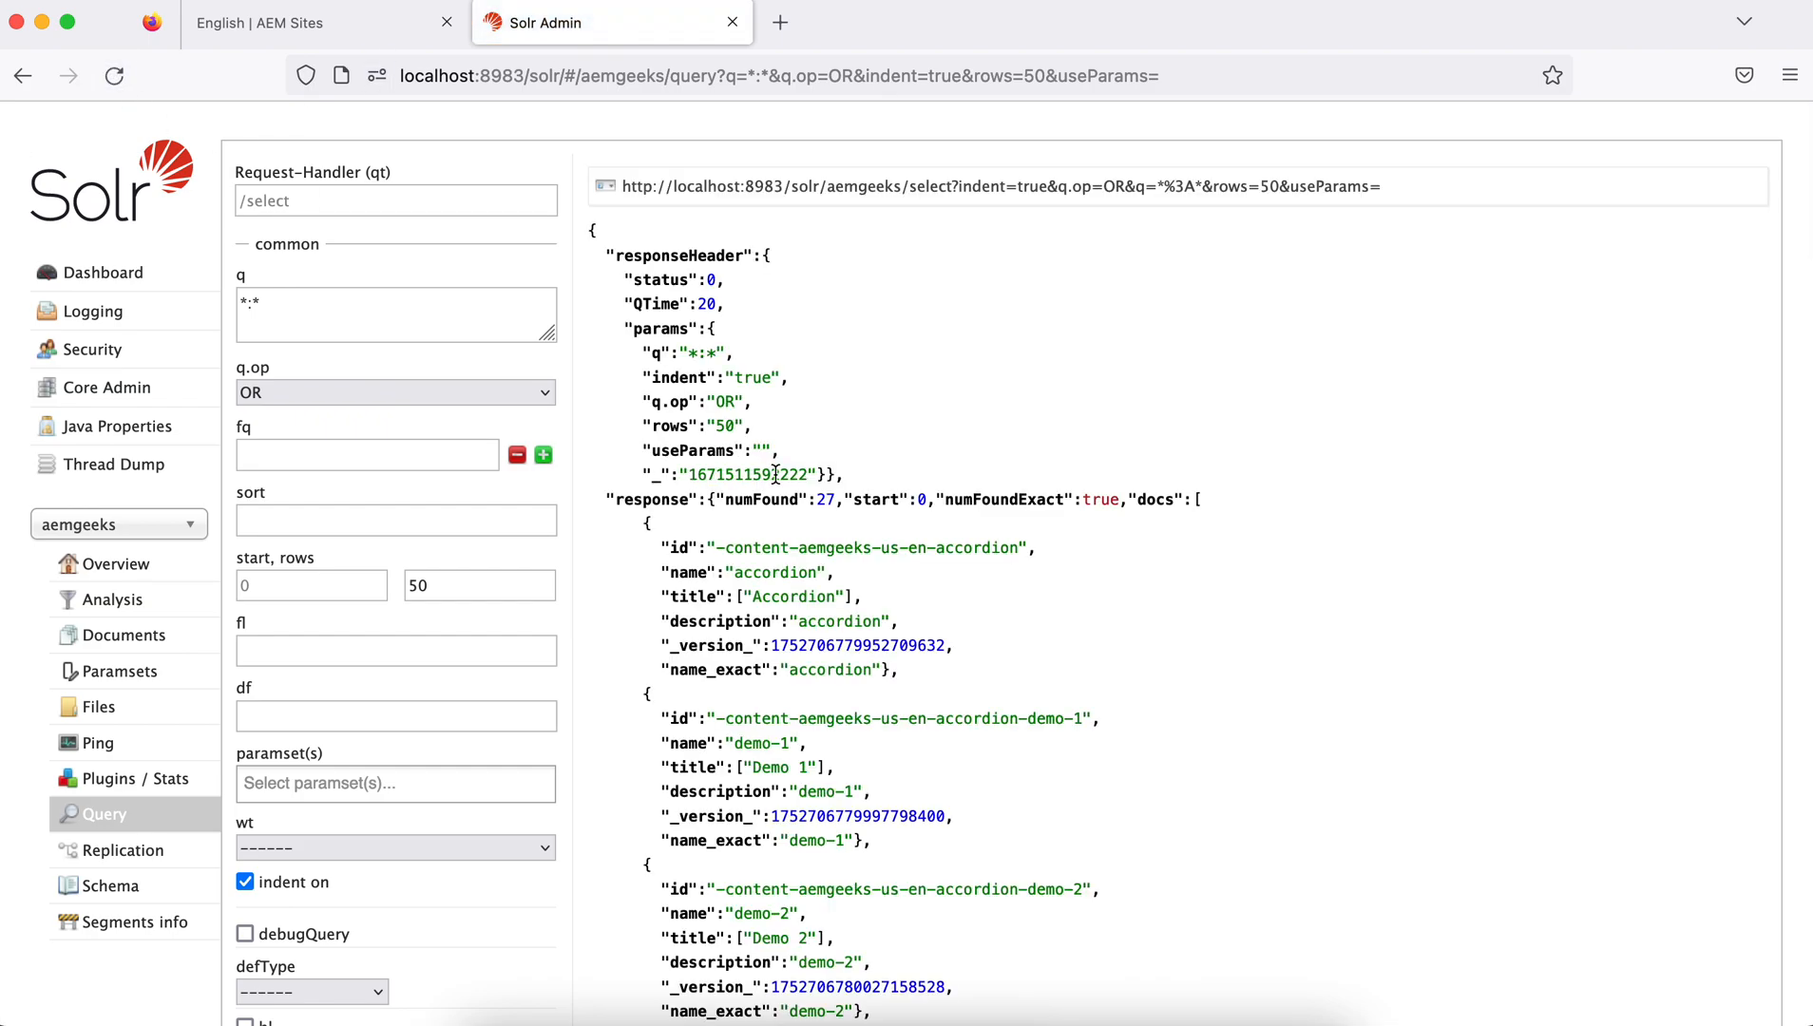
Confirm numFound is 27 and replication-test is back at the end of the results
double_click(790, 500)
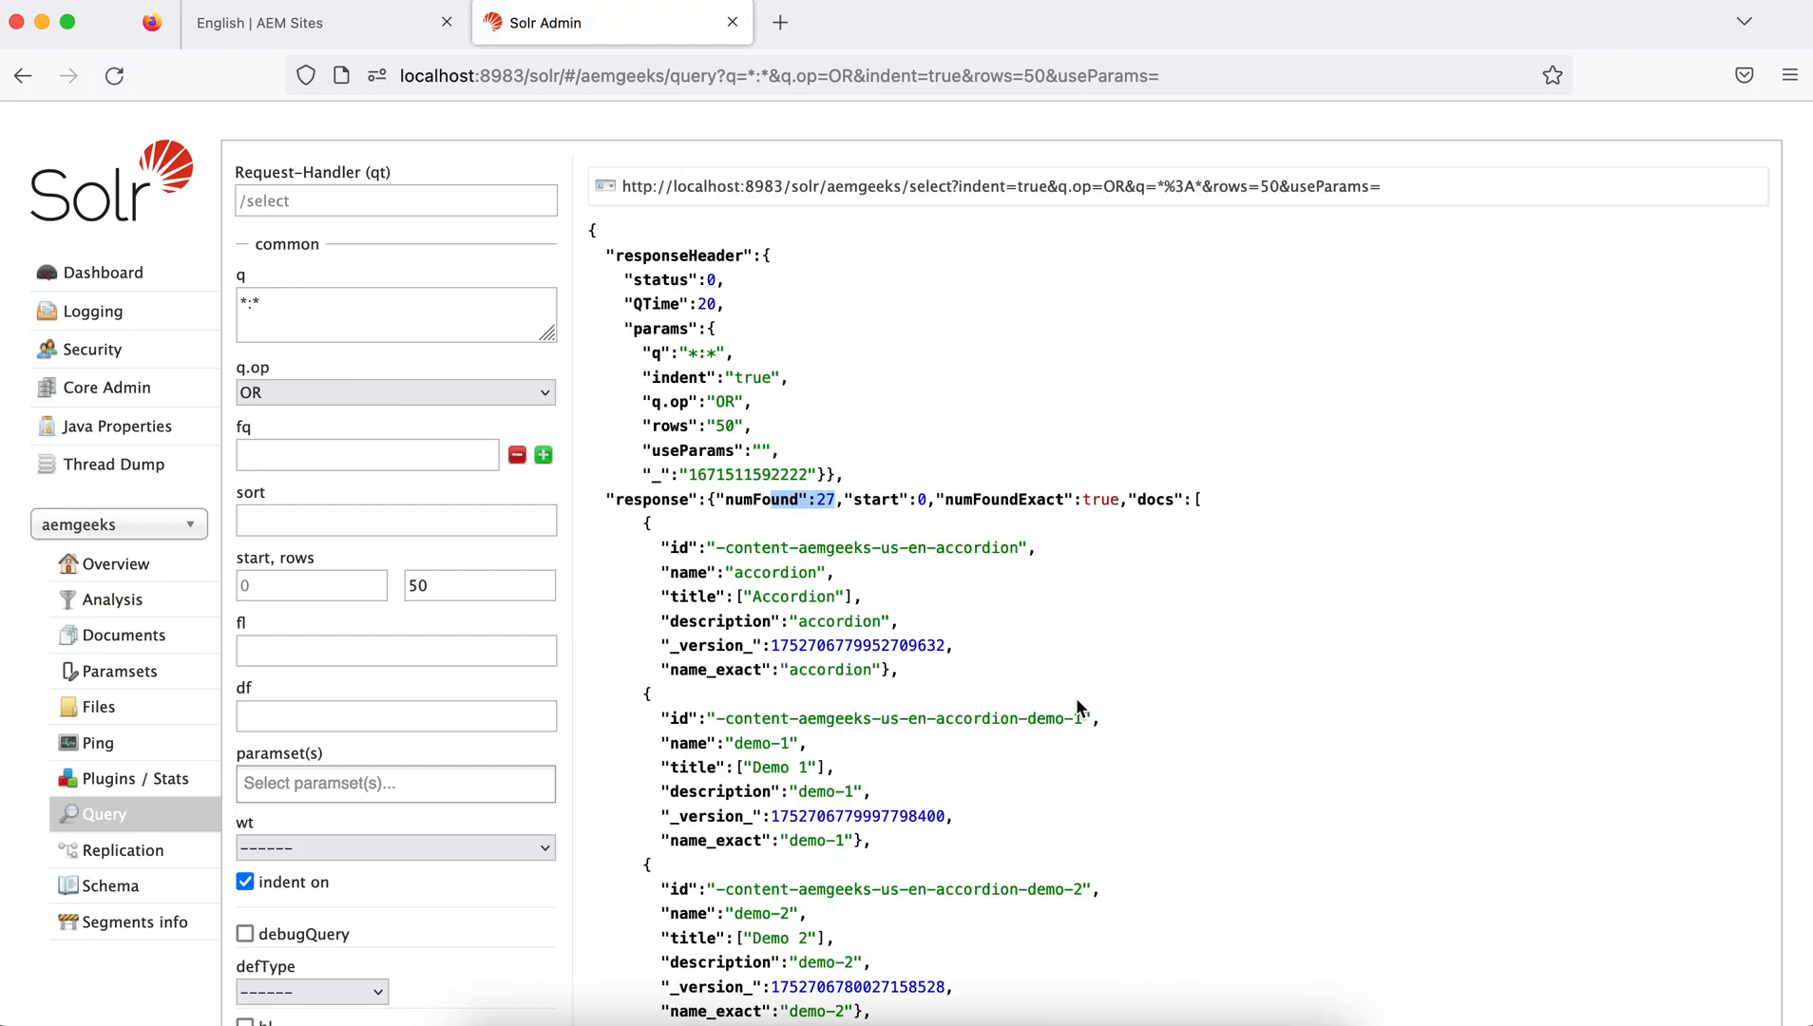
scroll("down", 3)
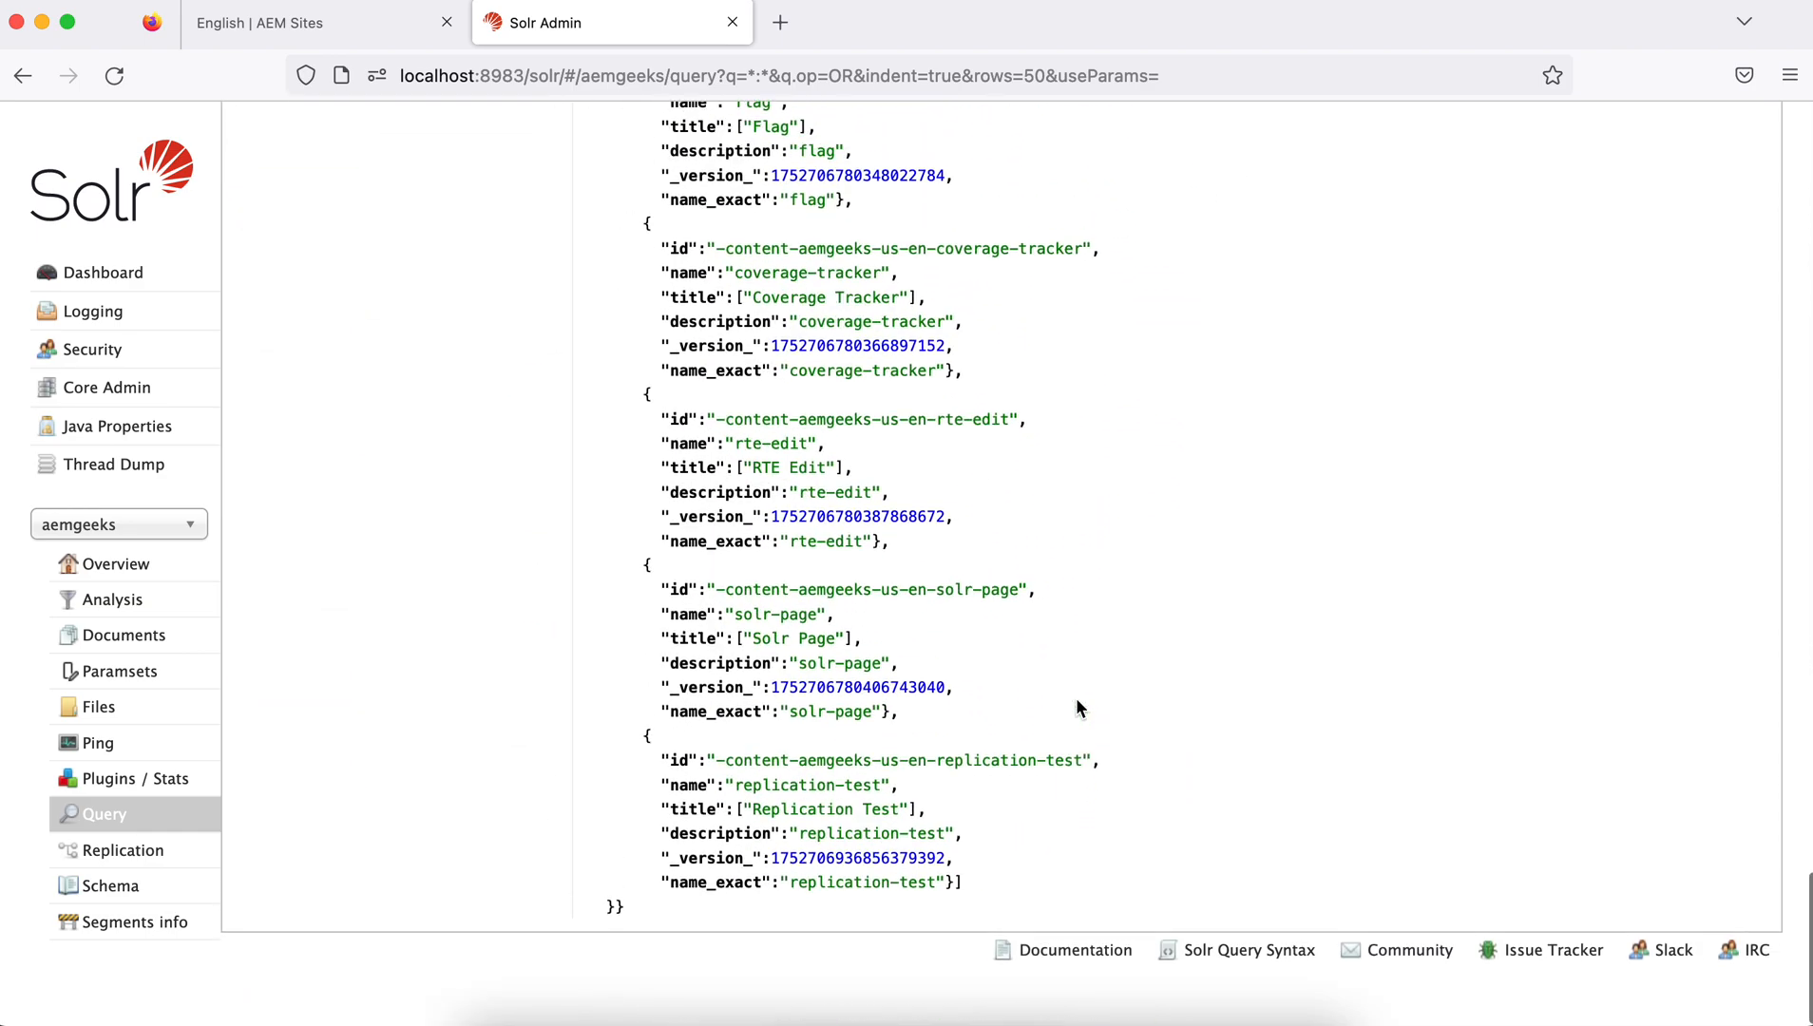
double_click(805, 802)
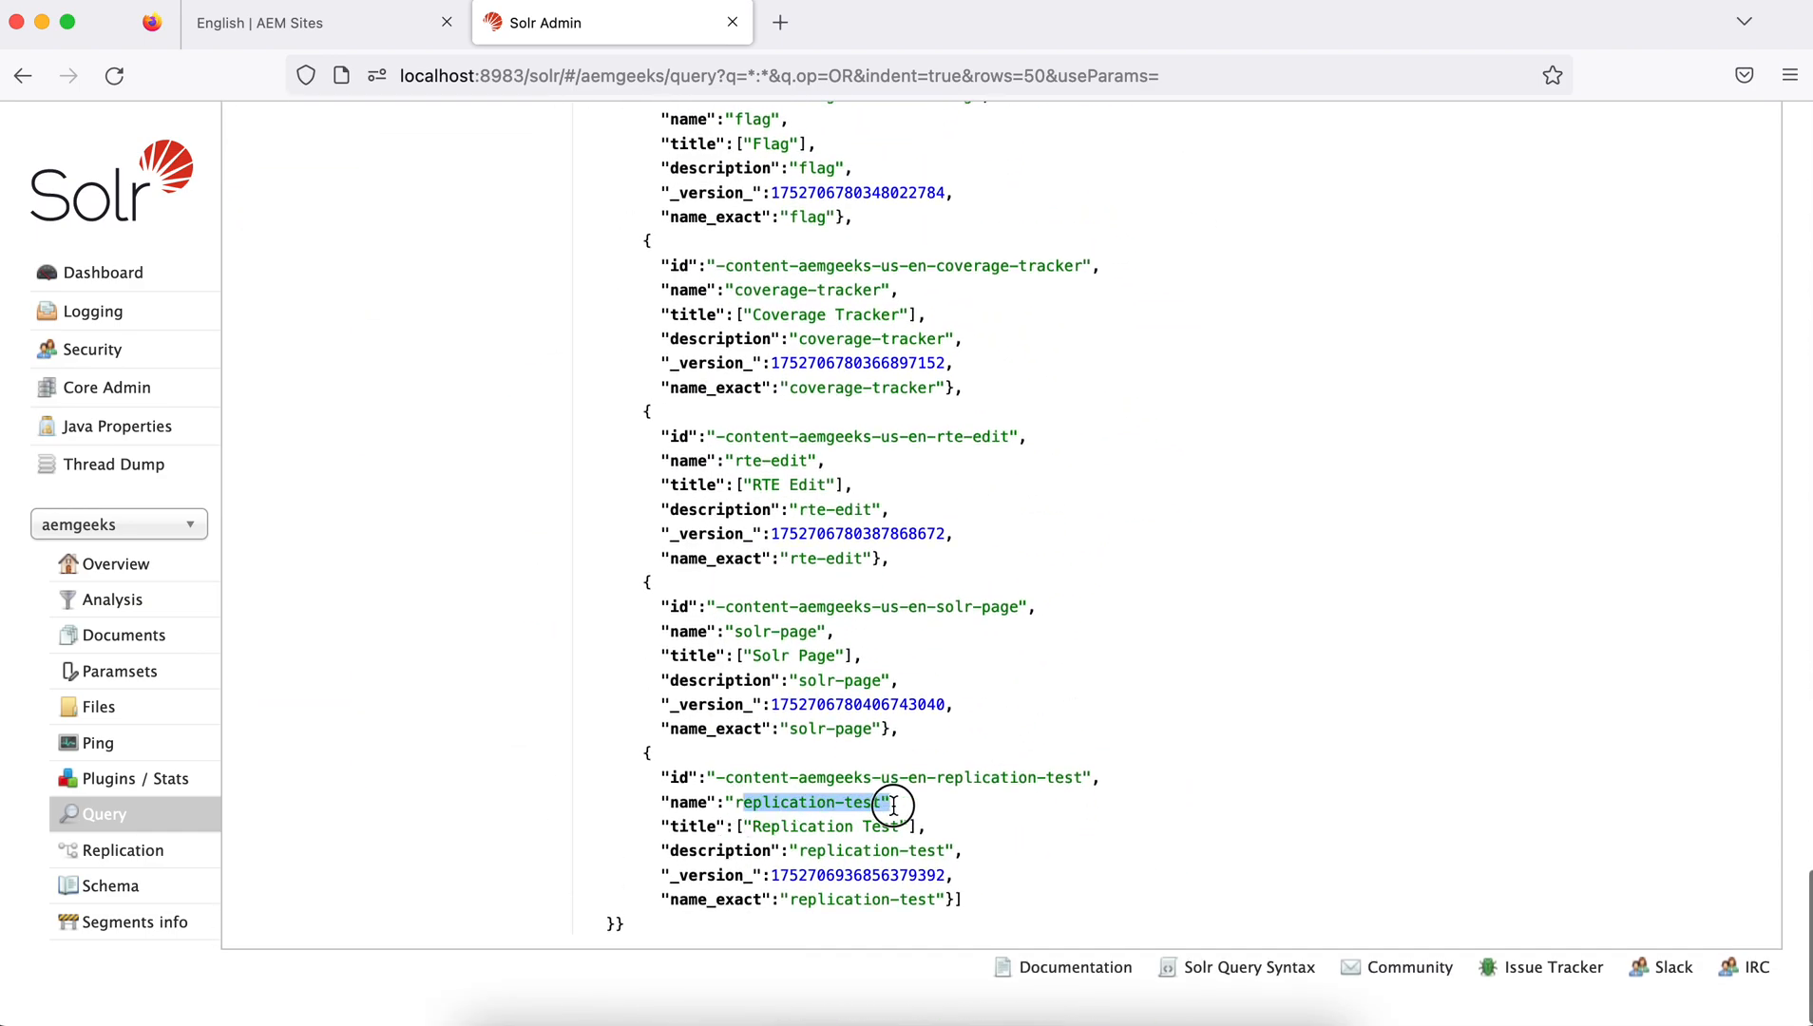